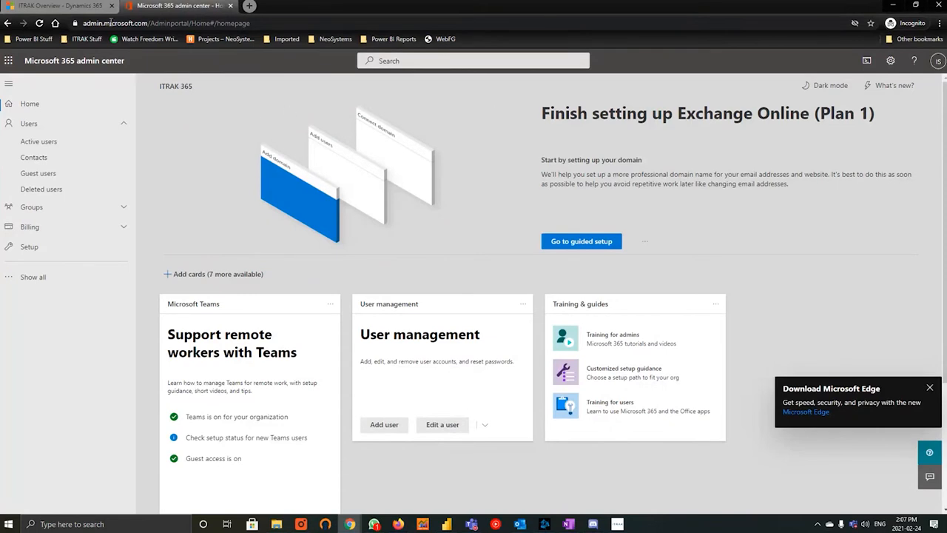
{"action": "mouse_move", "coordinate": [311, 142]}
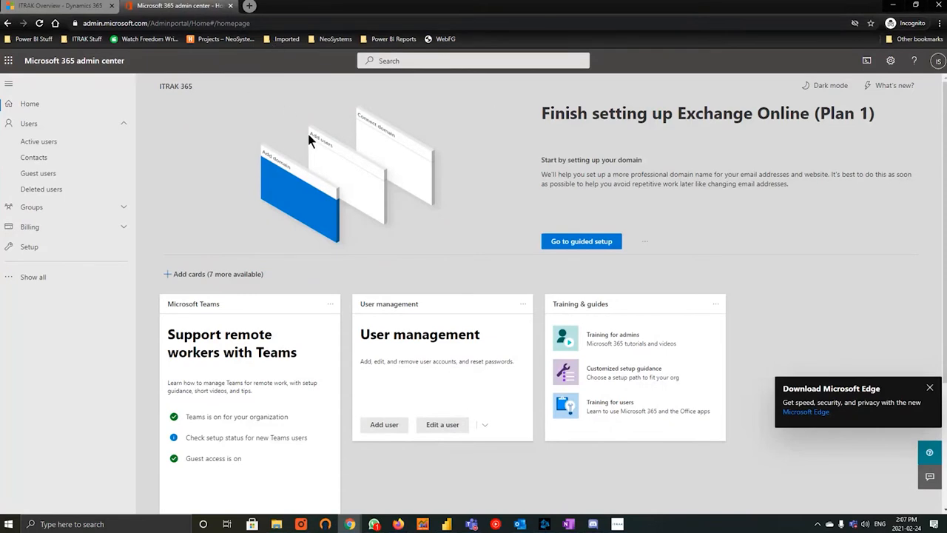
{"action": "mouse_move", "coordinate": [38, 141]}
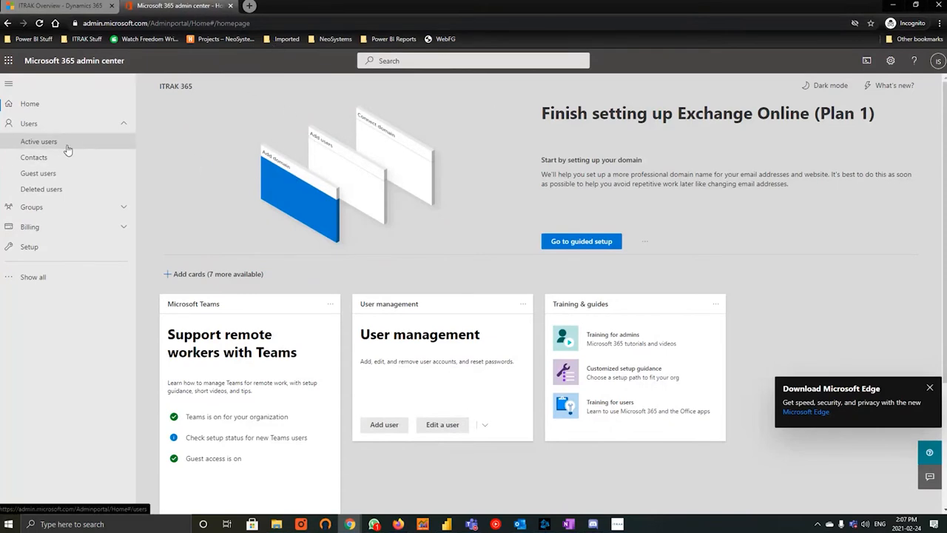
Step: Filter Active users by the user's name and open the single matching account's details
{"action": "right_click", "coordinate": [38, 142]}
{"action": "type", "text": "aaron"}
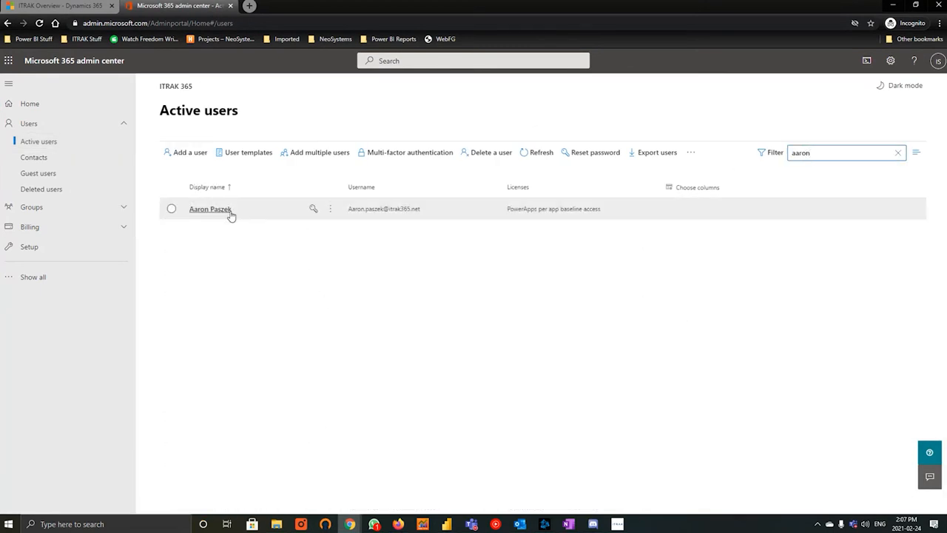
{"action": "left_click", "coordinate": [210, 208]}
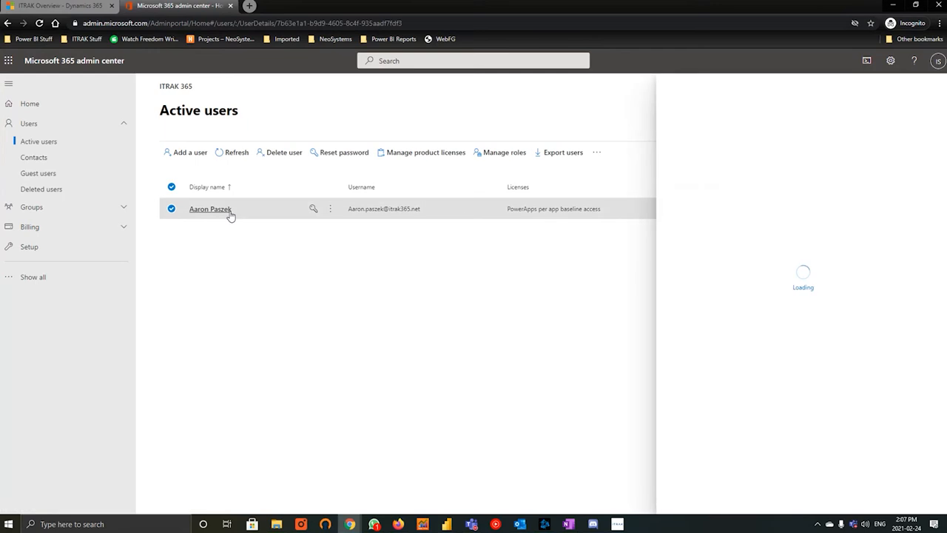
{"action": "mouse_move", "coordinate": [684, 216]}
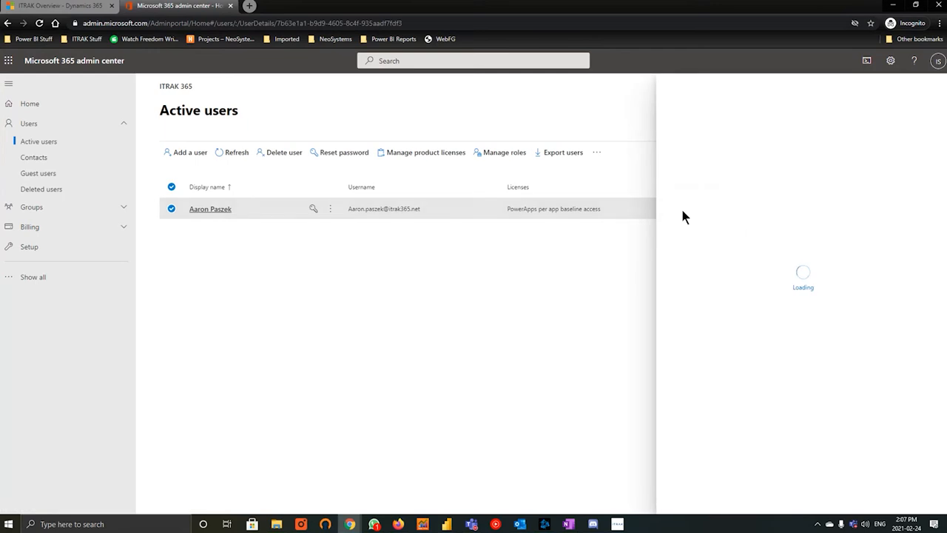
{"action": "left_click", "coordinate": [210, 208]}
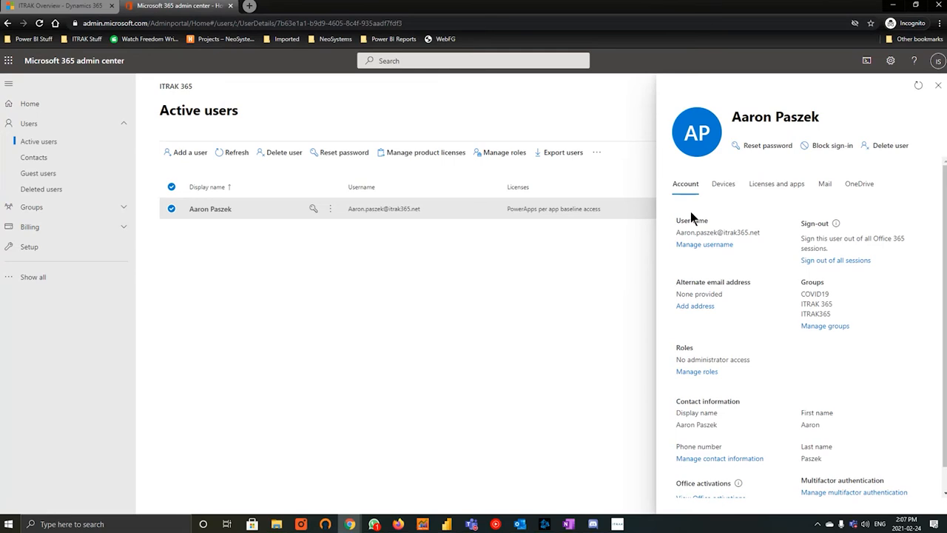
{"action": "mouse_move", "coordinate": [825, 326]}
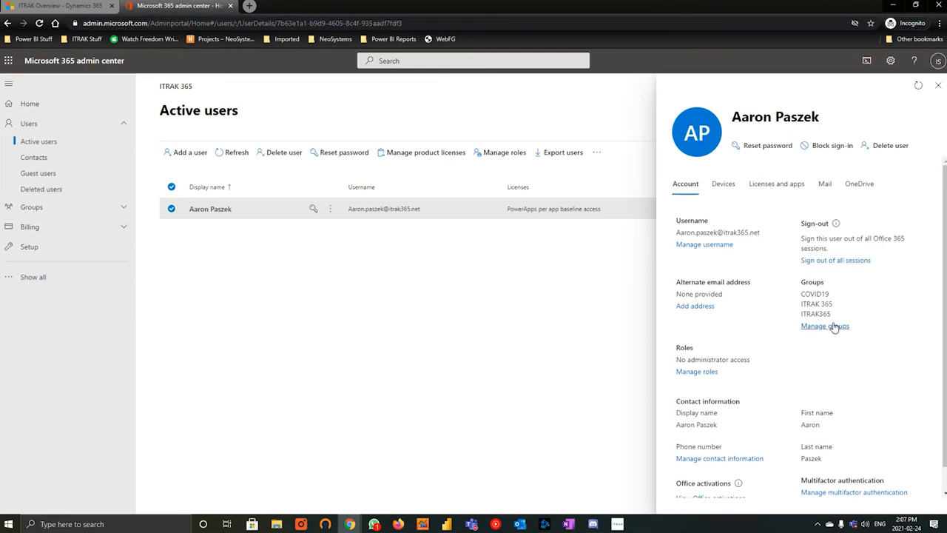
Step: Remove the user from the COVID19, ITRAK 365 and ITRAK365 groups
{"action": "left_click", "coordinate": [825, 326]}
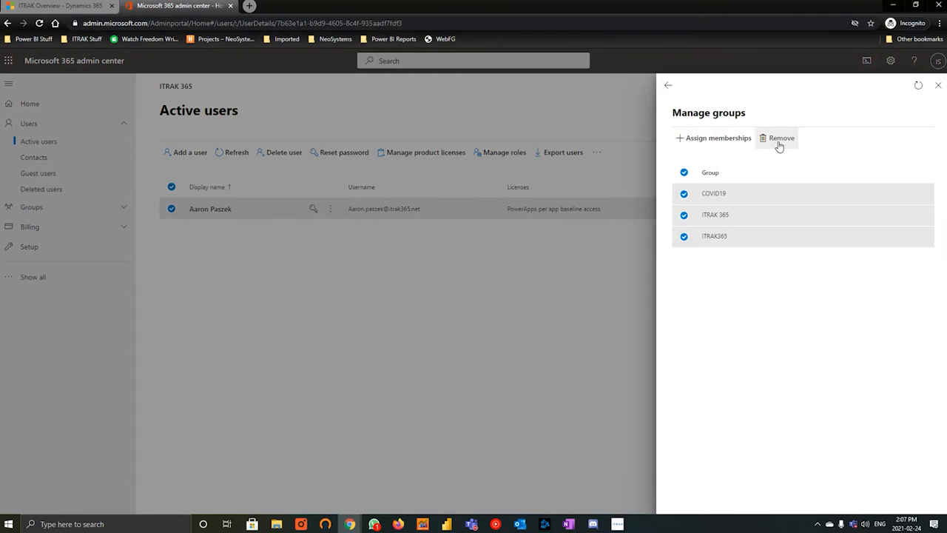
{"action": "mouse_move", "coordinate": [780, 146]}
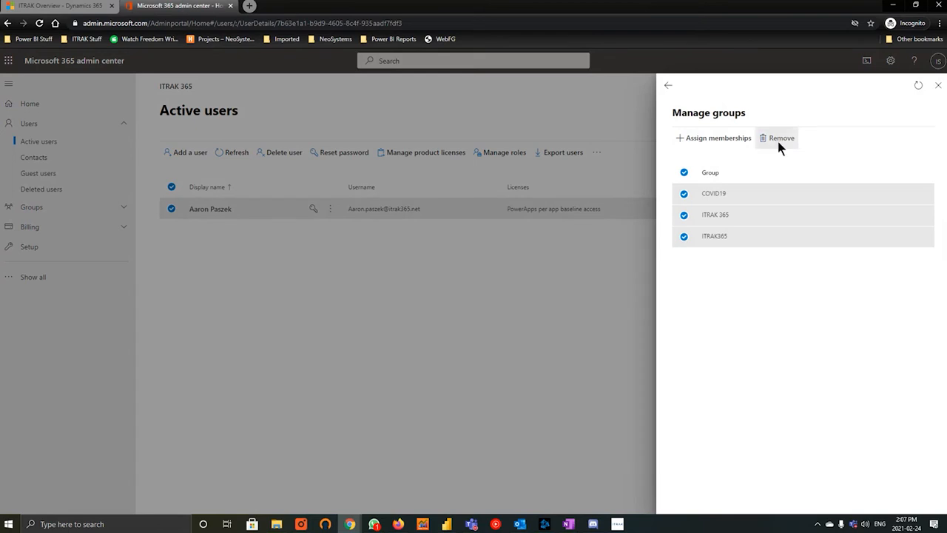
{"action": "left_click", "coordinate": [781, 138]}
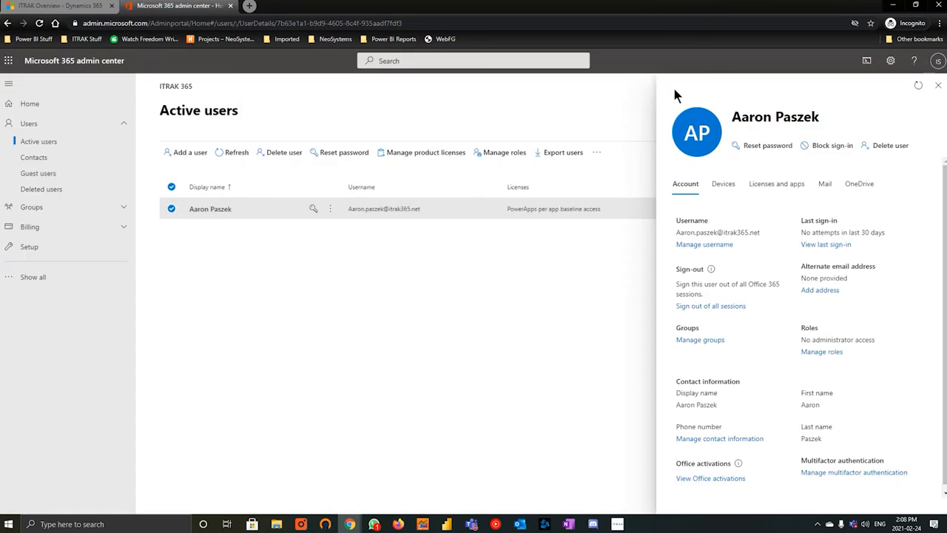
{"action": "mouse_move", "coordinate": [789, 124]}
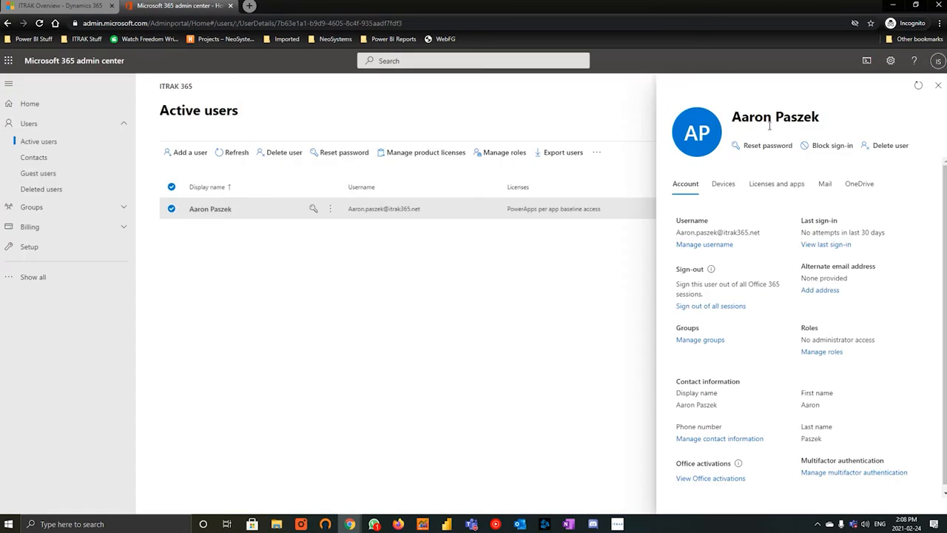
Step: Remove the PowerApps per app baseline access license, save, and close the user pane
{"action": "left_click", "coordinate": [776, 184]}
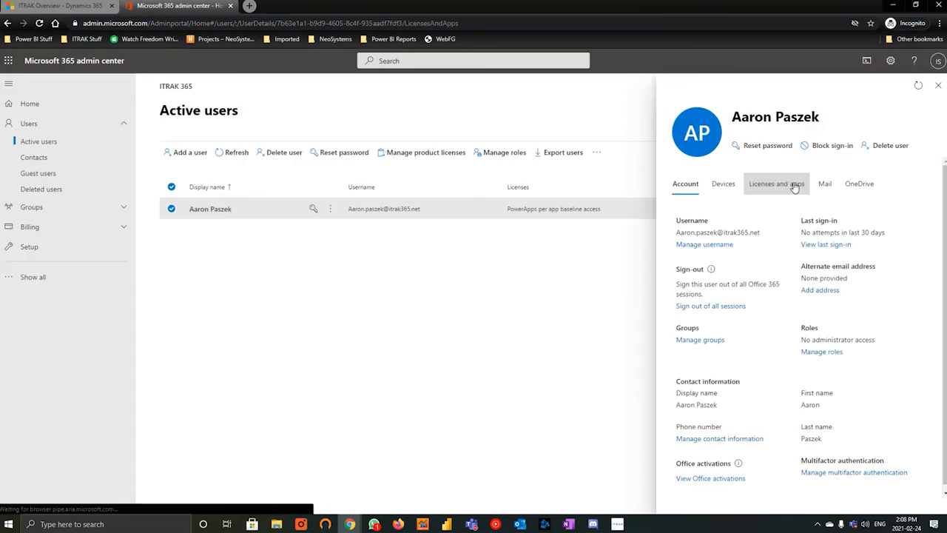
{"action": "left_click", "coordinate": [776, 183]}
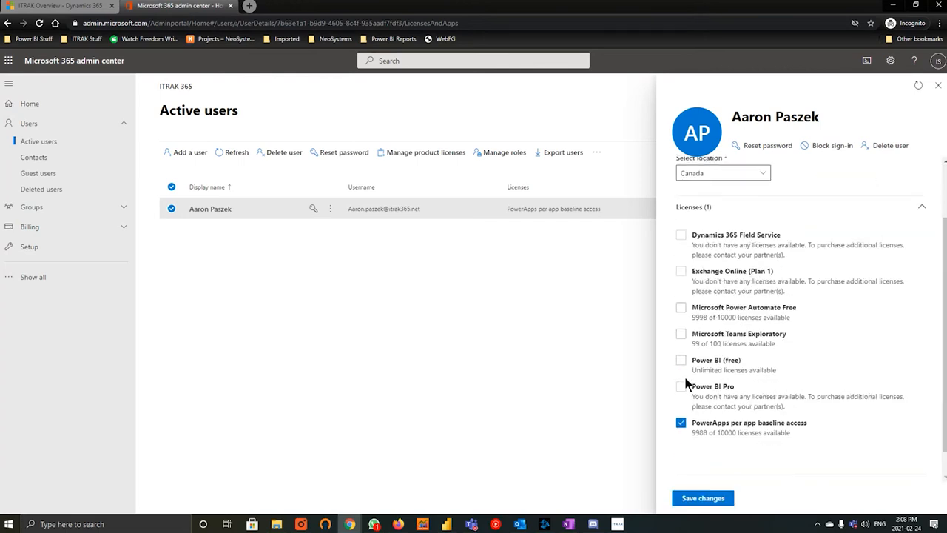
{"action": "left_click", "coordinate": [680, 422]}
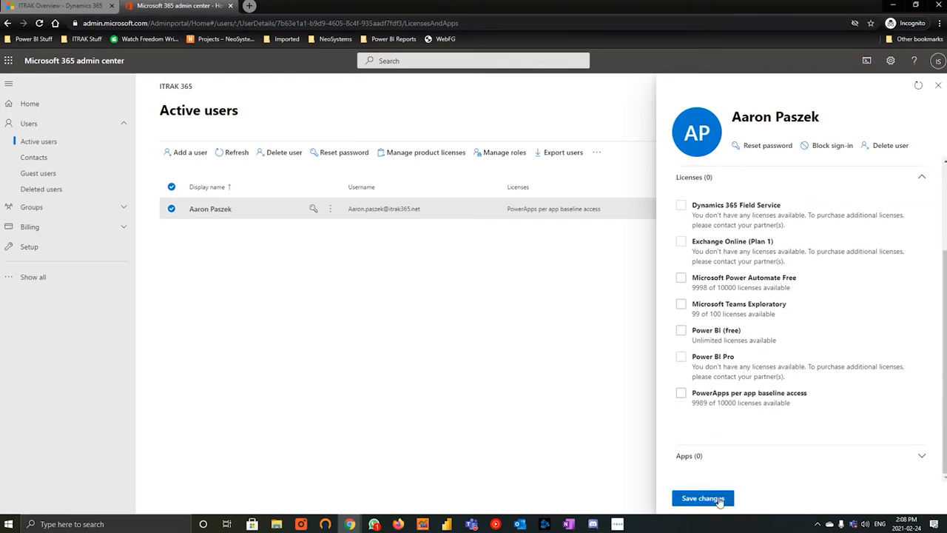
{"action": "left_click", "coordinate": [703, 498]}
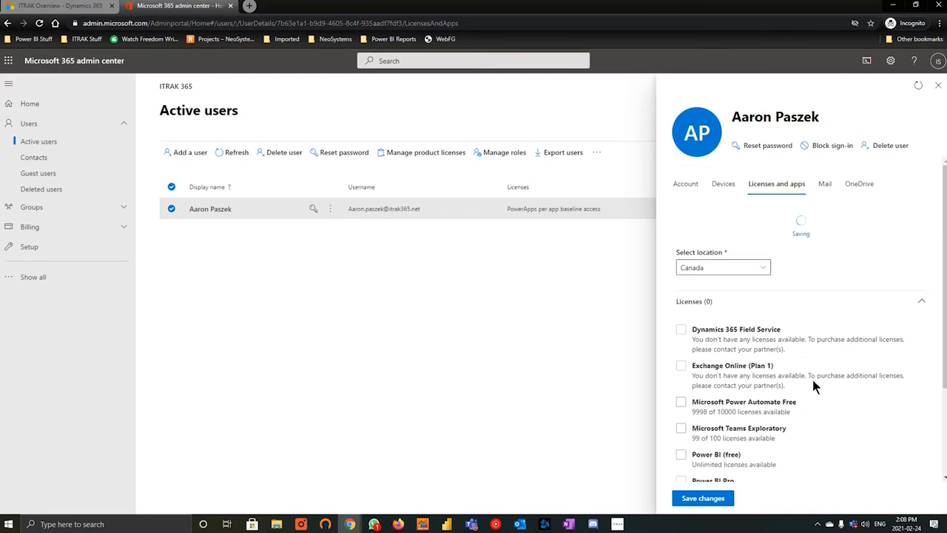
{"action": "left_click", "coordinate": [702, 498]}
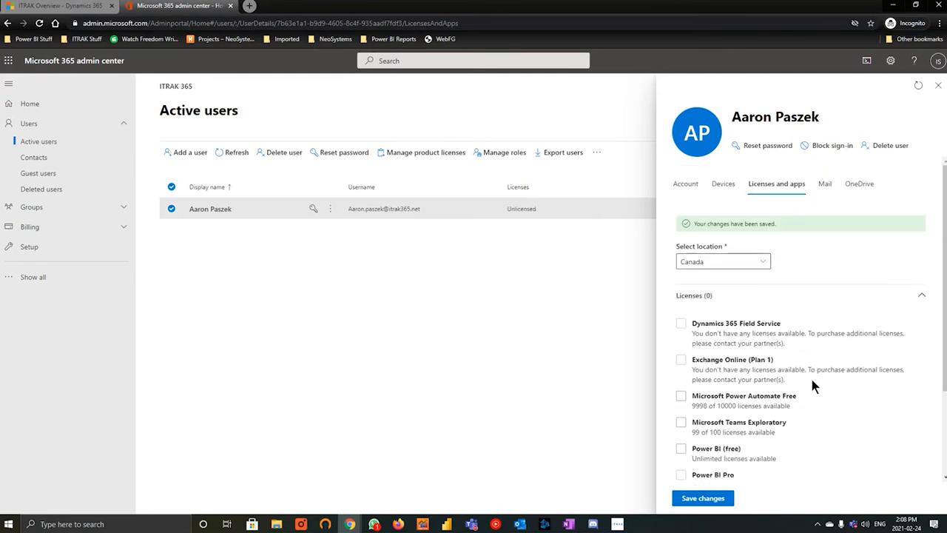
{"action": "left_click", "coordinate": [937, 85]}
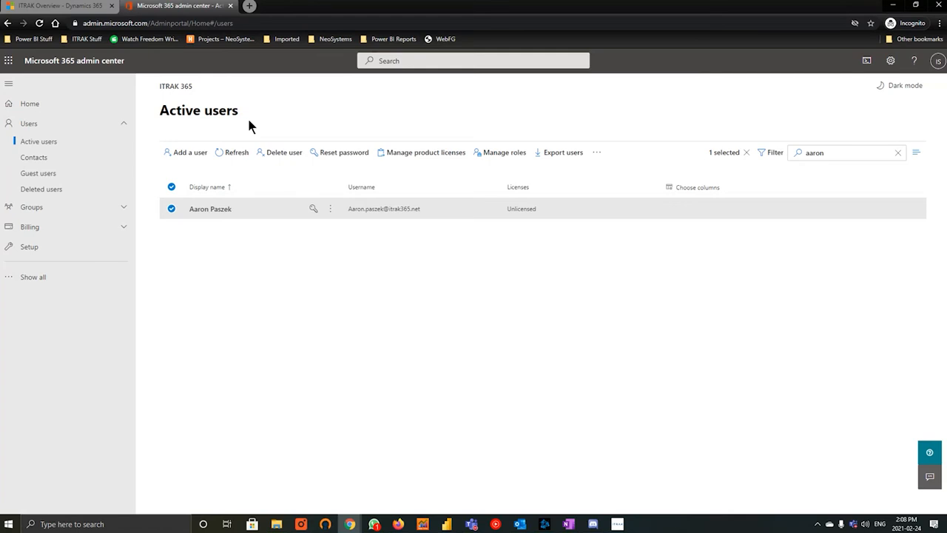
{"action": "mouse_move", "coordinate": [673, 238]}
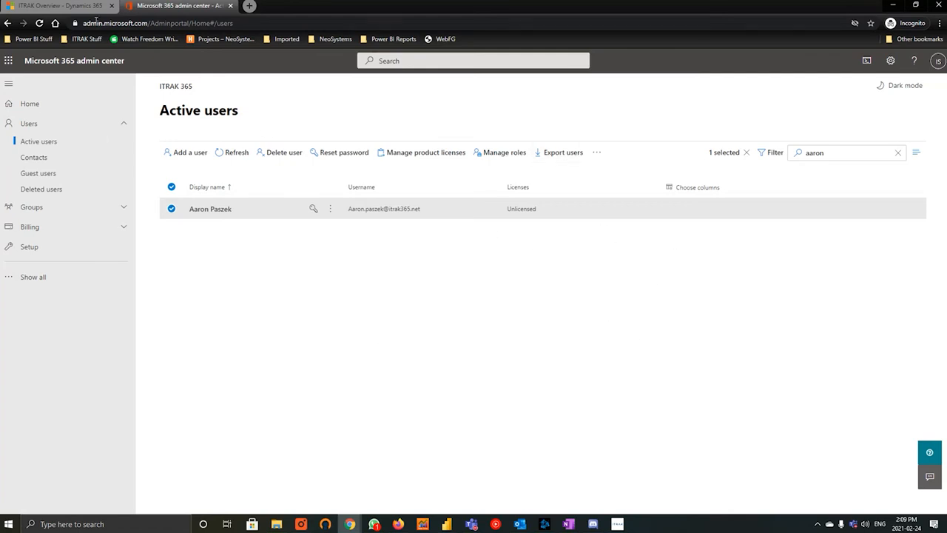
Step: Switch to the Dynamics 365 tab to bring up Advanced Find
{"action": "left_click", "coordinate": [67, 6]}
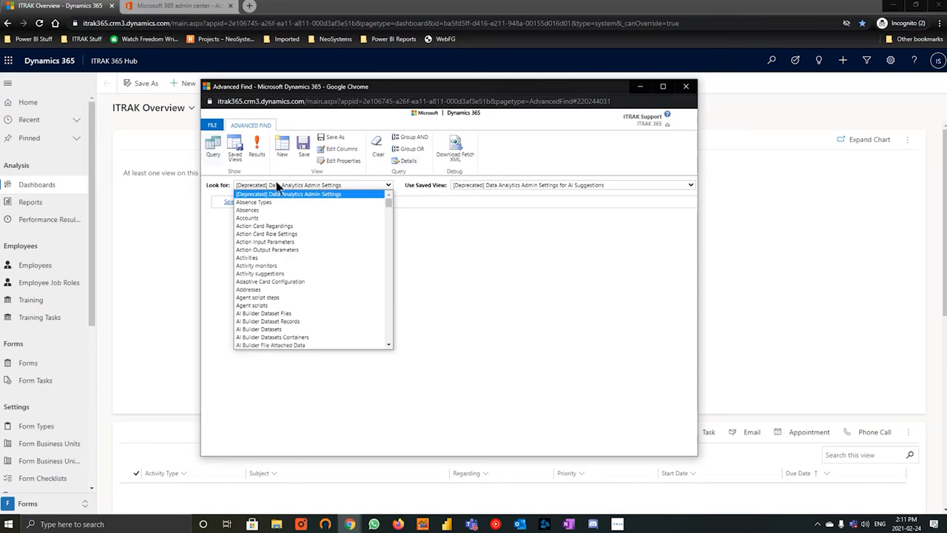
Step: Query Forms where Owner equals 'aaron' in Advanced Find and run the results
{"action": "scroll", "scroll_direction": "down", "scroll_amount": 3}
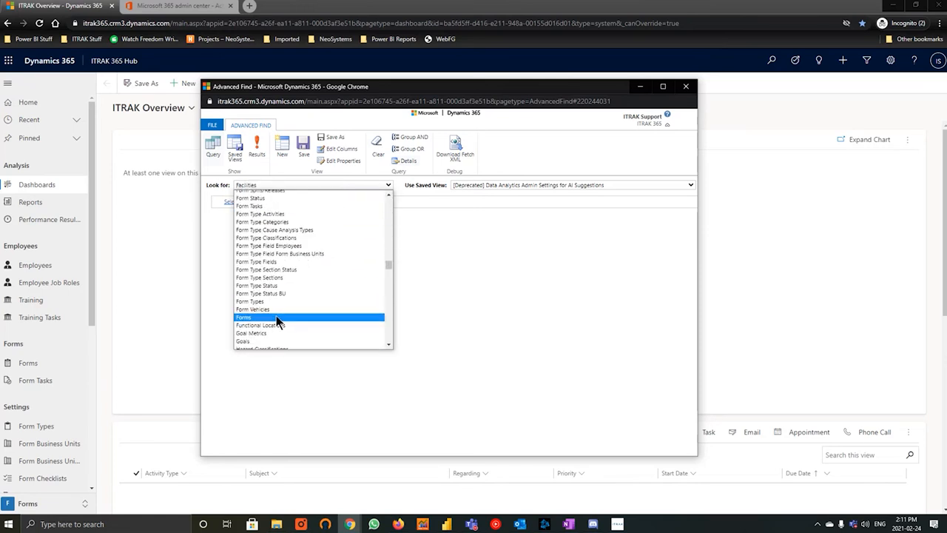
{"action": "left_click", "coordinate": [244, 317]}
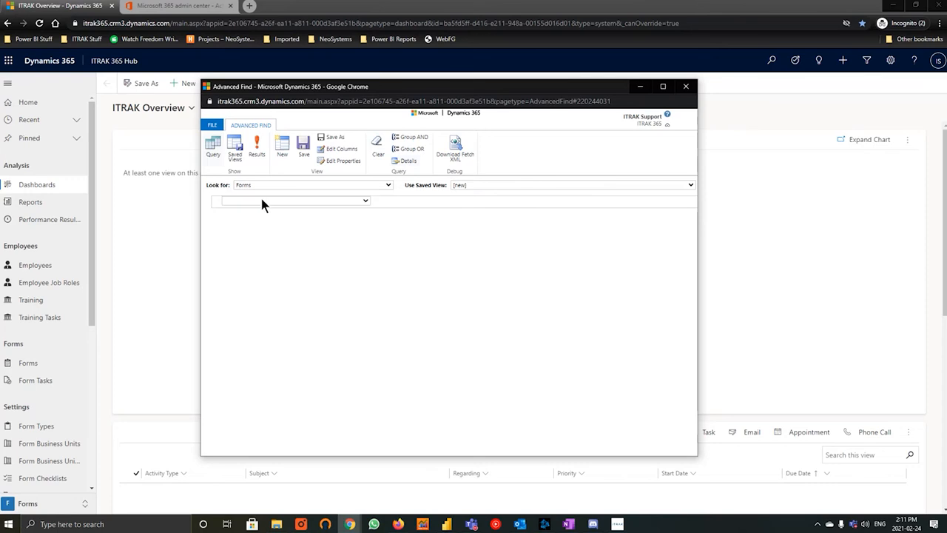
{"action": "left_click", "coordinate": [361, 200]}
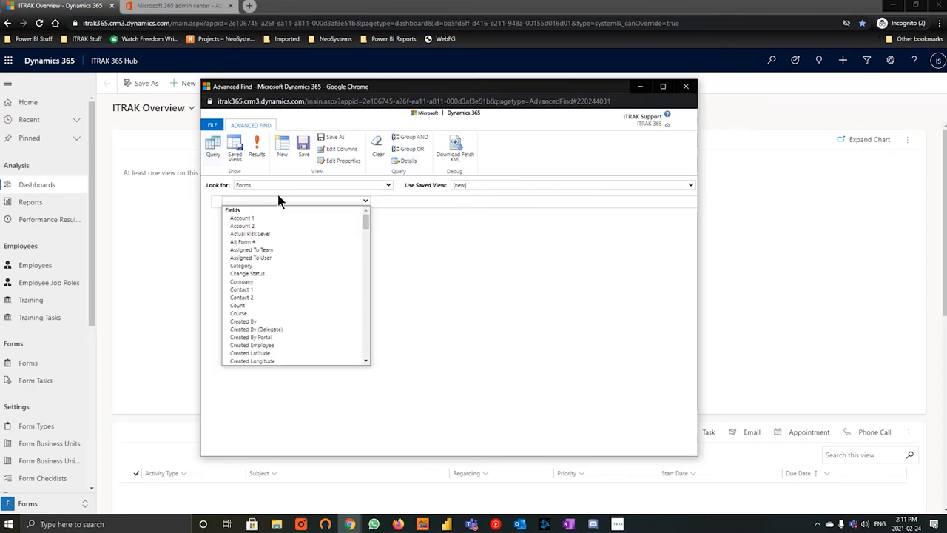
{"action": "mouse_move", "coordinate": [296, 205]}
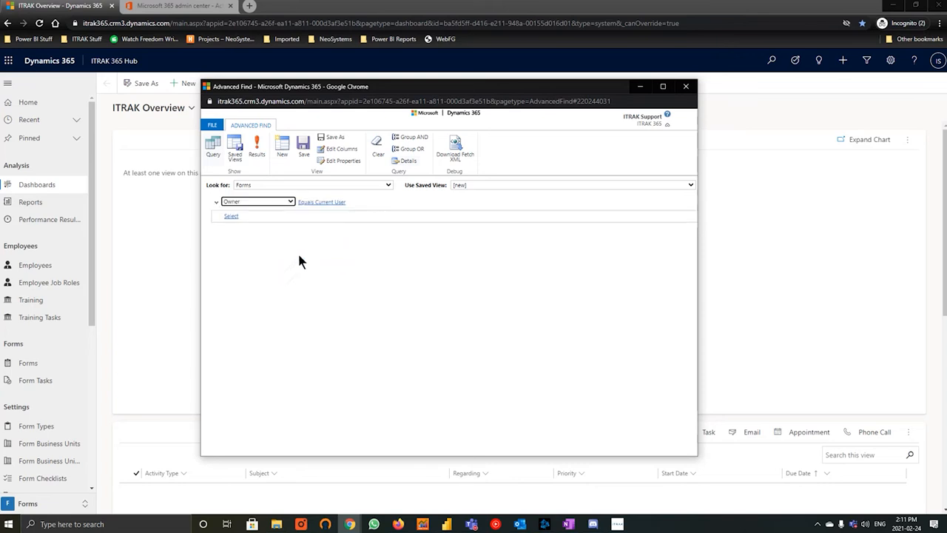
{"action": "left_click", "coordinate": [322, 201]}
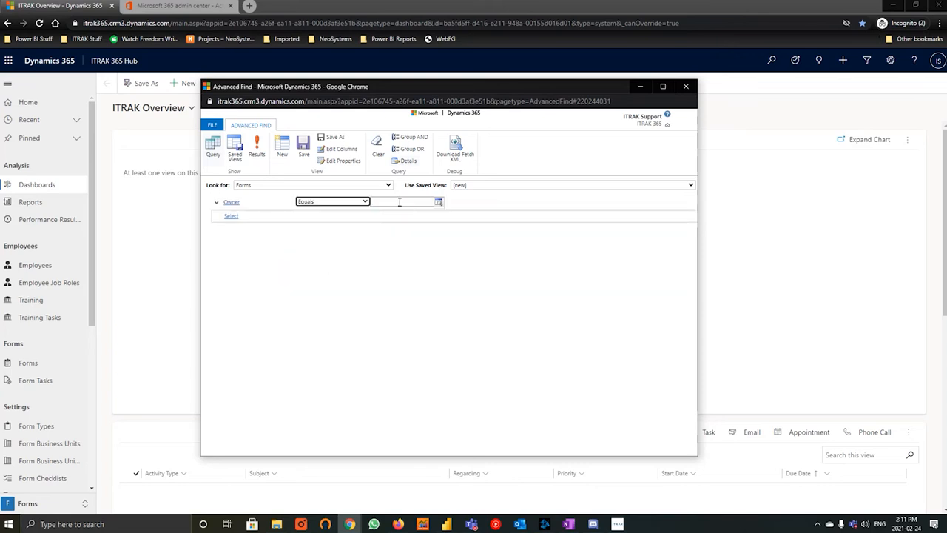
{"action": "type", "text": "aaron"}
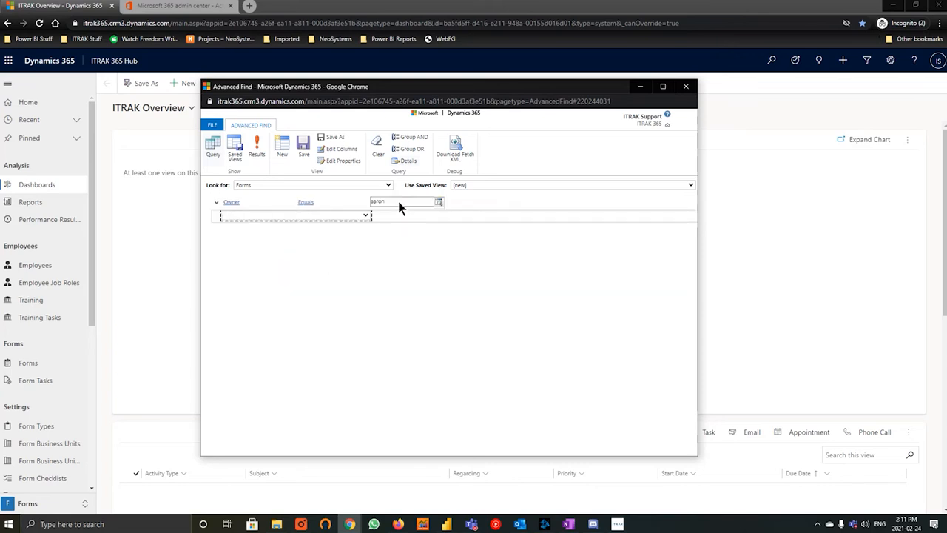
{"action": "left_click", "coordinate": [256, 145]}
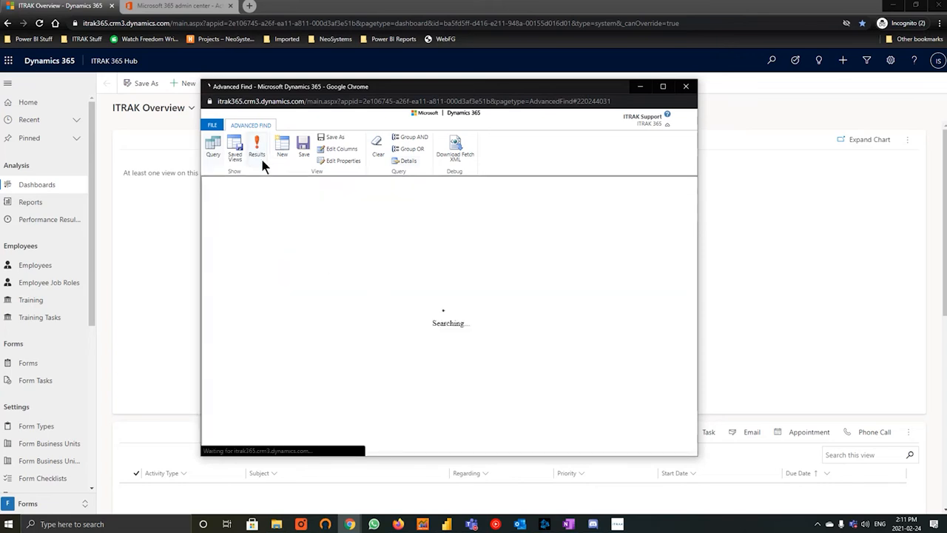
Step: Select both draft forms 001271 and 001270 in the results grid
{"action": "left_click", "coordinate": [257, 146]}
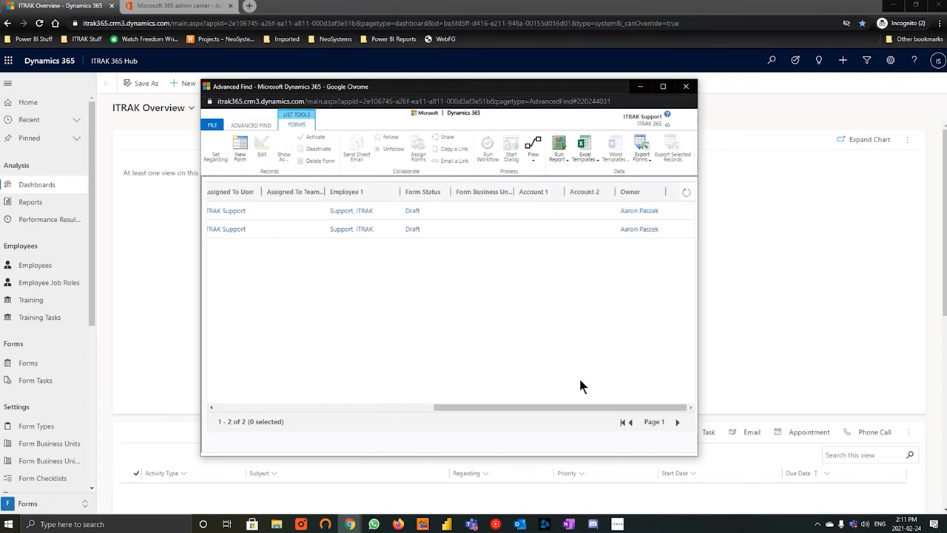
{"action": "mouse_move", "coordinate": [631, 407]}
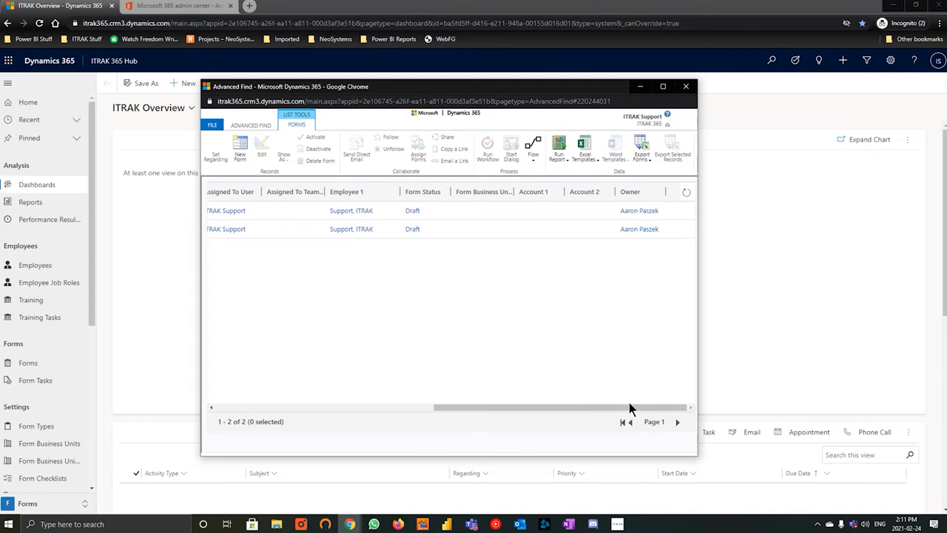
{"action": "mouse_move", "coordinate": [585, 409]}
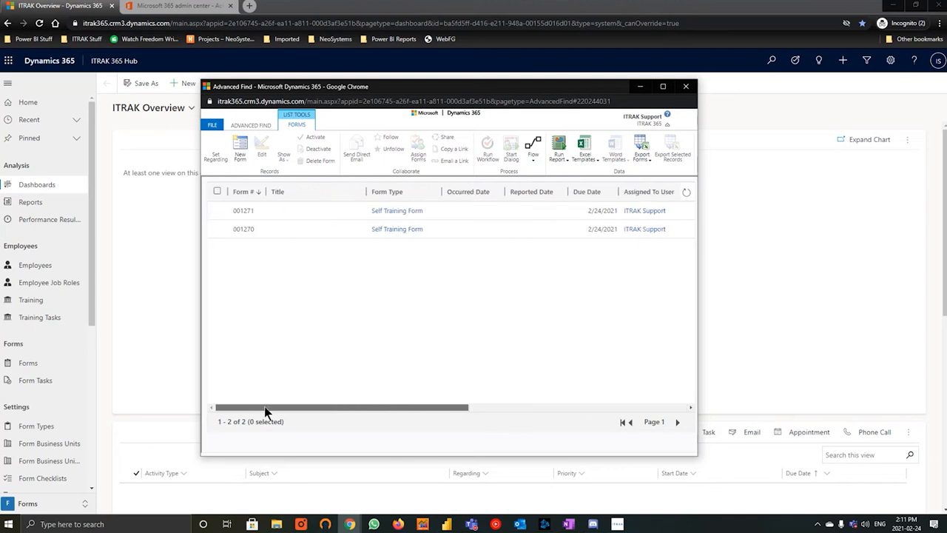
{"action": "left_click", "coordinate": [217, 191]}
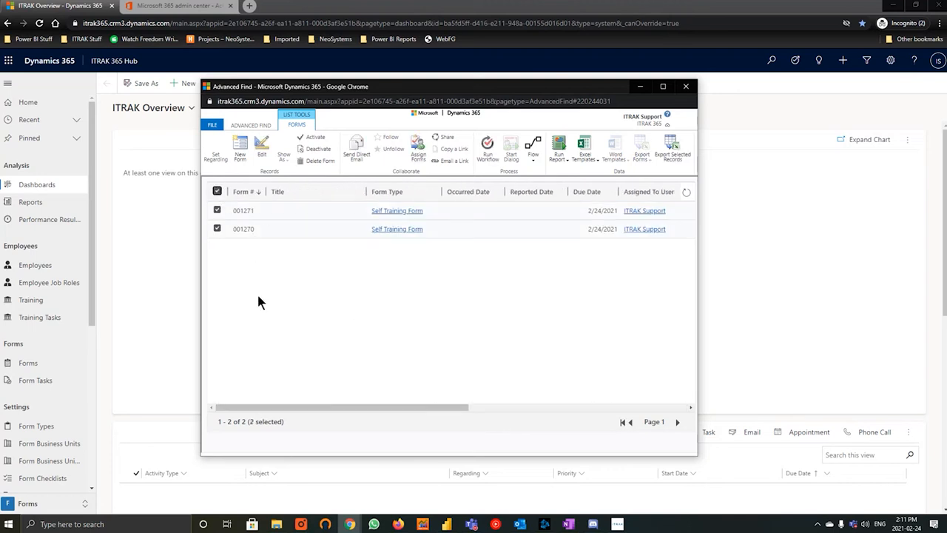
{"action": "mouse_move", "coordinate": [417, 146]}
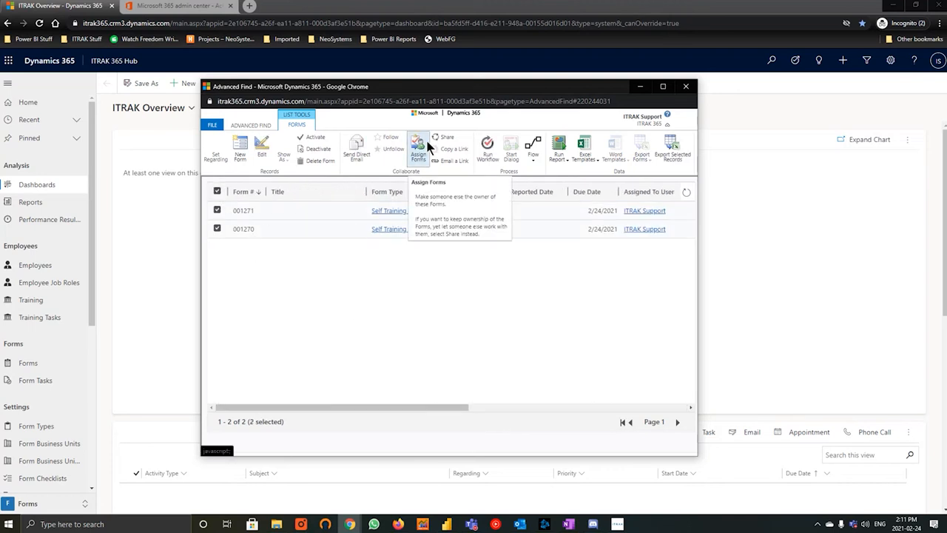
Step: Assign both selected forms to Fire and Flame Safety through the user or team lookup
{"action": "left_click", "coordinate": [416, 148]}
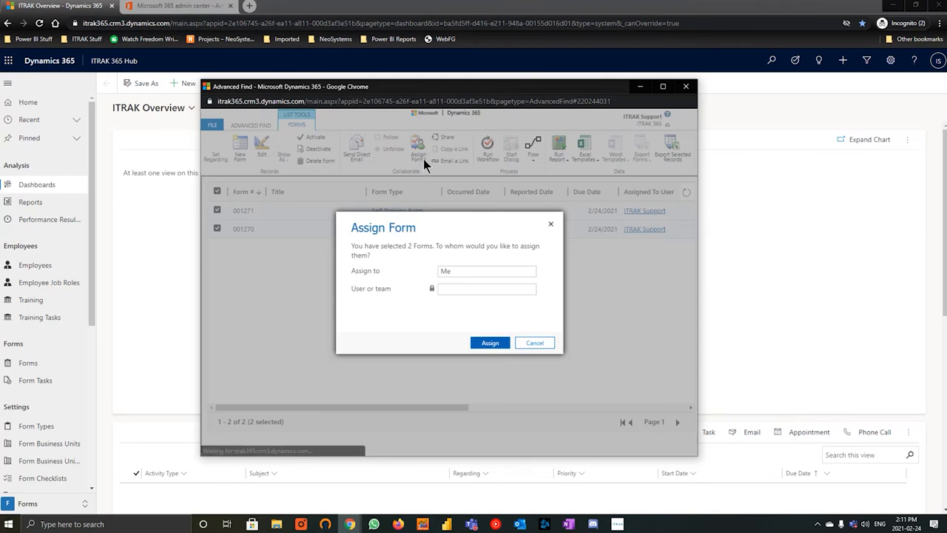
{"action": "left_click", "coordinate": [486, 271]}
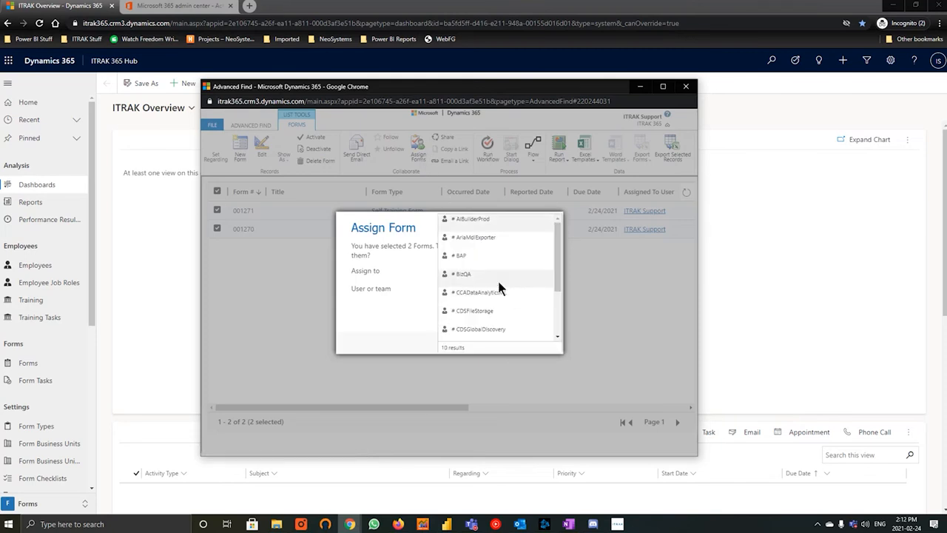
{"action": "scroll", "scroll_direction": "down", "scroll_amount": 3}
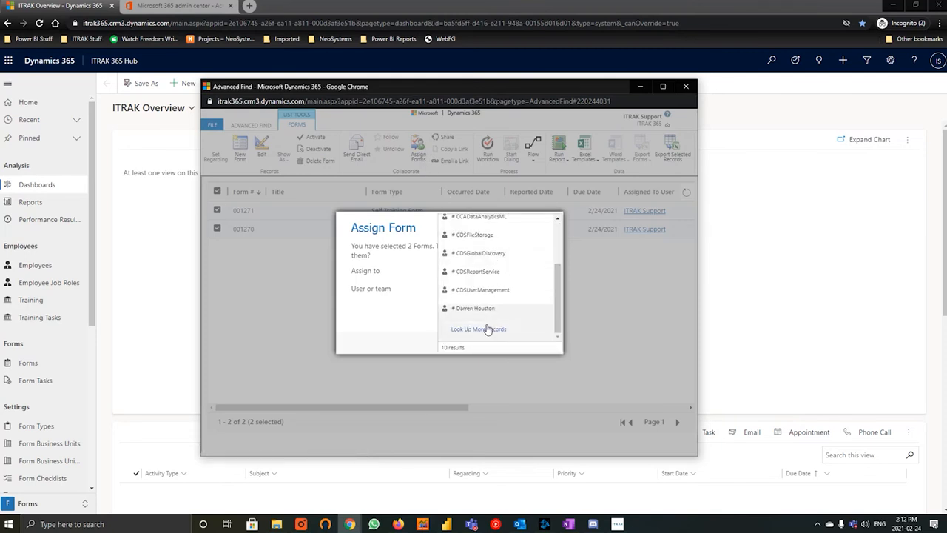
{"action": "left_click", "coordinate": [479, 328]}
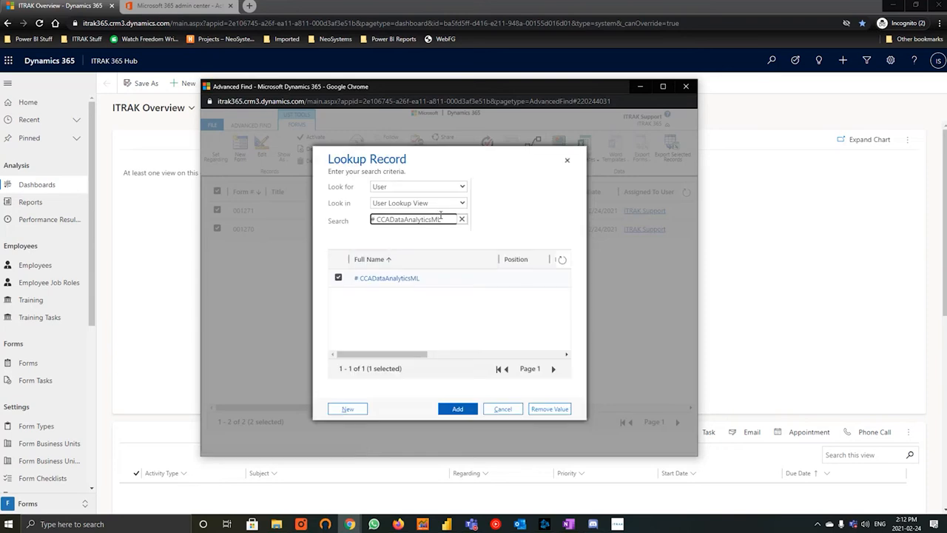
{"action": "type", "text": "field"}
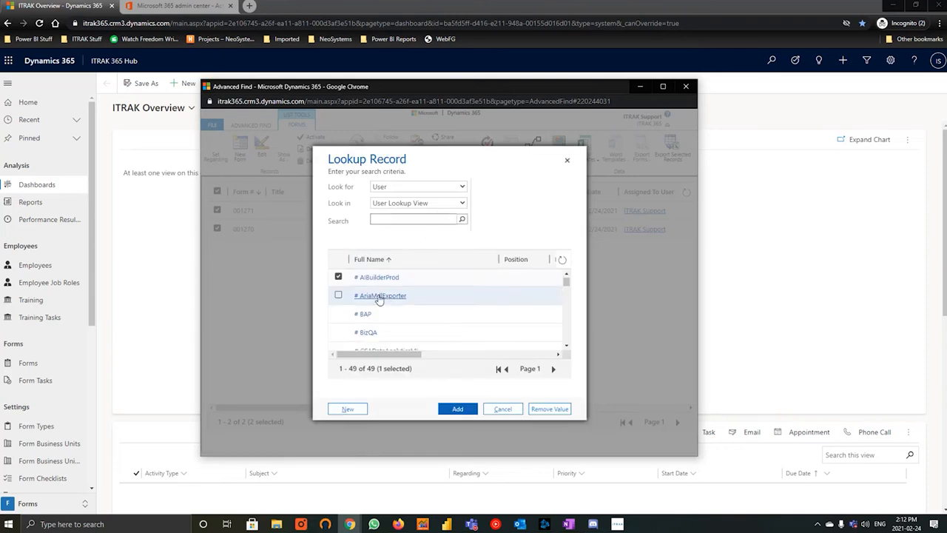
{"action": "scroll", "scroll_direction": "down", "scroll_amount": 3}
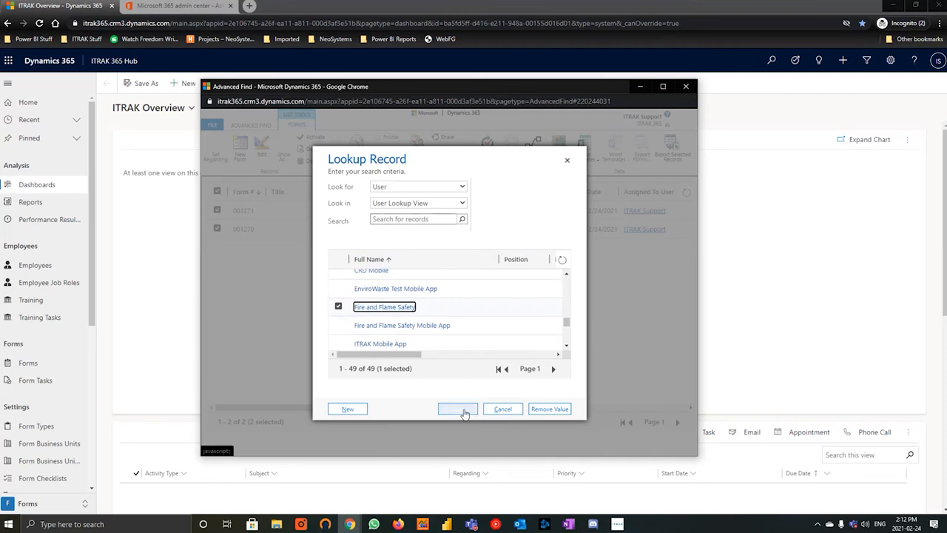
{"action": "left_click", "coordinate": [458, 408]}
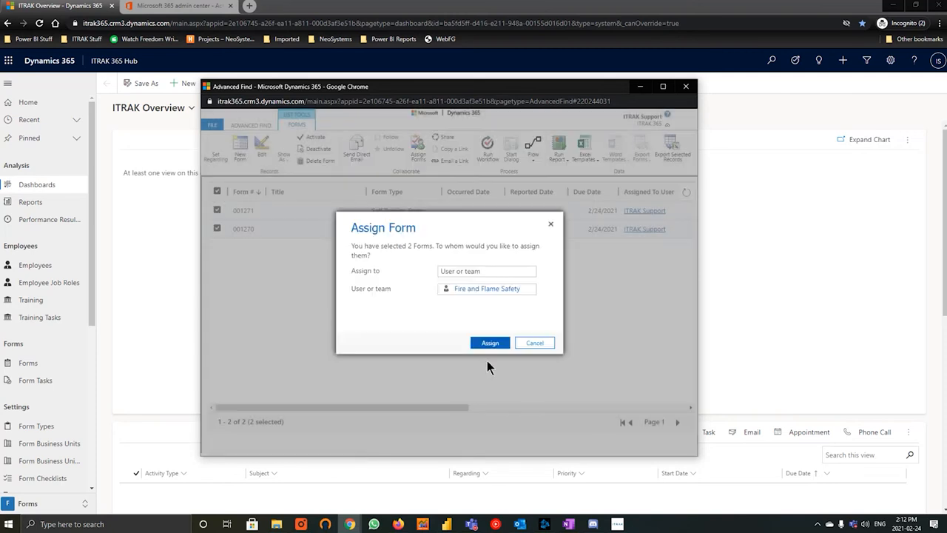
{"action": "left_click", "coordinate": [490, 343]}
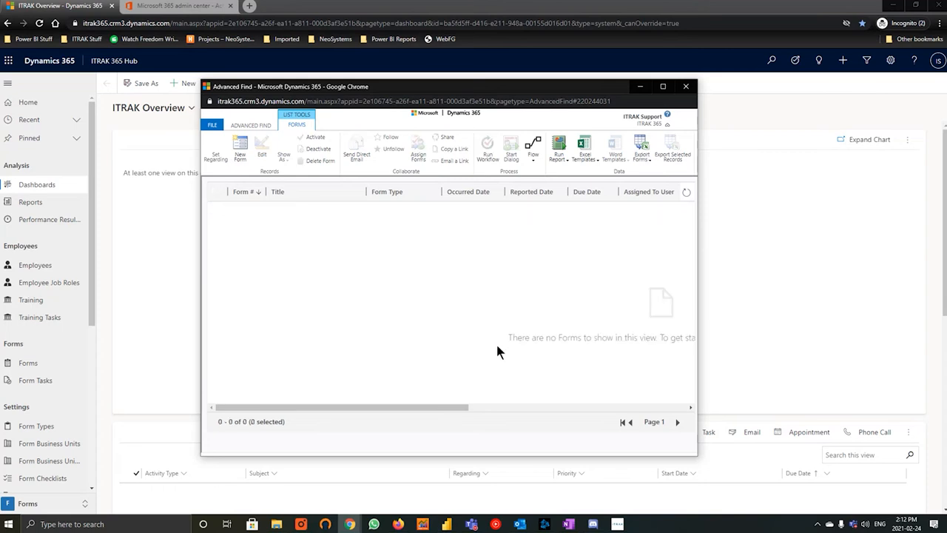
{"action": "mouse_move", "coordinate": [472, 347]}
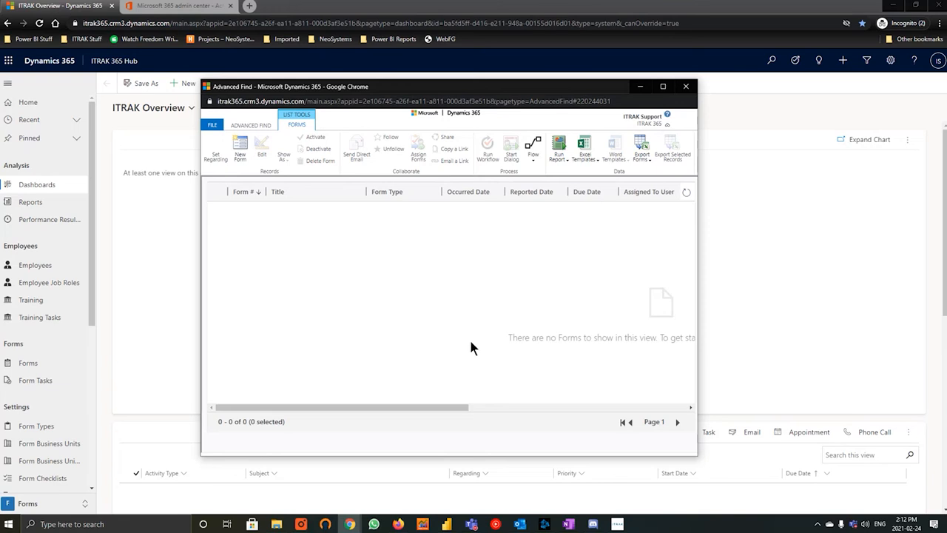
{"action": "mouse_move", "coordinate": [313, 158]}
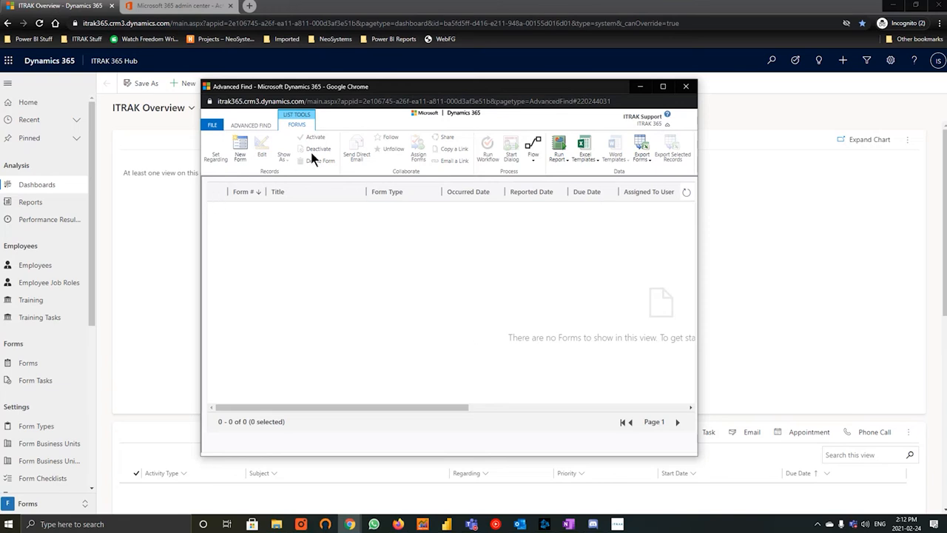
{"action": "mouse_move", "coordinate": [317, 151]}
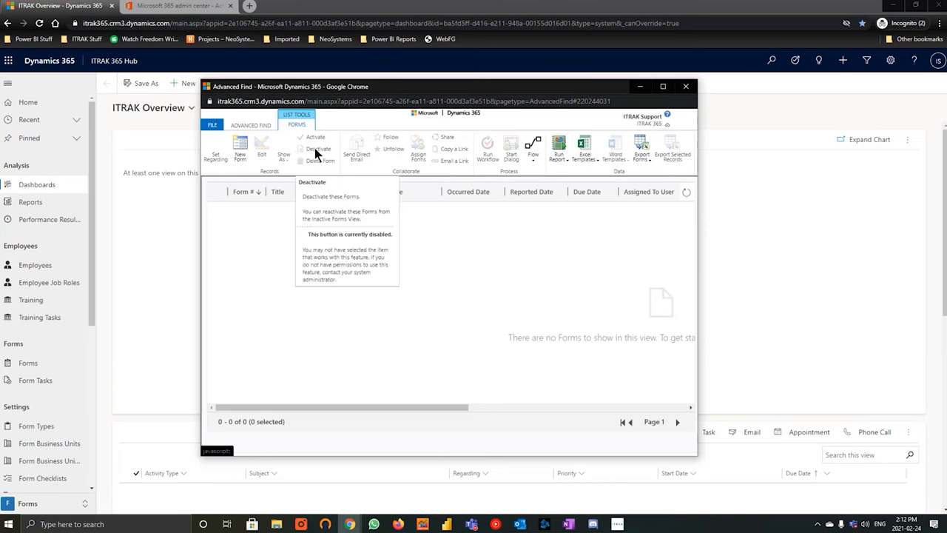
{"action": "mouse_move", "coordinate": [536, 278]}
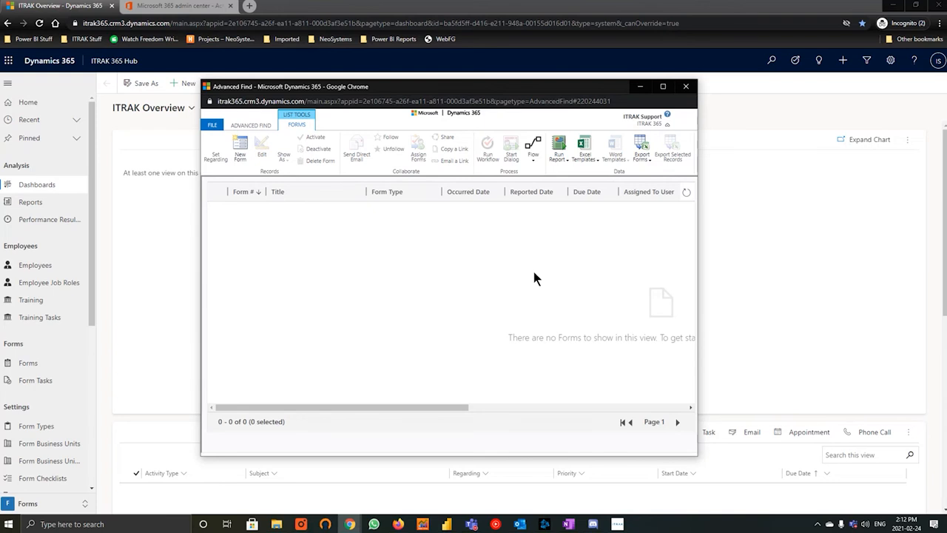
Step: Close Advanced Find and open the Foreman role from COVID-19 Business Continuity Plan's Review status
{"action": "left_click", "coordinate": [250, 124]}
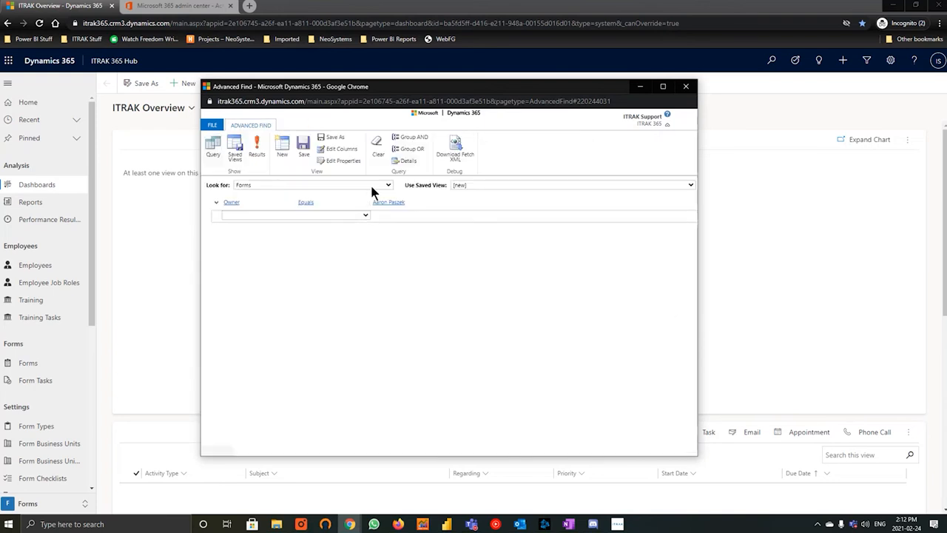
{"action": "left_click", "coordinate": [684, 87]}
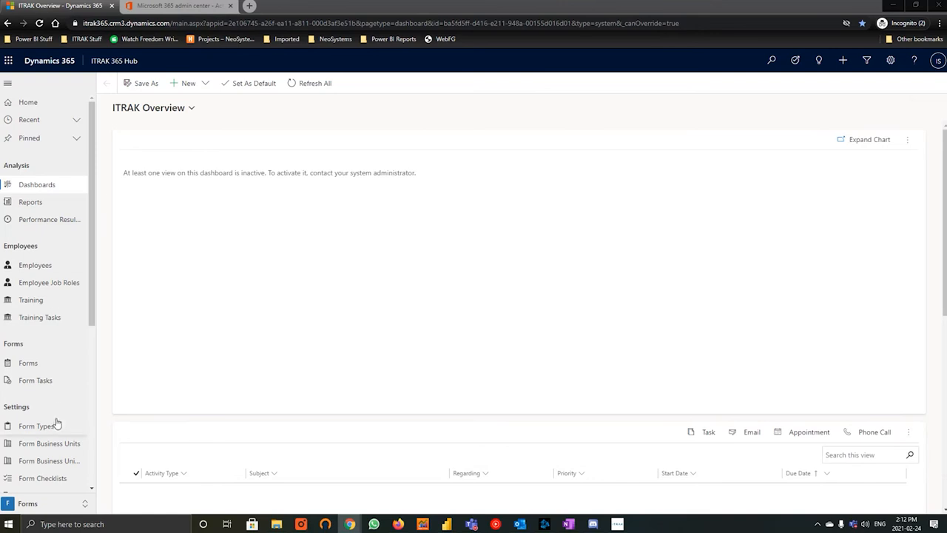
{"action": "left_click", "coordinate": [36, 425]}
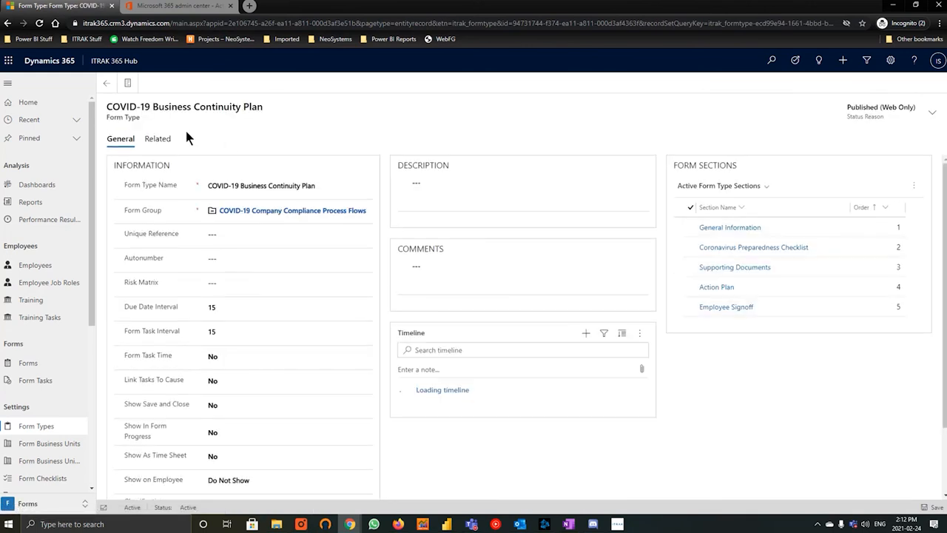
{"action": "left_click", "coordinate": [157, 138]}
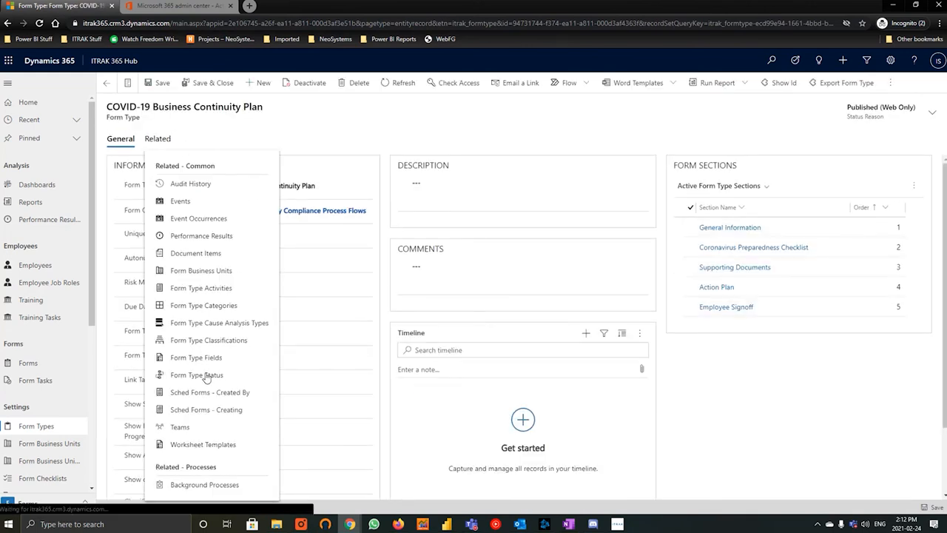
{"action": "left_click", "coordinate": [196, 375]}
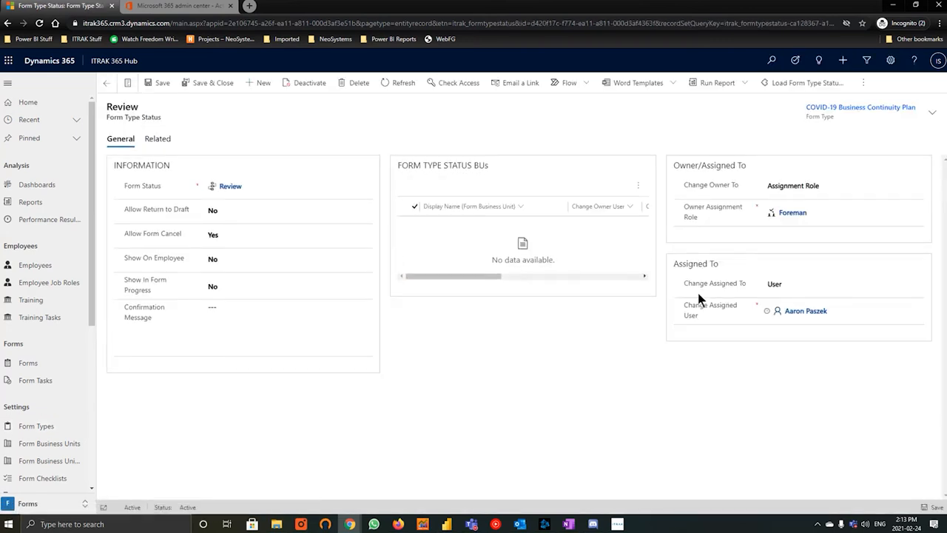
{"action": "left_click", "coordinate": [805, 311]}
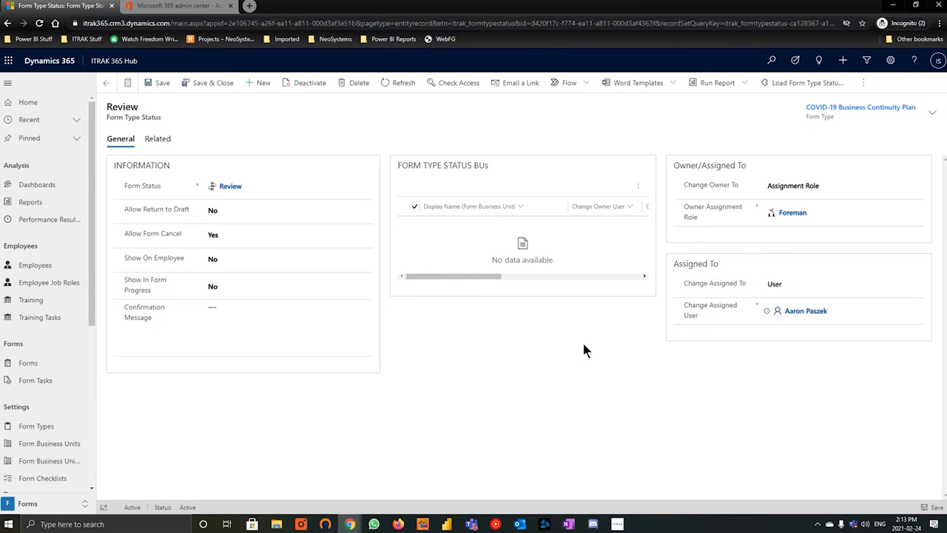
{"action": "mouse_move", "coordinate": [713, 200]}
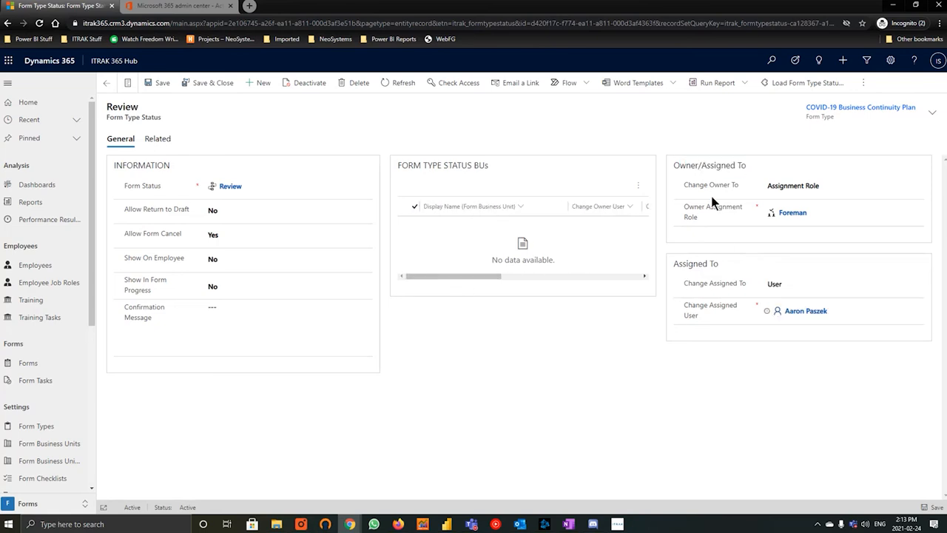
{"action": "left_click", "coordinate": [790, 212]}
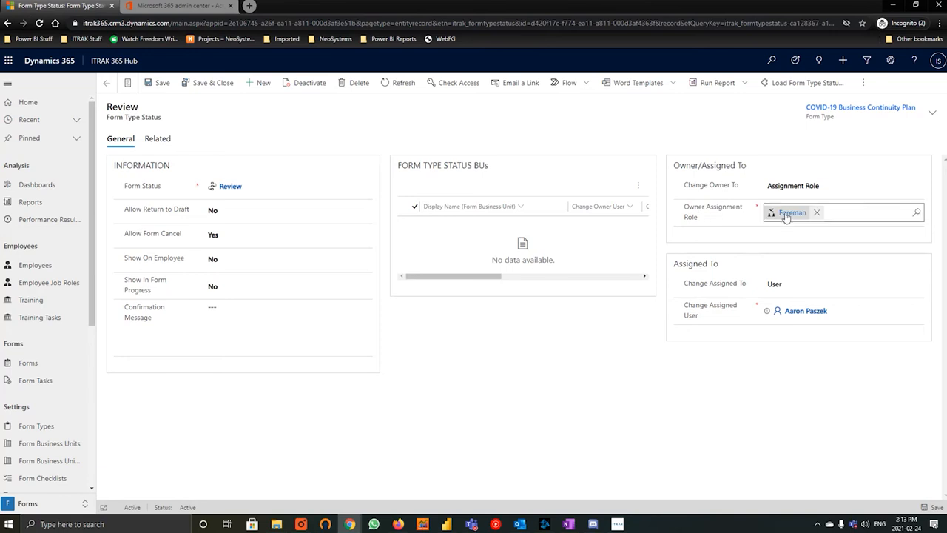
{"action": "left_click", "coordinate": [790, 212]}
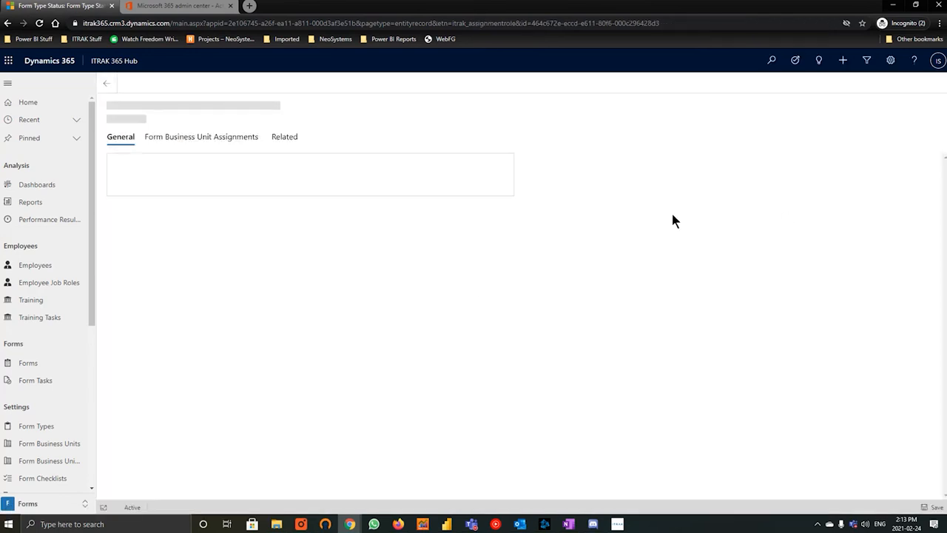
Step: Check the Foreman role's Form Business Unit Assignments, then return to the Review status
{"action": "left_click", "coordinate": [201, 137]}
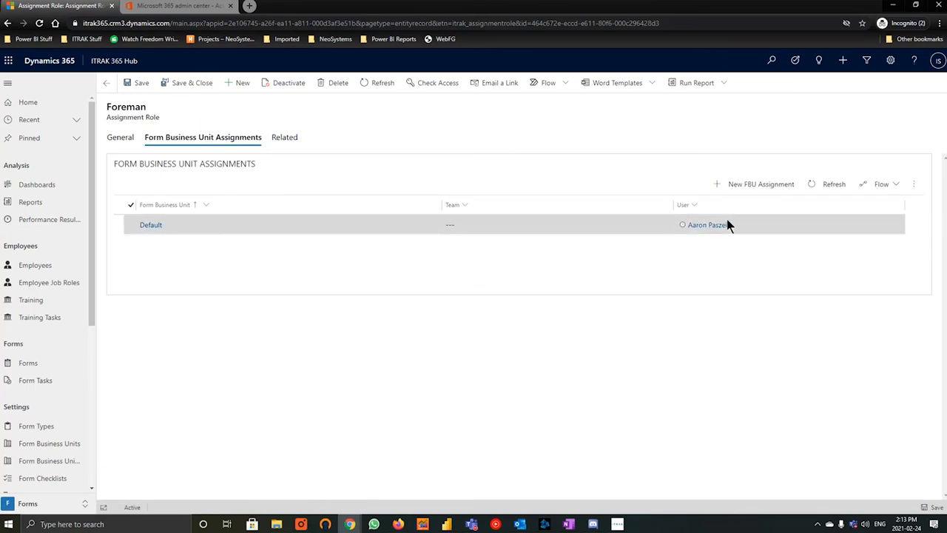
{"action": "mouse_move", "coordinate": [742, 245]}
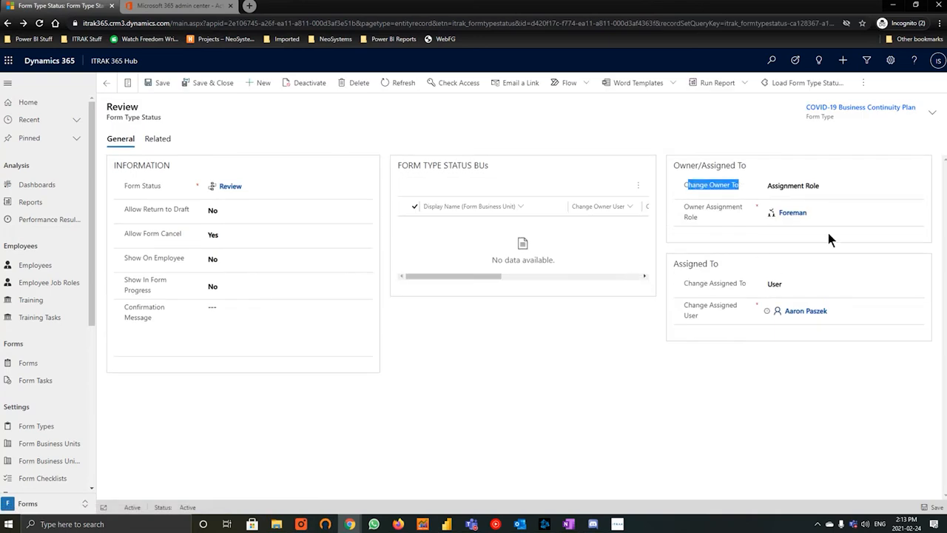
{"action": "left_click", "coordinate": [792, 212]}
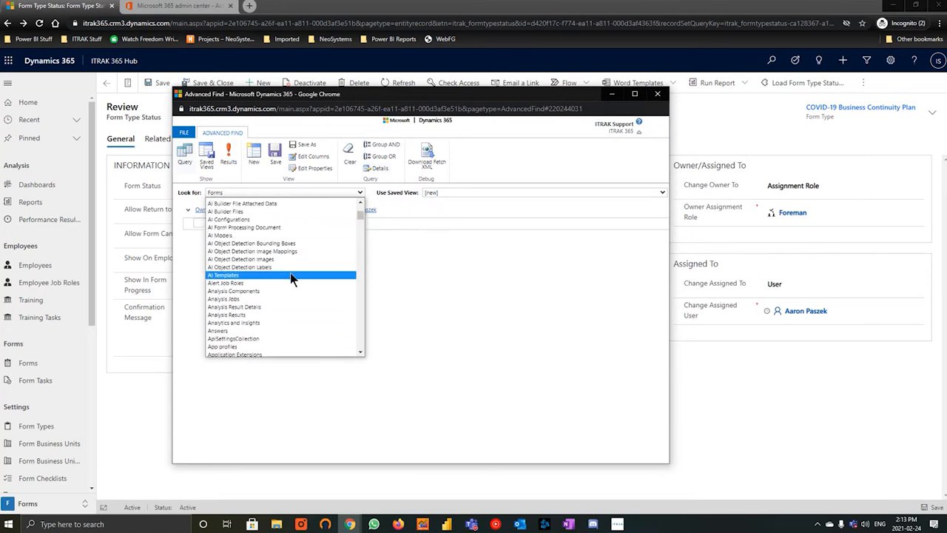
Step: Run the saved Advanced Find query for Assignment Roles assigned to the departing user
{"action": "scroll", "scroll_direction": "down", "scroll_amount": 3}
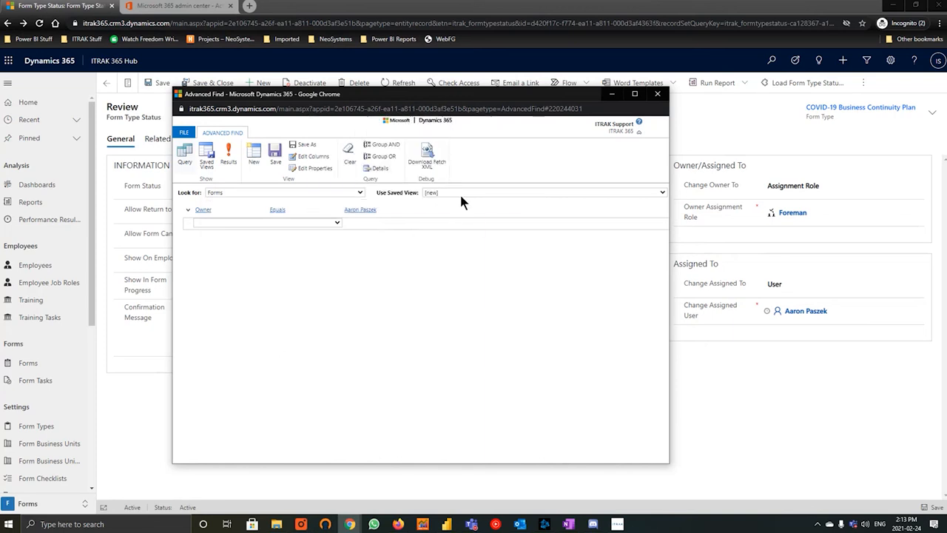
{"action": "left_click", "coordinate": [284, 192]}
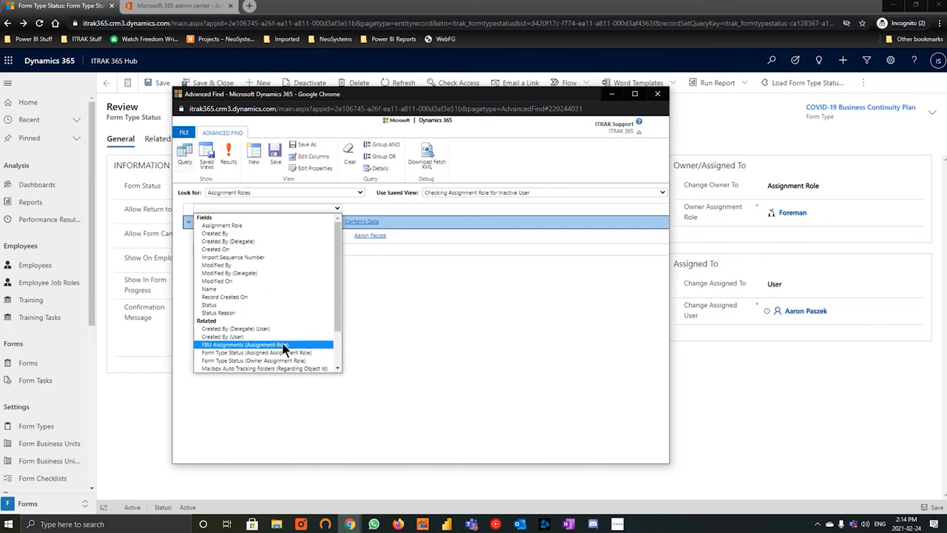
{"action": "left_click", "coordinate": [244, 344]}
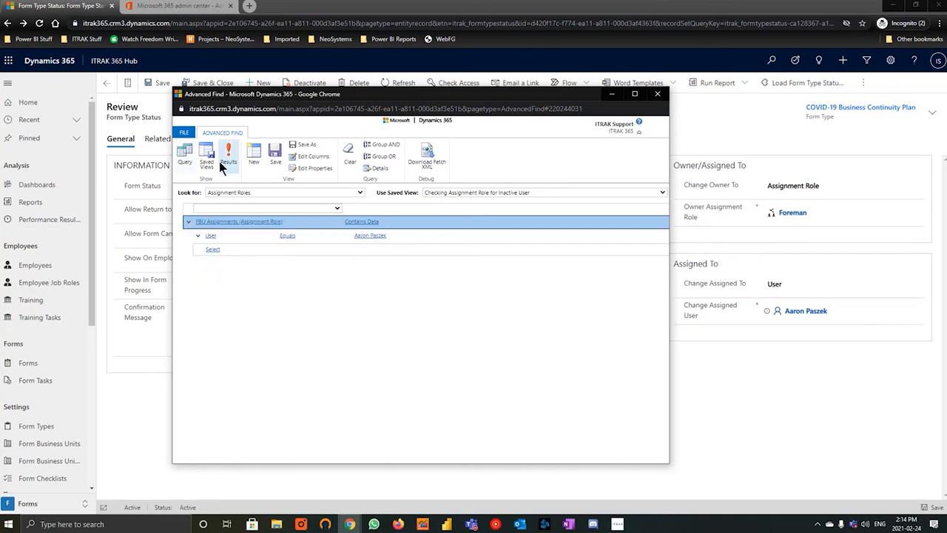
{"action": "left_click", "coordinate": [228, 157]}
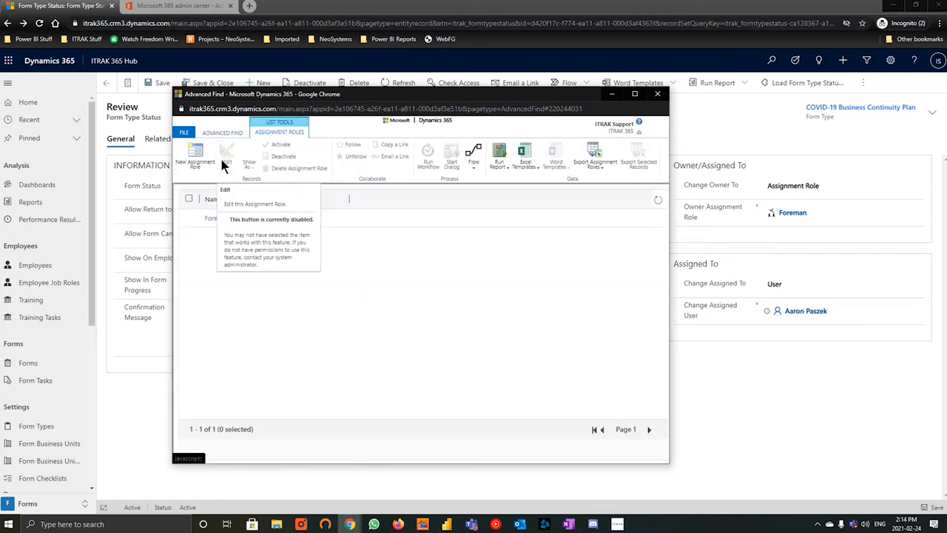
{"action": "mouse_move", "coordinate": [567, 283]}
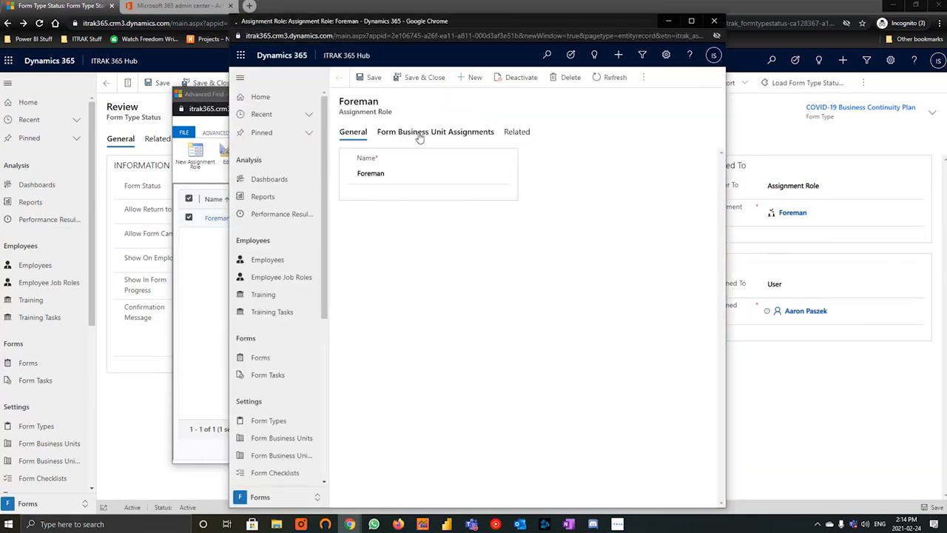
Step: Replace the departing employee with Fire and Flame Safety on the Foreman role's business unit assignment
{"action": "left_click", "coordinate": [435, 132]}
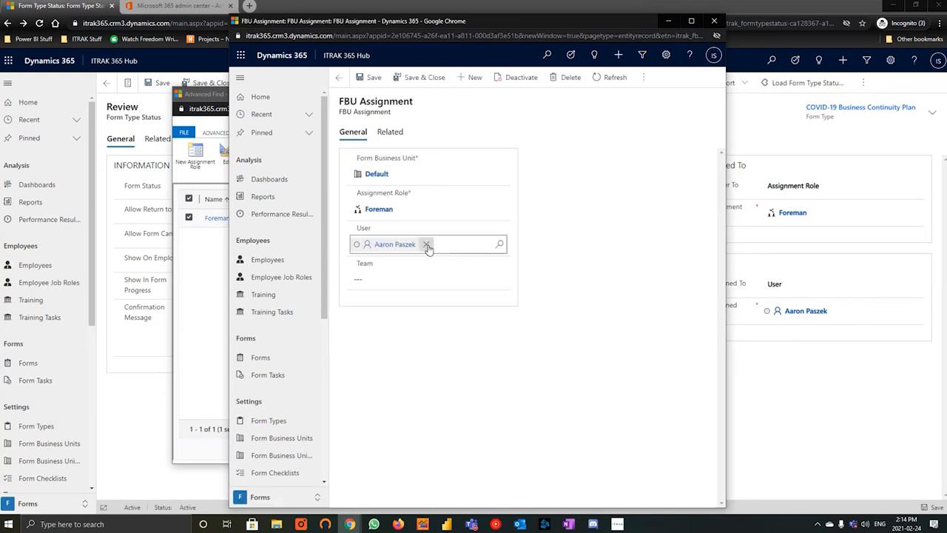
{"action": "type", "text": "fire and fi"}
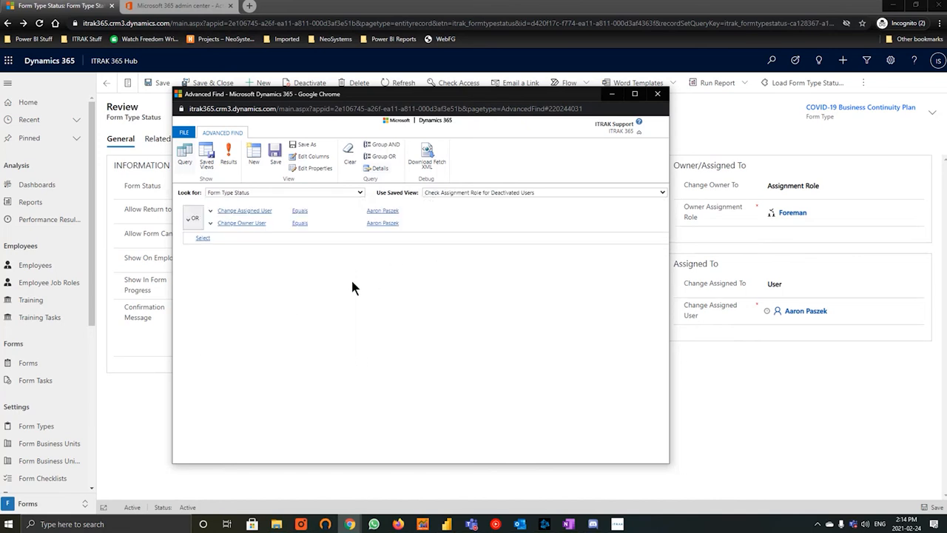
{"action": "mouse_move", "coordinate": [277, 214]}
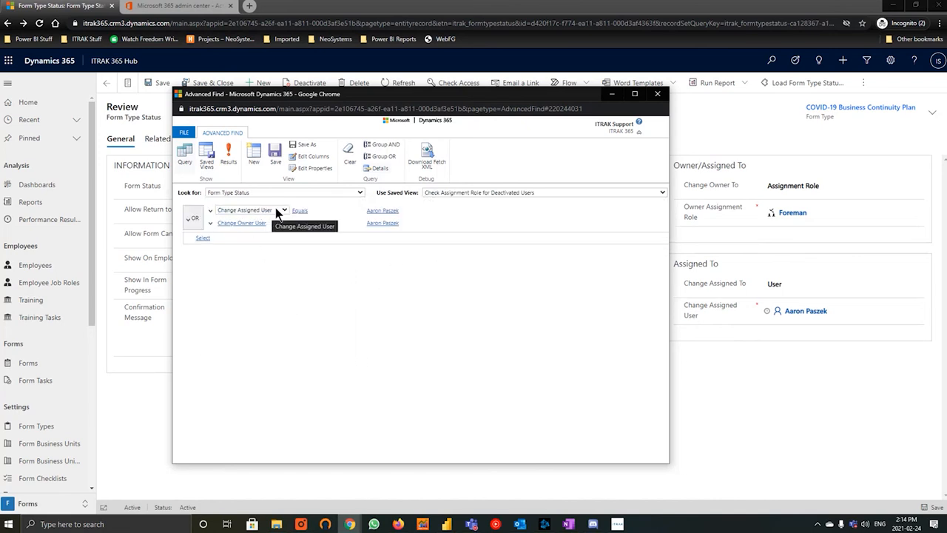
{"action": "mouse_move", "coordinate": [226, 225]}
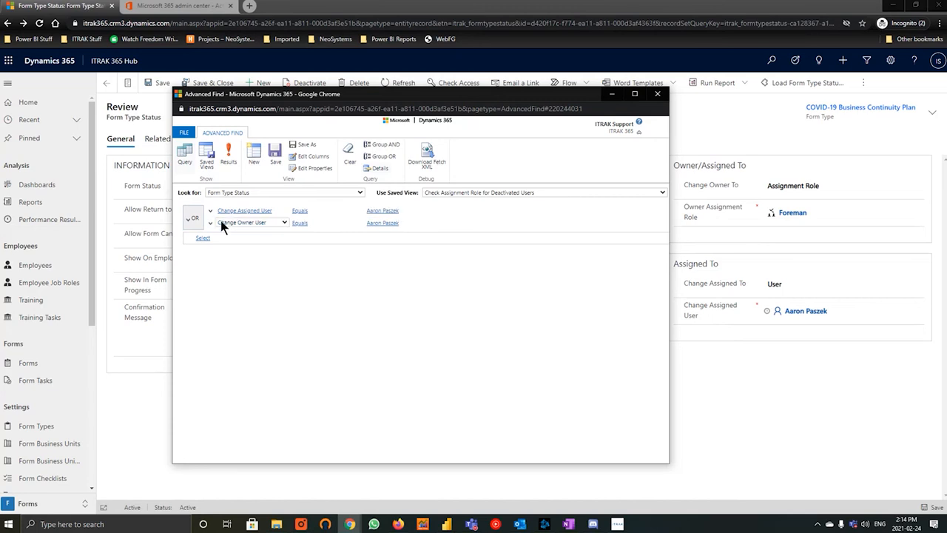
{"action": "mouse_move", "coordinate": [236, 232]}
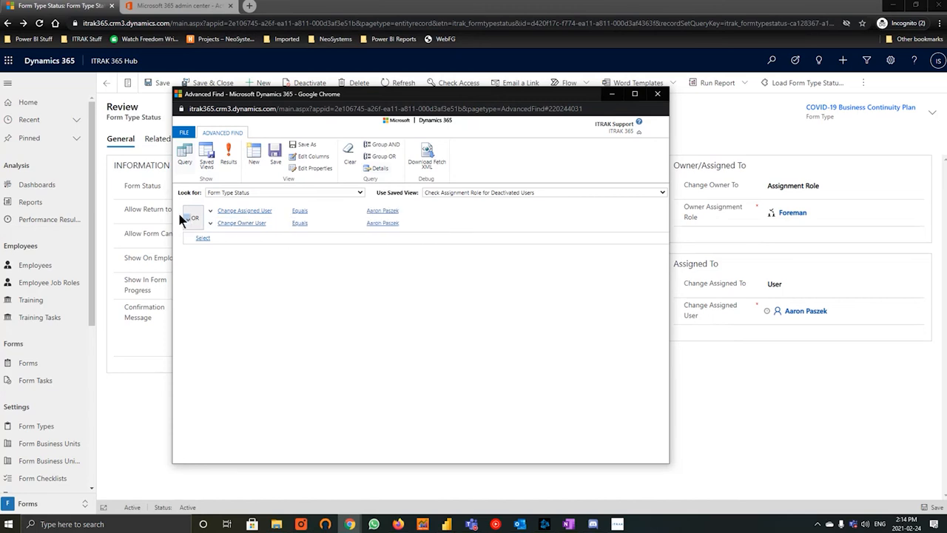
Step: Regroup the two user conditions with OR and rerun the Form Type Status search
{"action": "left_click", "coordinate": [191, 218]}
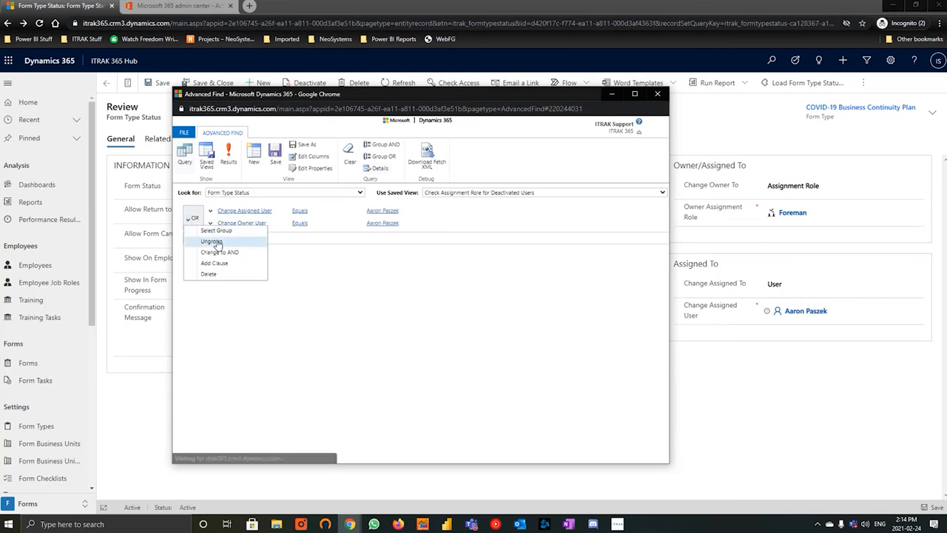
{"action": "left_click", "coordinate": [211, 242]}
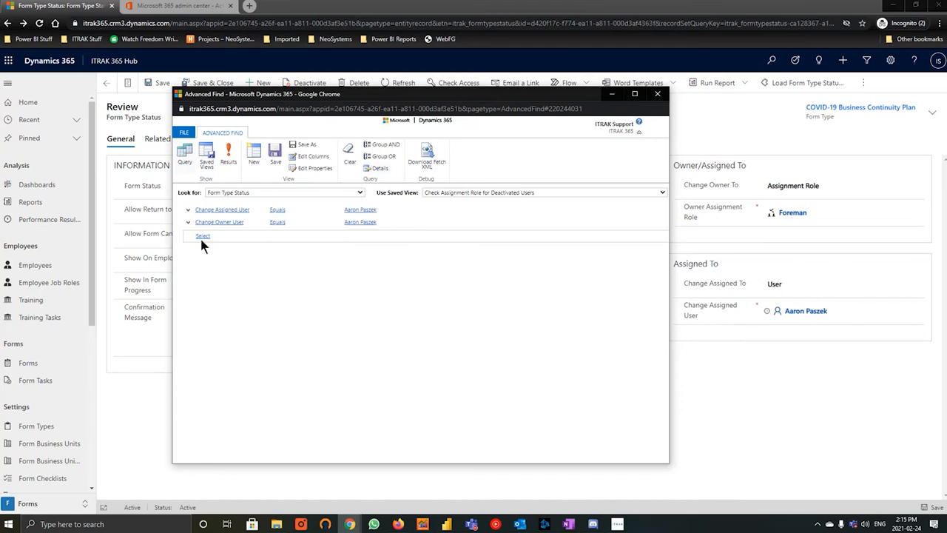
{"action": "left_click", "coordinate": [202, 235]}
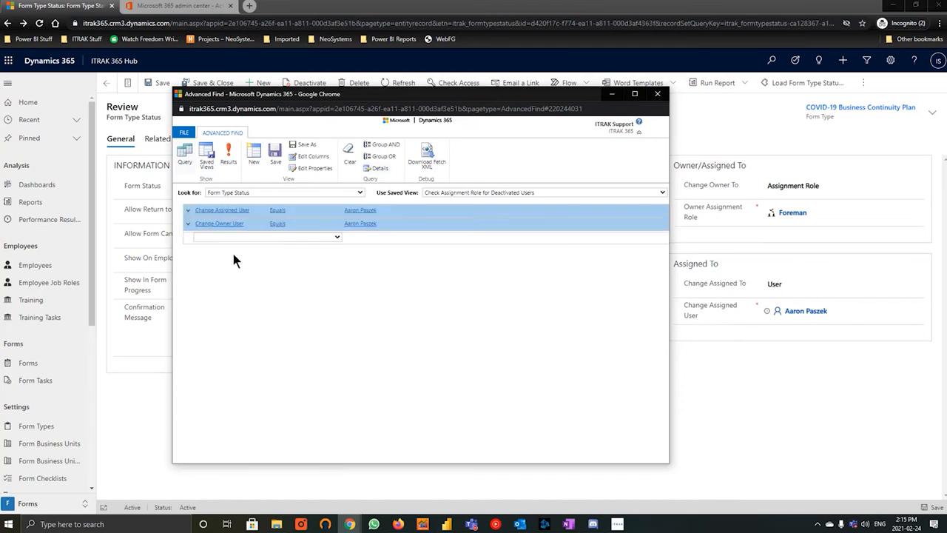
{"action": "mouse_move", "coordinate": [381, 156]}
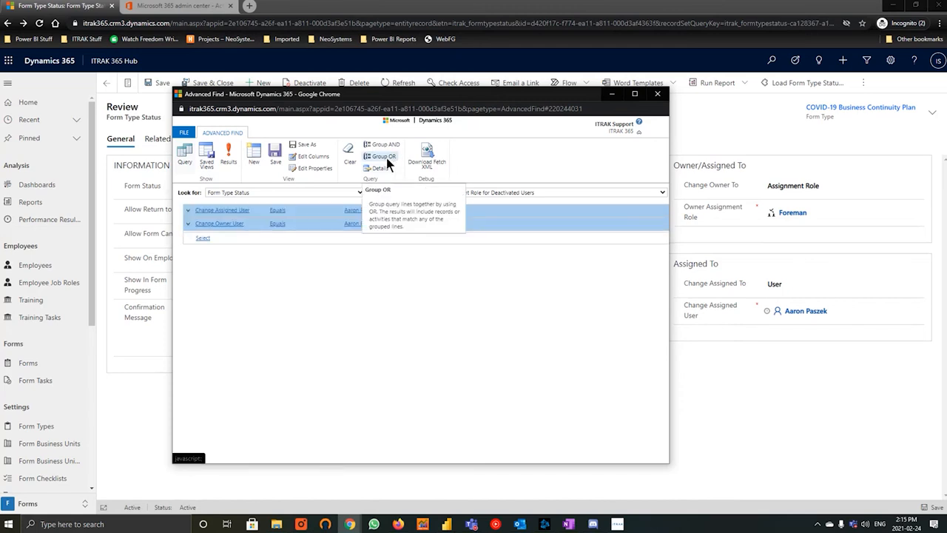
{"action": "left_click", "coordinate": [378, 156]}
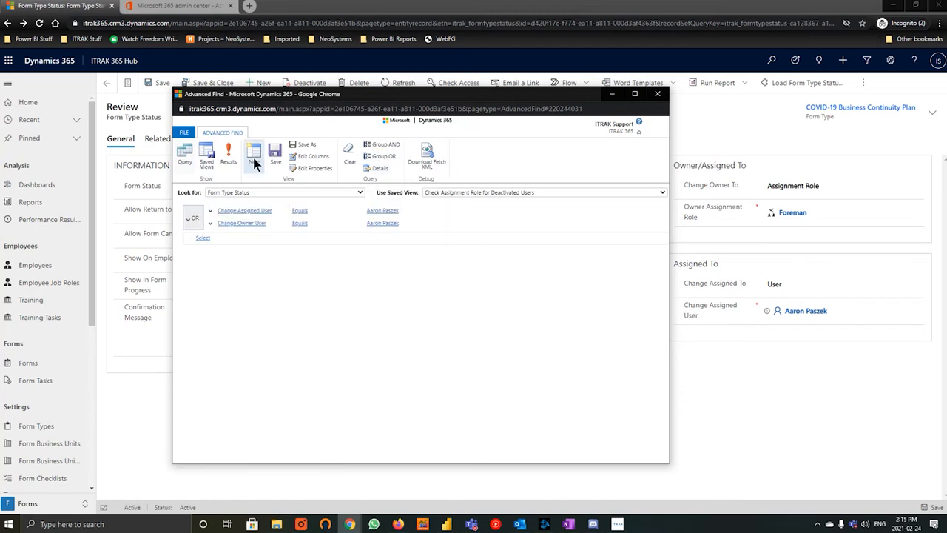
{"action": "left_click", "coordinate": [228, 156]}
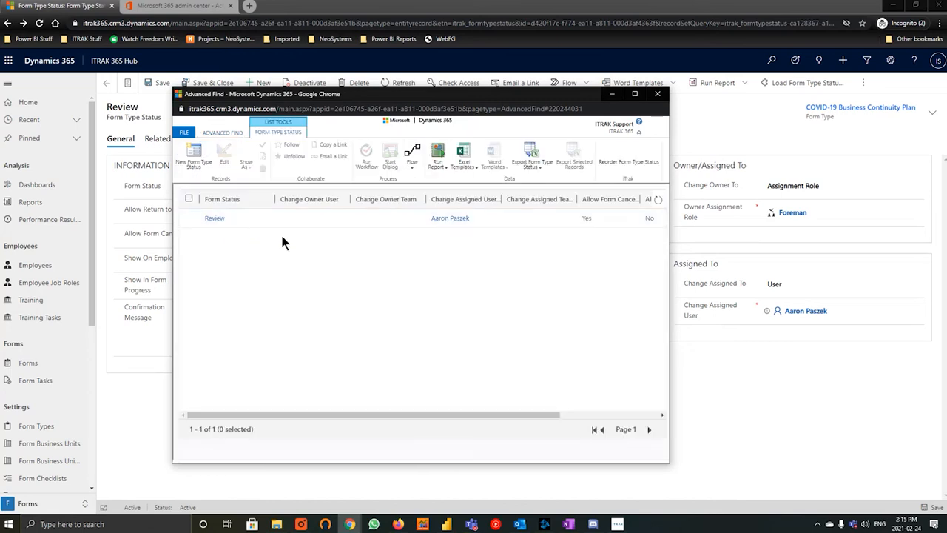
{"action": "mouse_move", "coordinate": [375, 267]}
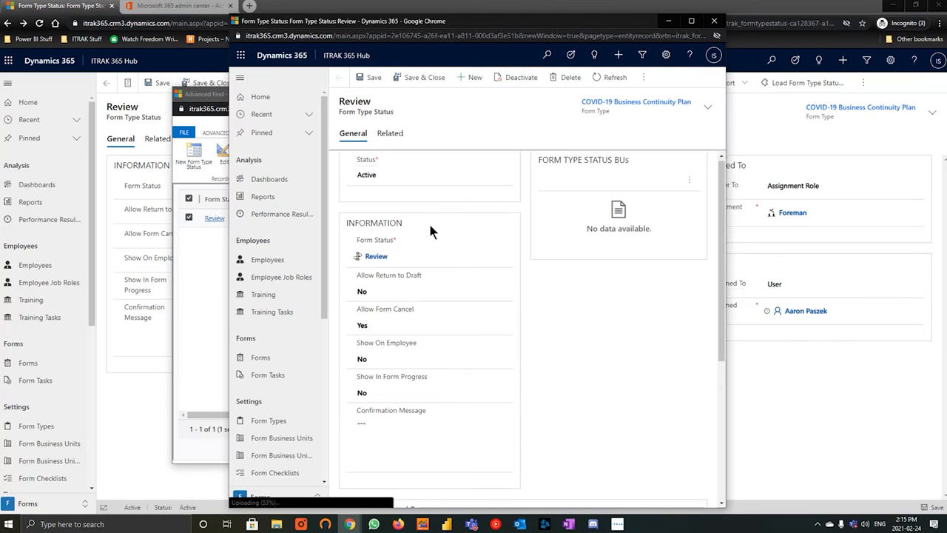
Step: Change the Review status's assigned user to Fire and Flame Safety
{"action": "scroll", "scroll_direction": "down", "scroll_amount": 3}
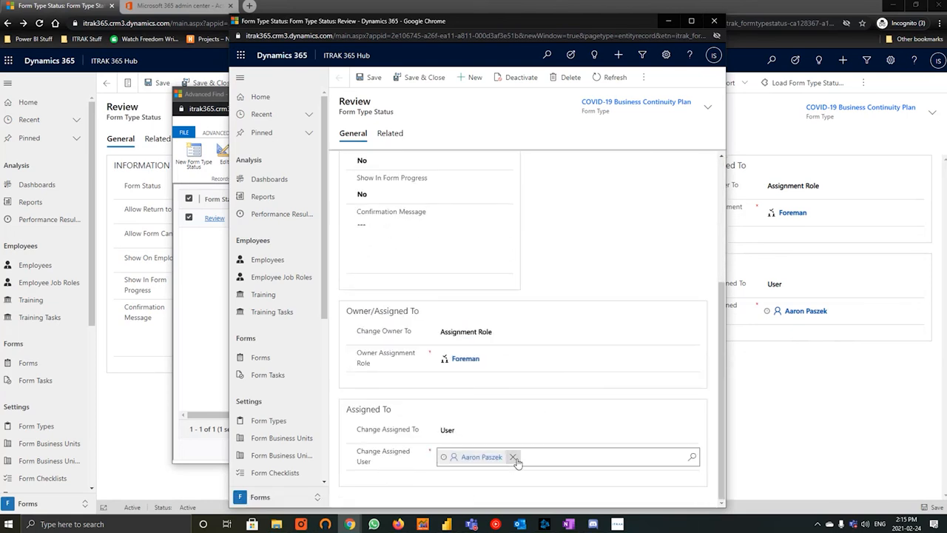
{"action": "type", "text": "fire"}
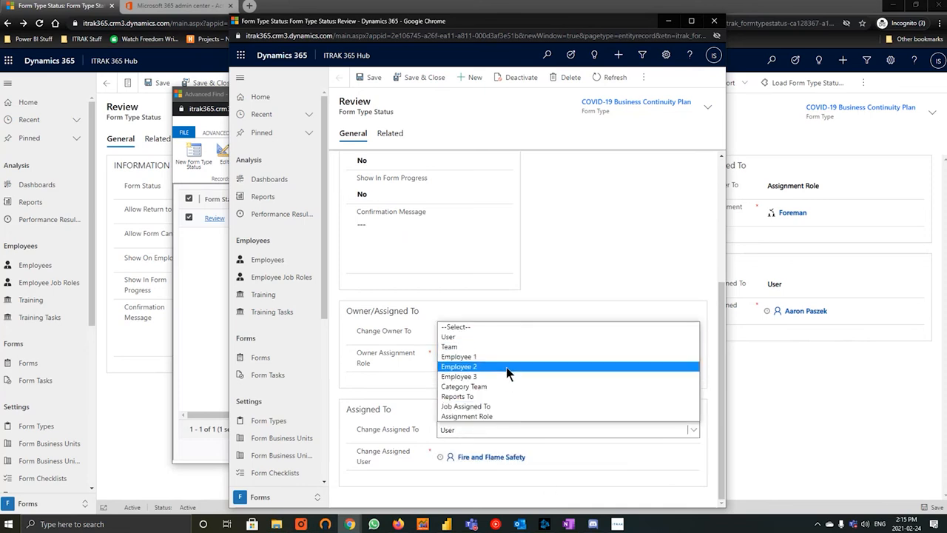
{"action": "mouse_move", "coordinate": [489, 397]}
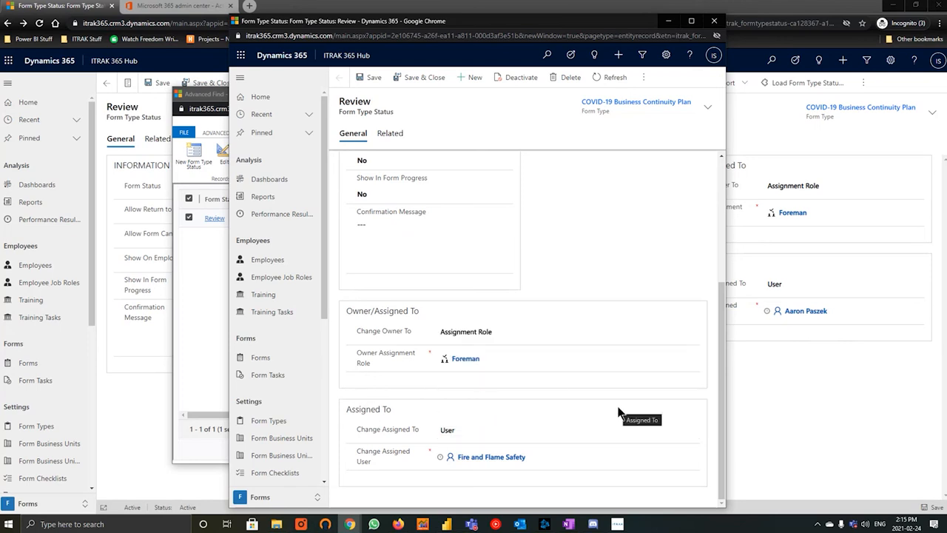
{"action": "mouse_move", "coordinate": [379, 95]}
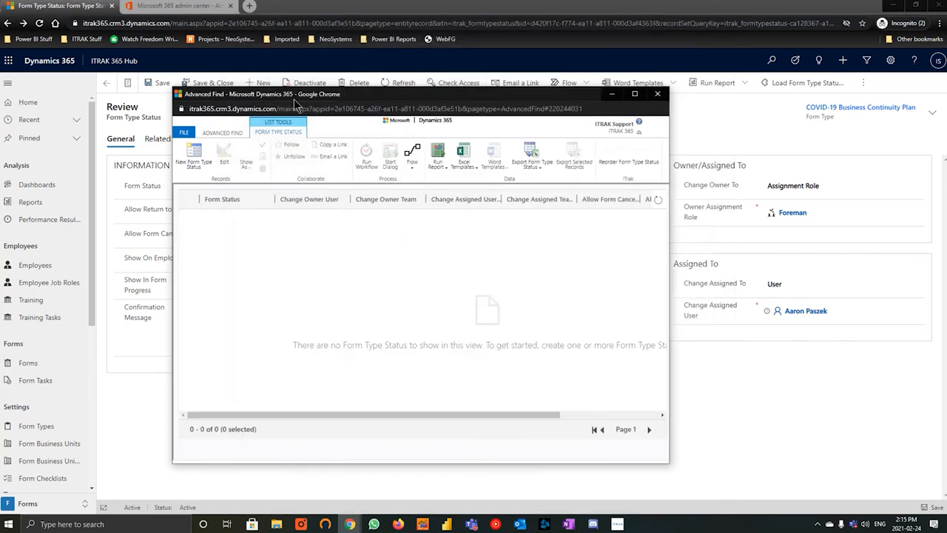
Step: Switch Advanced Find to Activities, discard the old query, and filter by Owner
{"action": "left_click", "coordinate": [659, 94]}
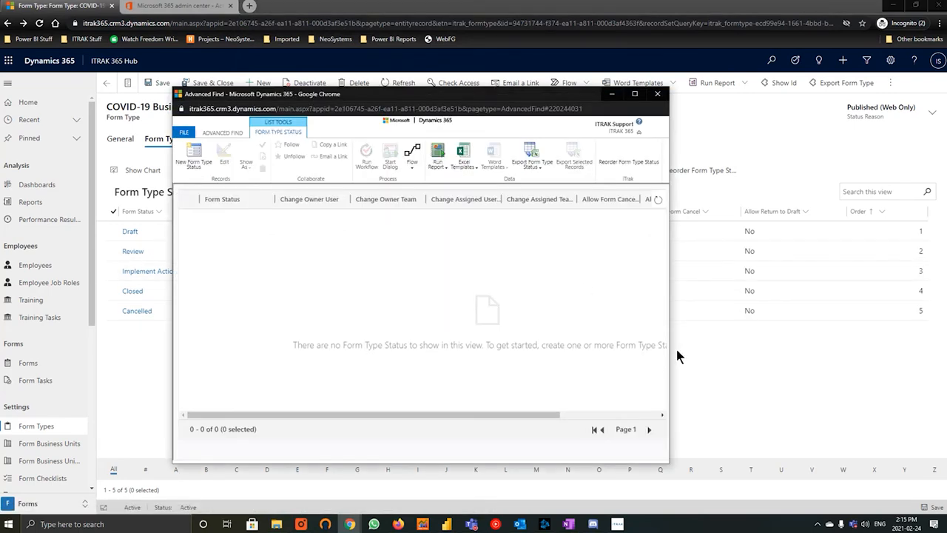
{"action": "mouse_move", "coordinate": [244, 159]}
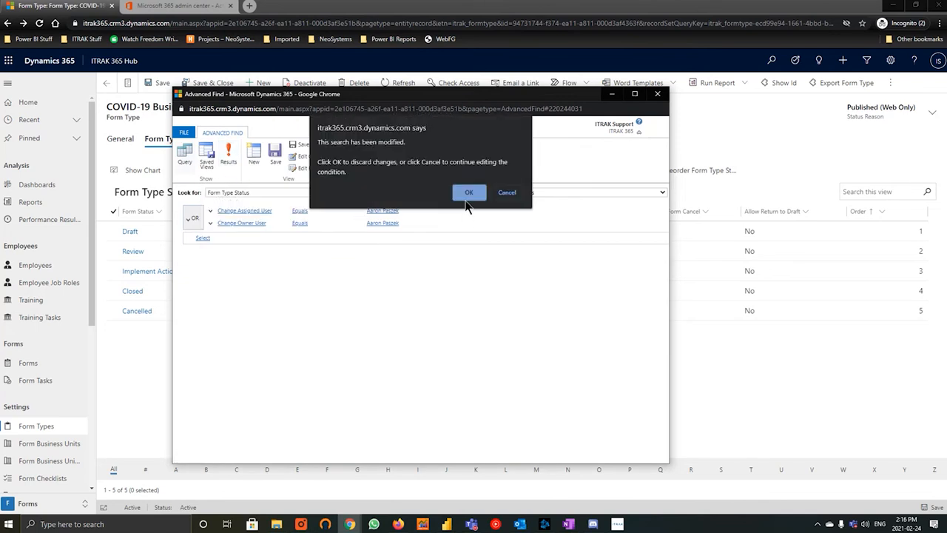
{"action": "left_click", "coordinate": [469, 193]}
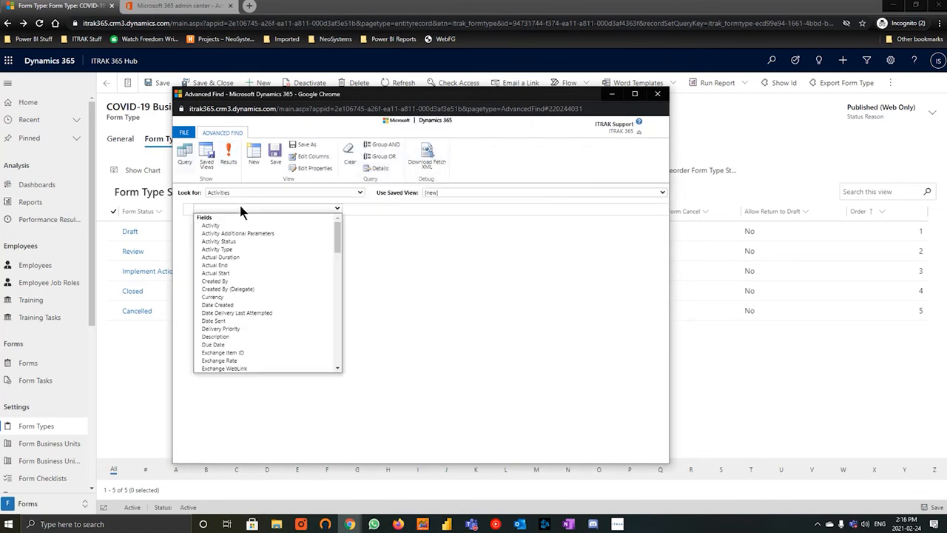
{"action": "scroll", "scroll_direction": "down", "scroll_amount": 3}
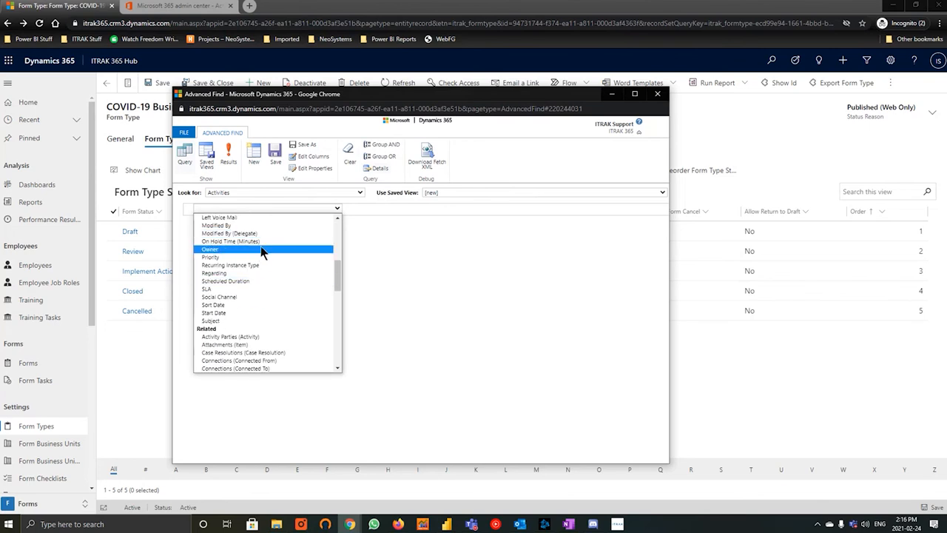
{"action": "left_click", "coordinate": [210, 249]}
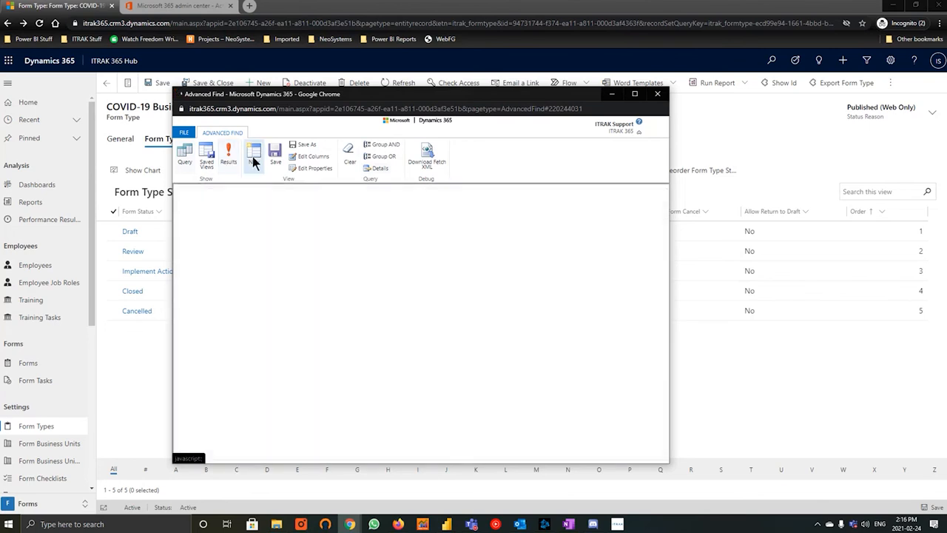
Step: Add an Activity Type condition for the task types and run the owner's activity search
{"action": "left_click", "coordinate": [228, 156]}
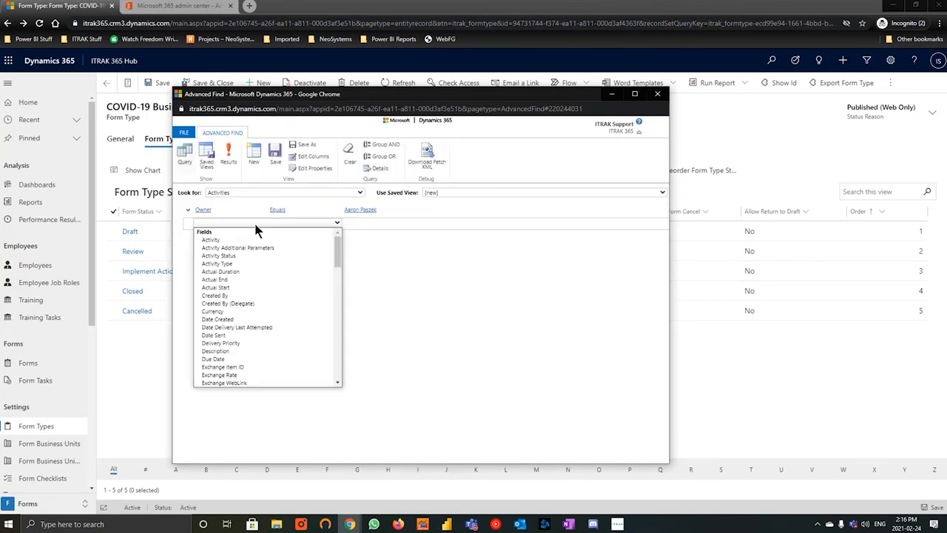
{"action": "left_click", "coordinate": [216, 263]}
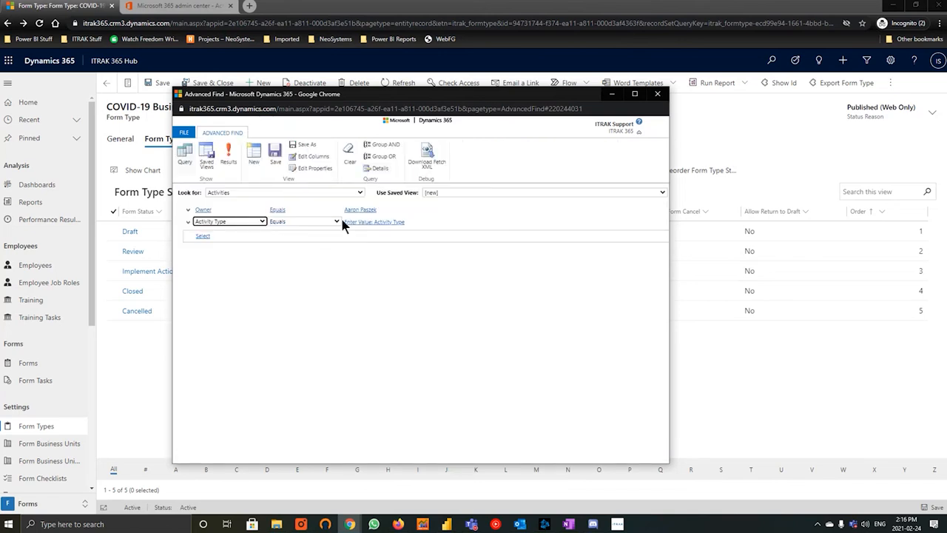
{"action": "left_click", "coordinate": [373, 222]}
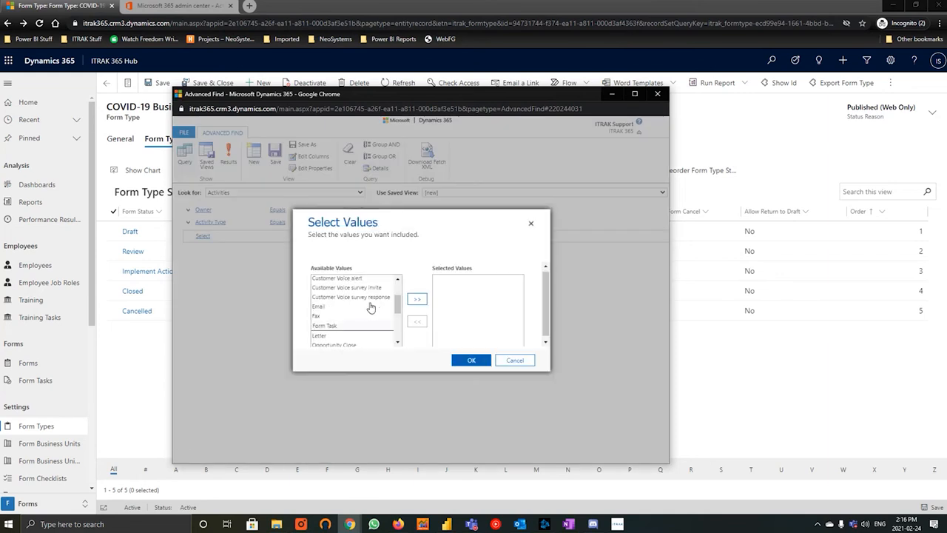
{"action": "scroll", "scroll_direction": "down", "scroll_amount": 3}
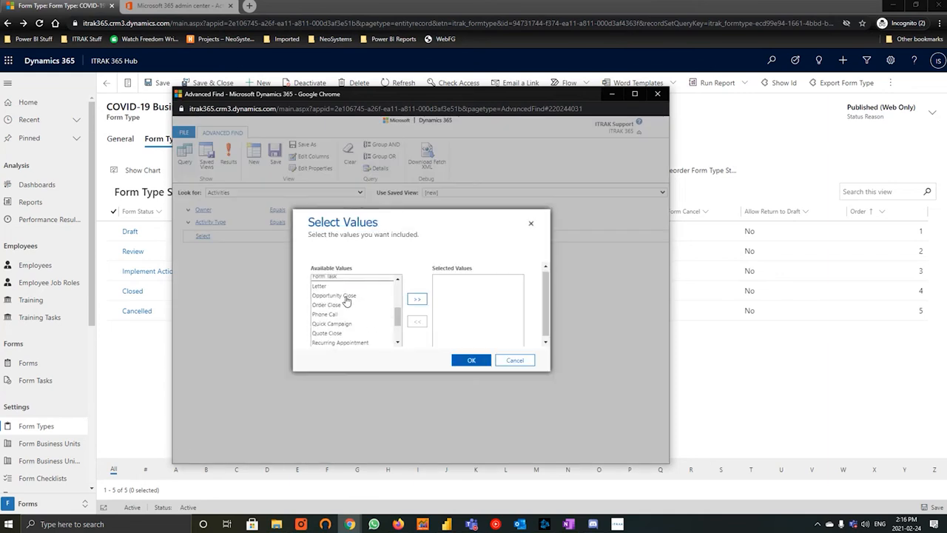
{"action": "scroll", "scroll_direction": "down", "scroll_amount": 3}
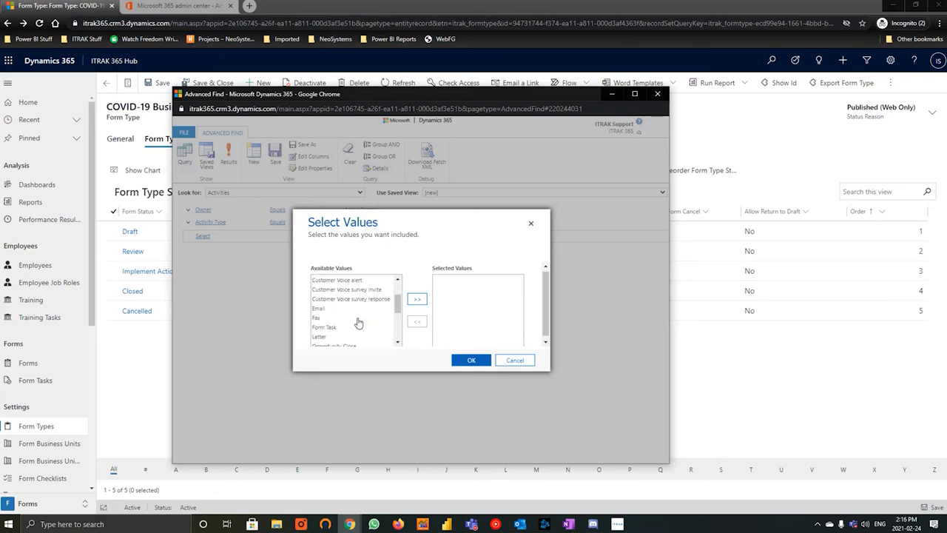
{"action": "left_click", "coordinate": [416, 298]}
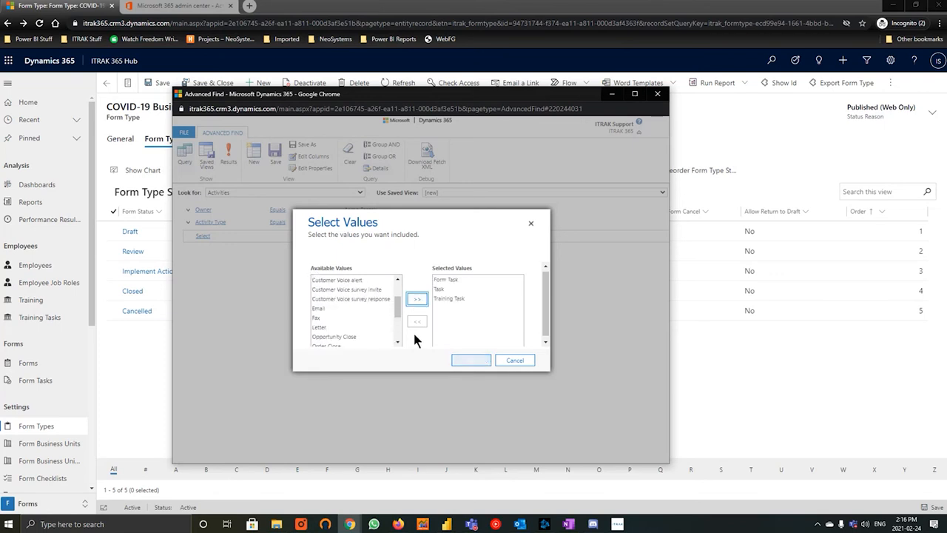
{"action": "left_click", "coordinate": [469, 360]}
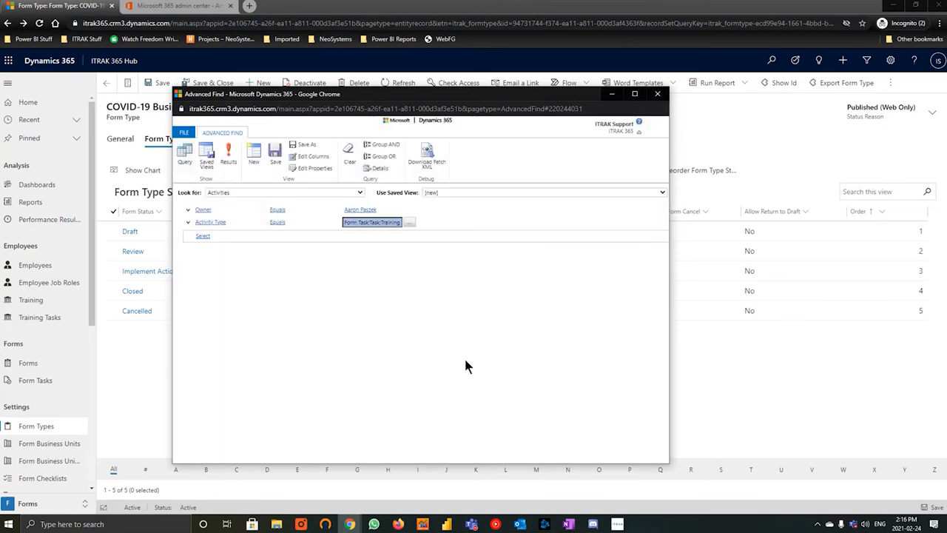
{"action": "left_click", "coordinate": [228, 151]}
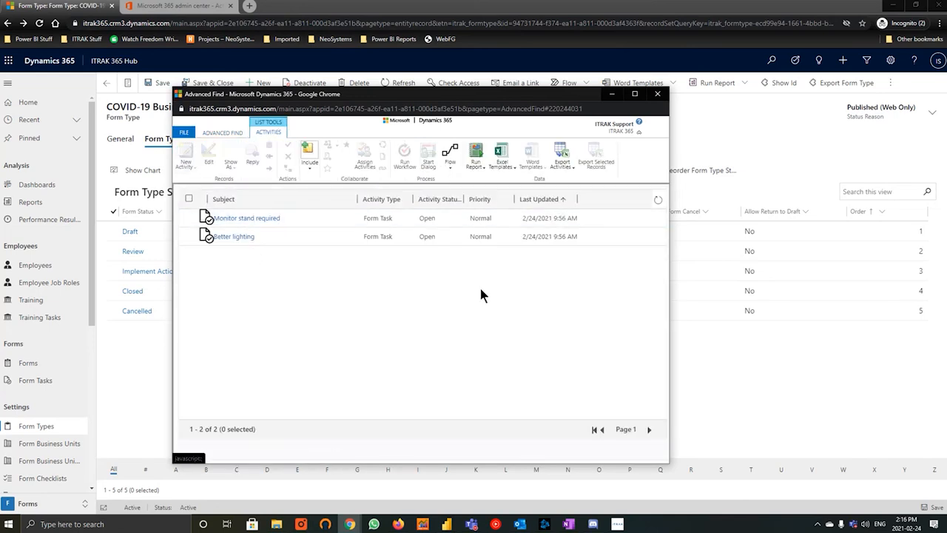
{"action": "mouse_move", "coordinate": [384, 336]}
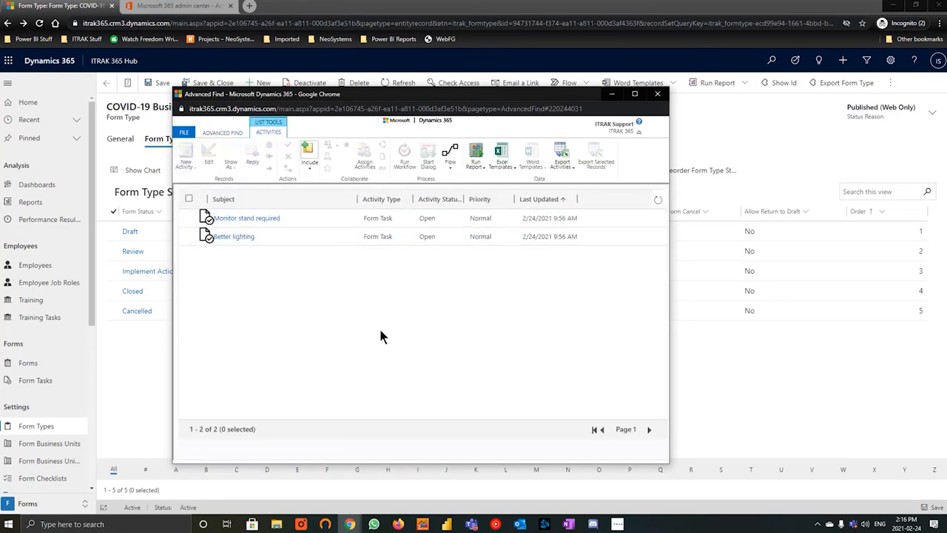
{"action": "mouse_move", "coordinate": [379, 333]}
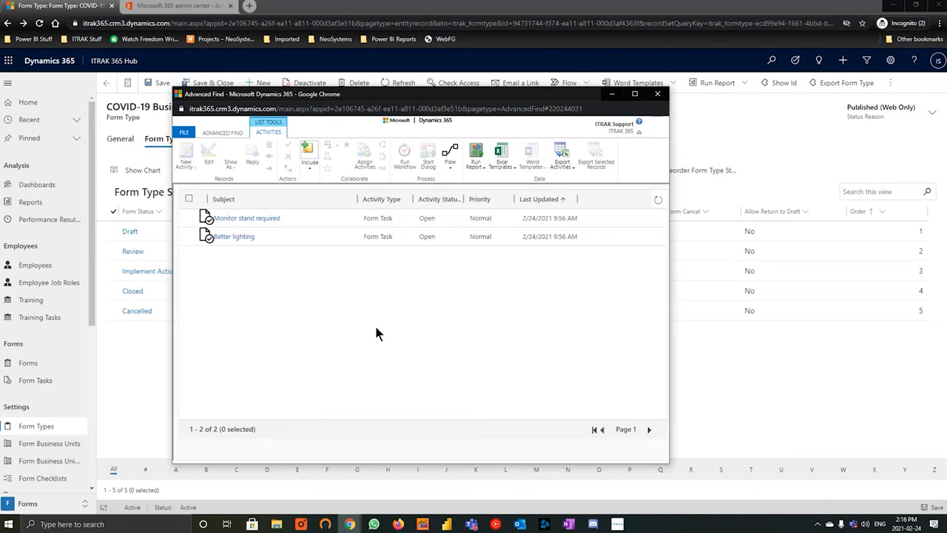
Step: Re-sort the task results, rerun the search, and open Monitor stand required
{"action": "left_click", "coordinate": [380, 198]}
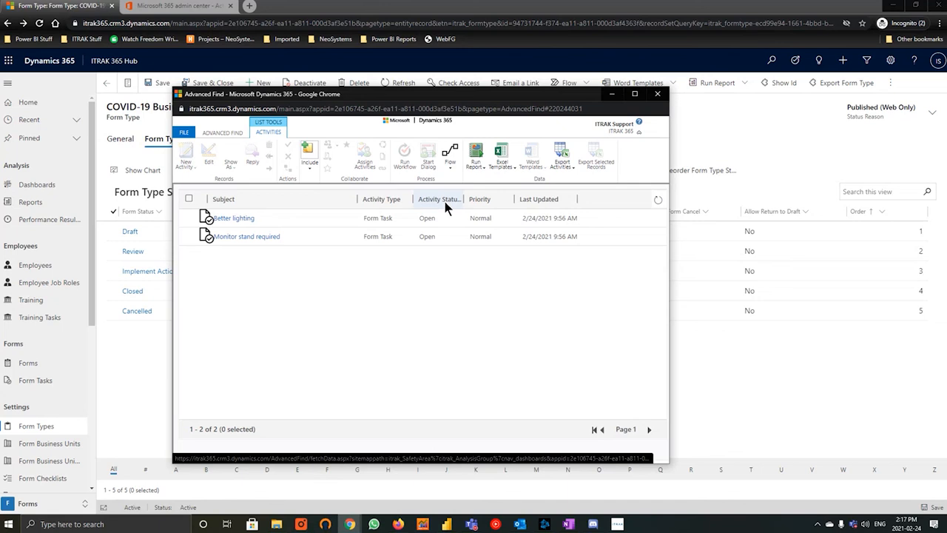
{"action": "mouse_move", "coordinate": [441, 211]}
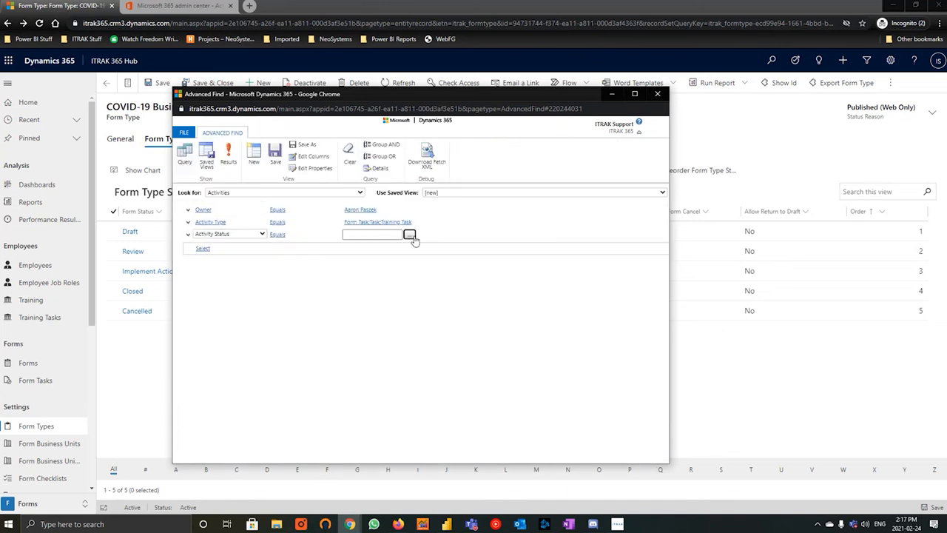
{"action": "left_click", "coordinate": [410, 234]}
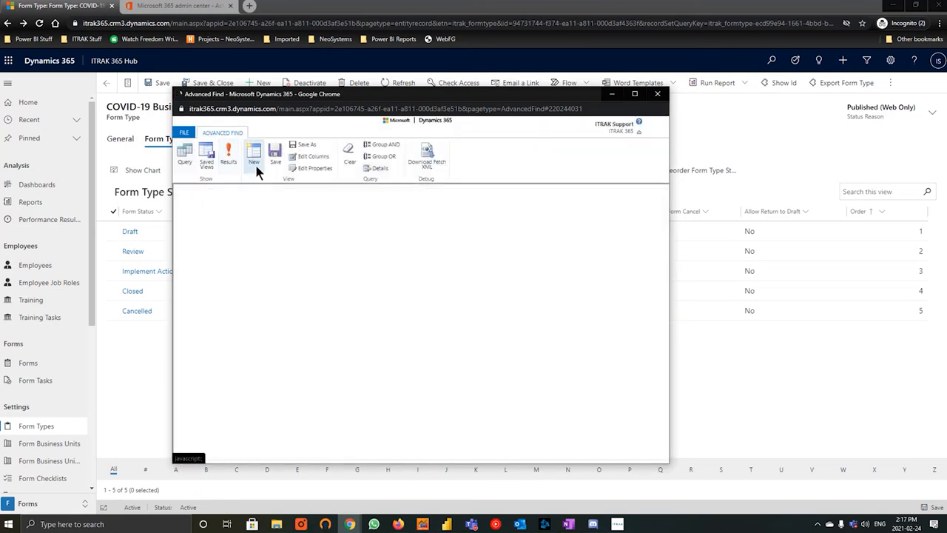
{"action": "left_click", "coordinate": [228, 157]}
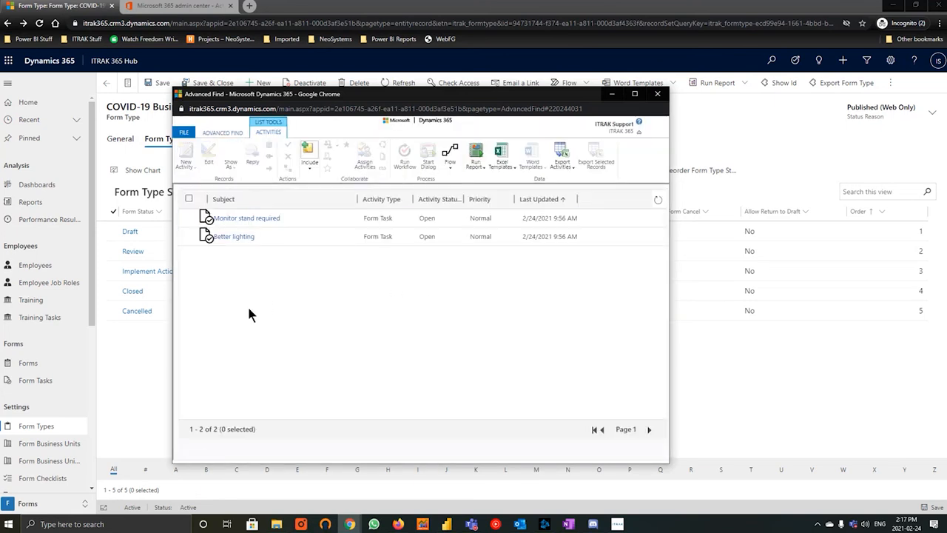
{"action": "left_click", "coordinate": [190, 198]}
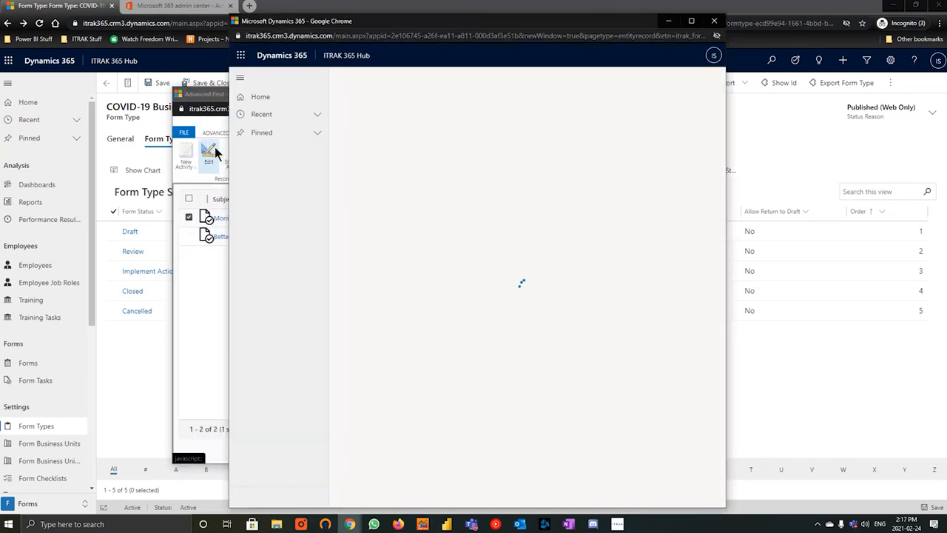
Step: Close the single task window and open a bulk edit of both tasks, showing Header fields
{"action": "left_click", "coordinate": [209, 153]}
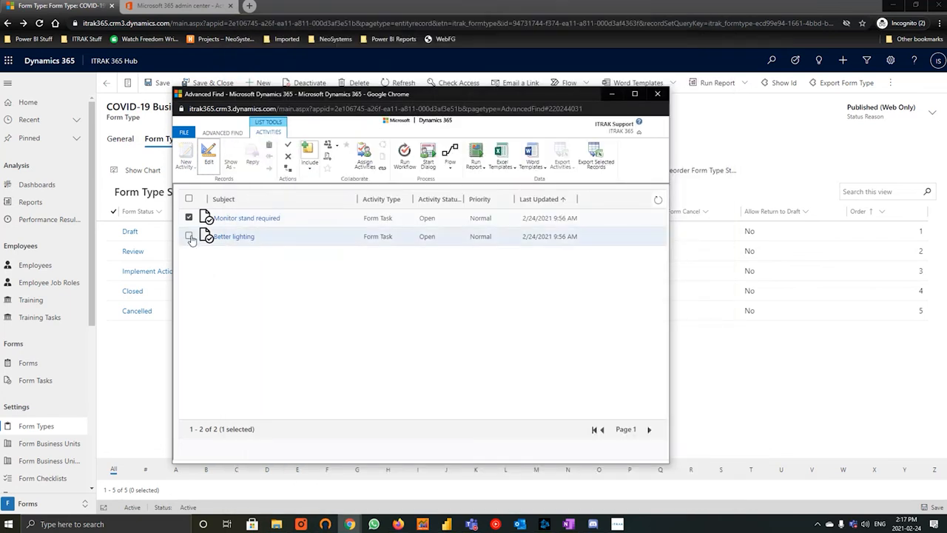
{"action": "left_click", "coordinate": [190, 236]}
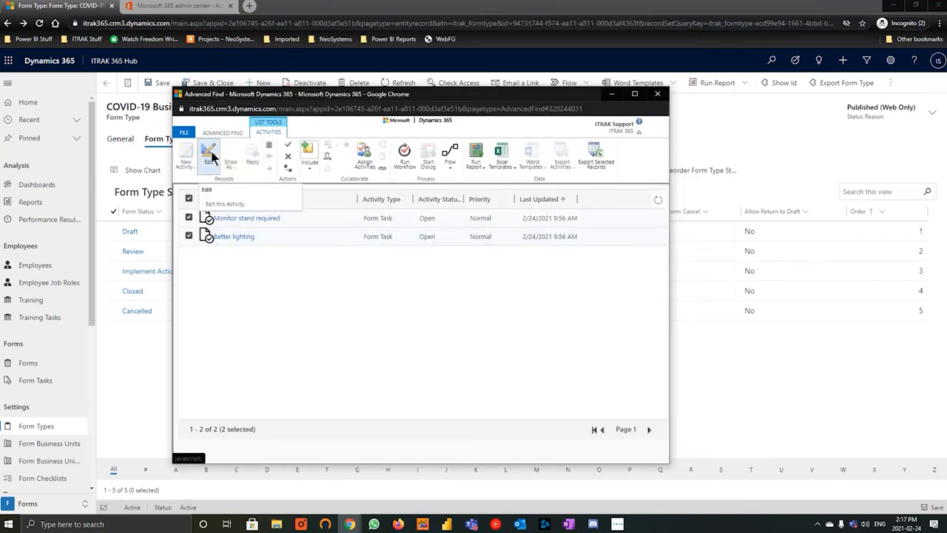
{"action": "left_click", "coordinate": [209, 151]}
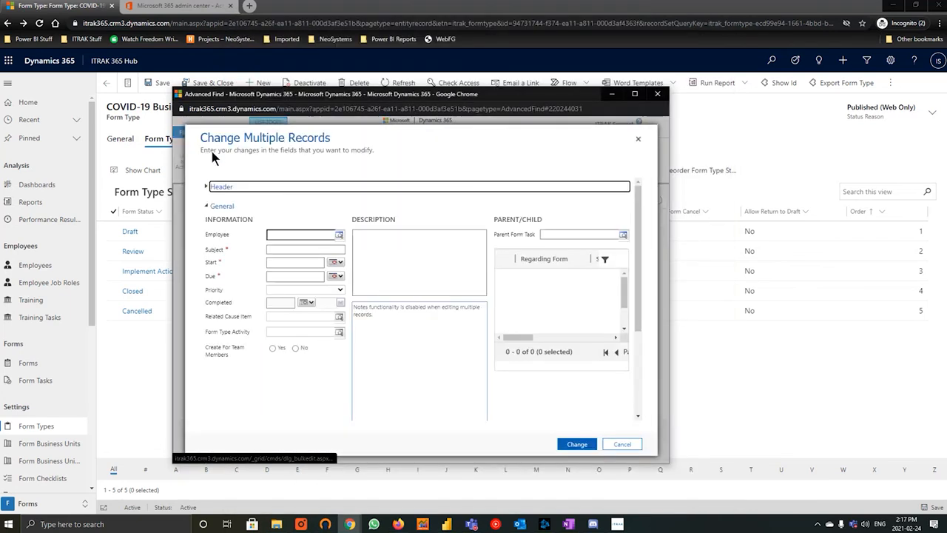
{"action": "mouse_move", "coordinate": [215, 155]}
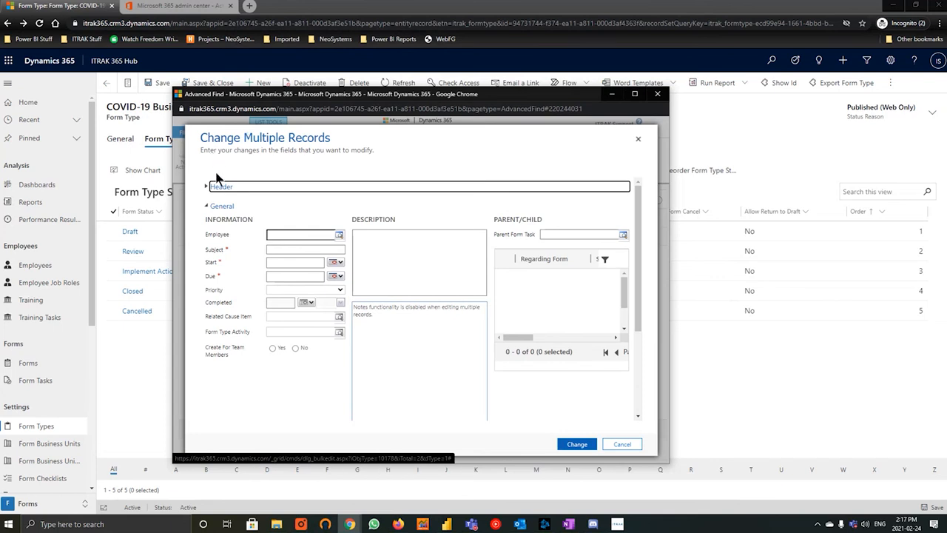
{"action": "left_click", "coordinate": [202, 186]}
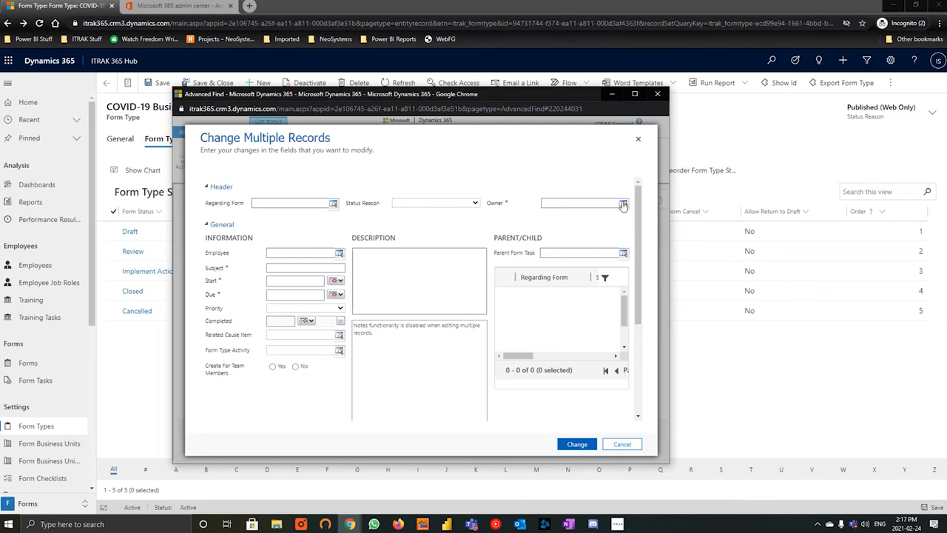
{"action": "scroll", "scroll_direction": "down", "scroll_amount": 3}
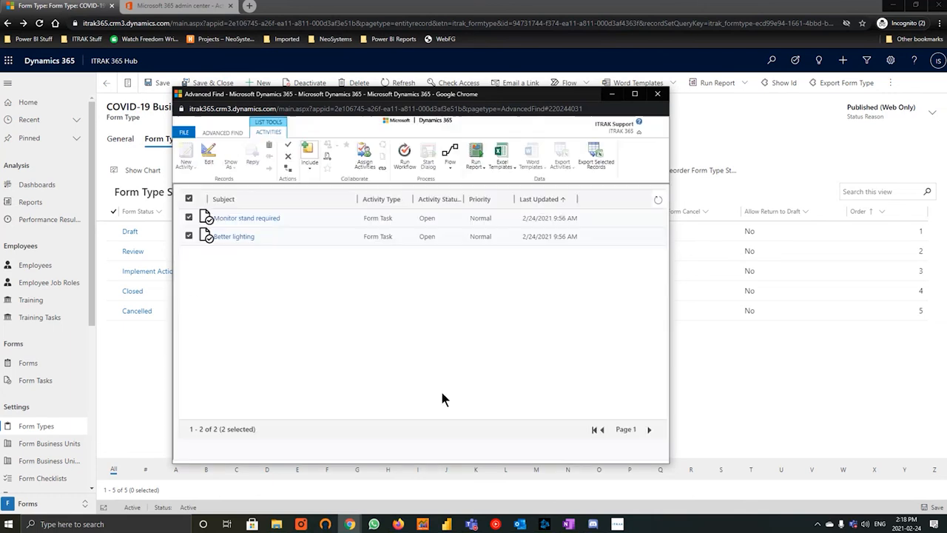
Step: Assign both open tasks to Fire and Flame Safety and close Advanced Find
{"action": "left_click", "coordinate": [364, 156]}
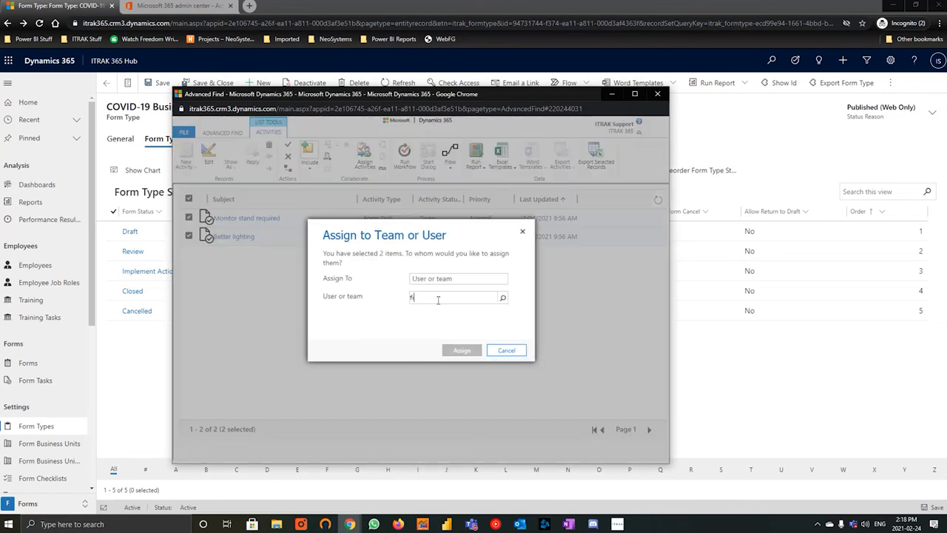
{"action": "type", "text": "fire and flame"}
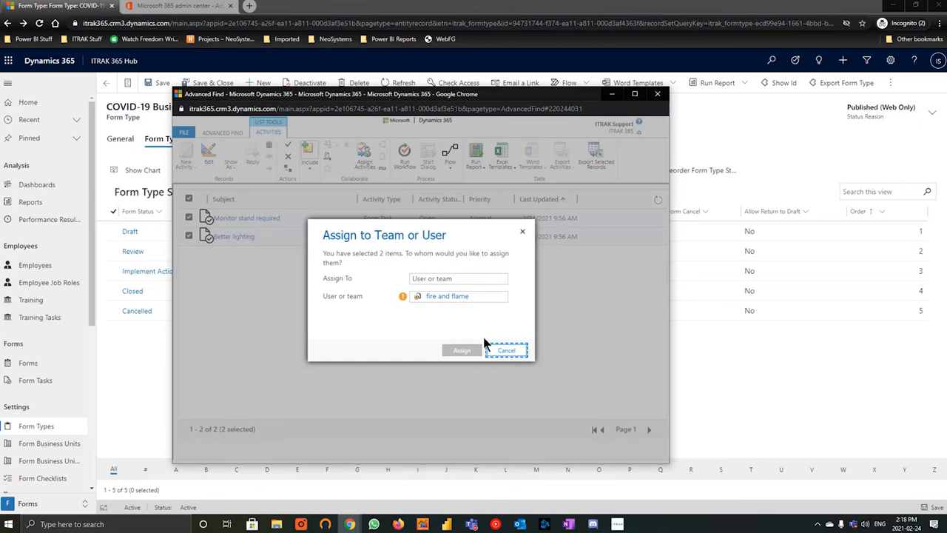
{"action": "left_click", "coordinate": [457, 295]}
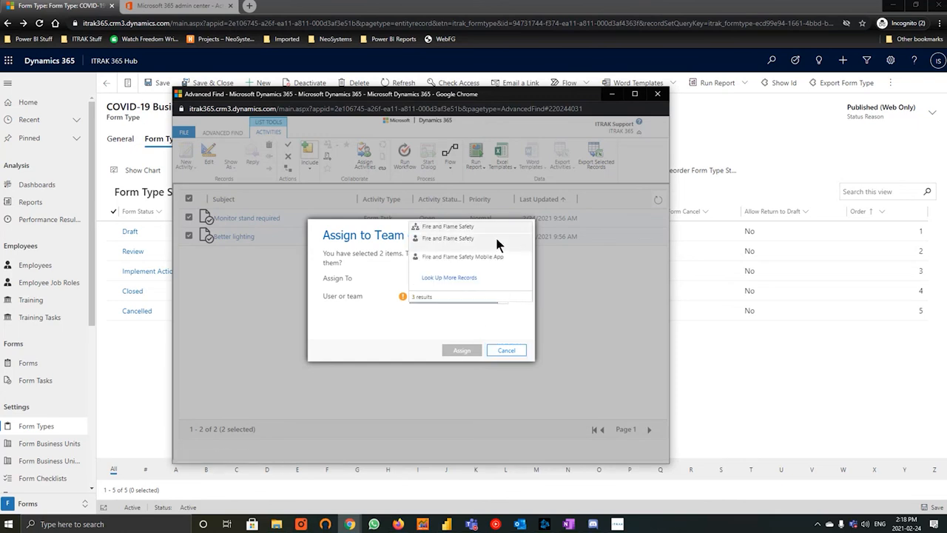
{"action": "left_click", "coordinate": [461, 350]}
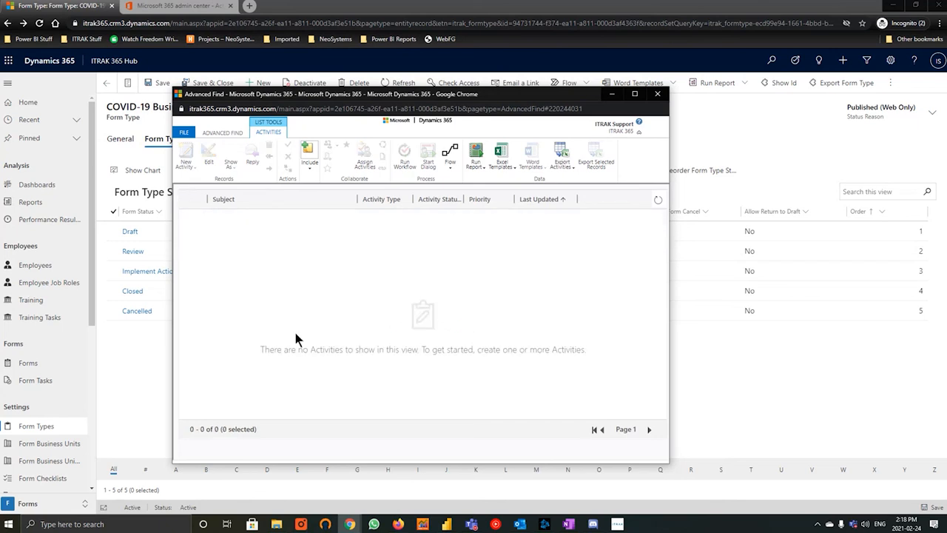
{"action": "mouse_move", "coordinate": [529, 308]}
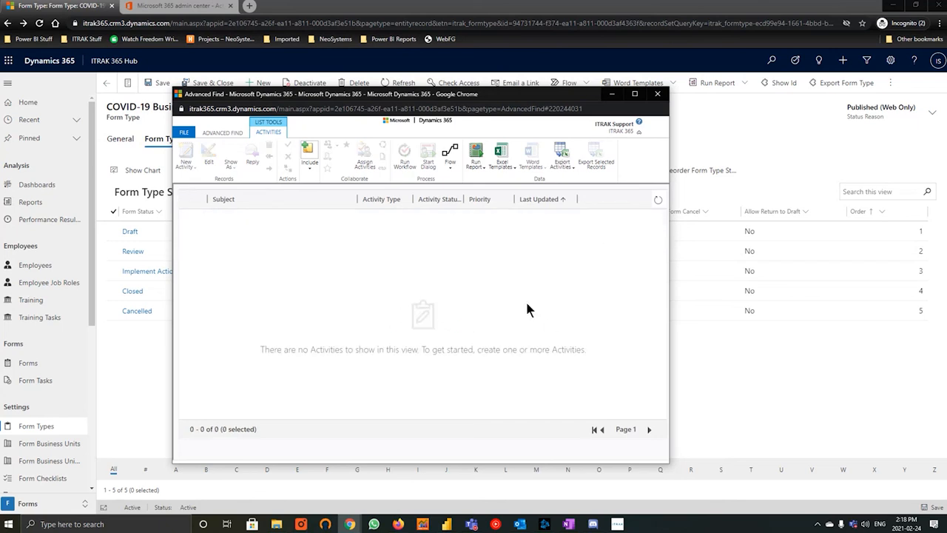
{"action": "mouse_move", "coordinate": [511, 312]}
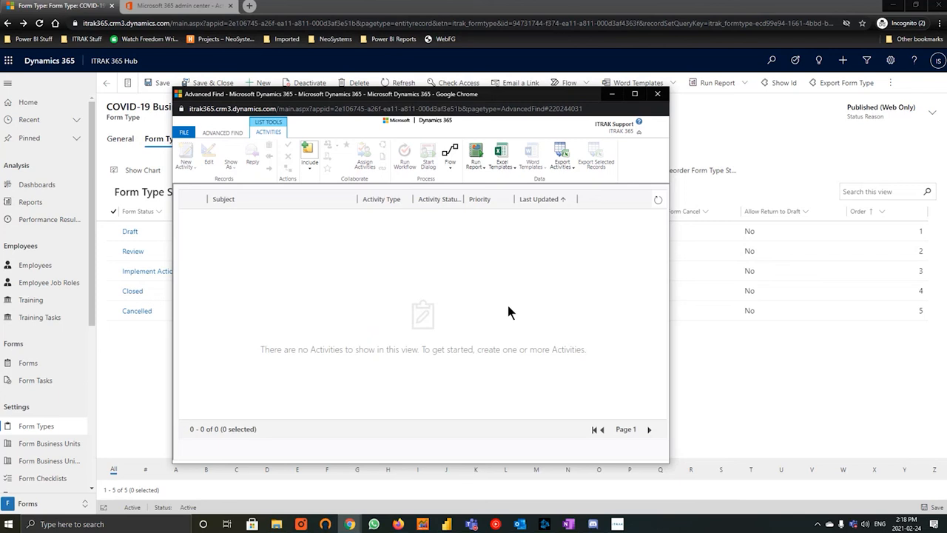
{"action": "mouse_move", "coordinate": [499, 323]}
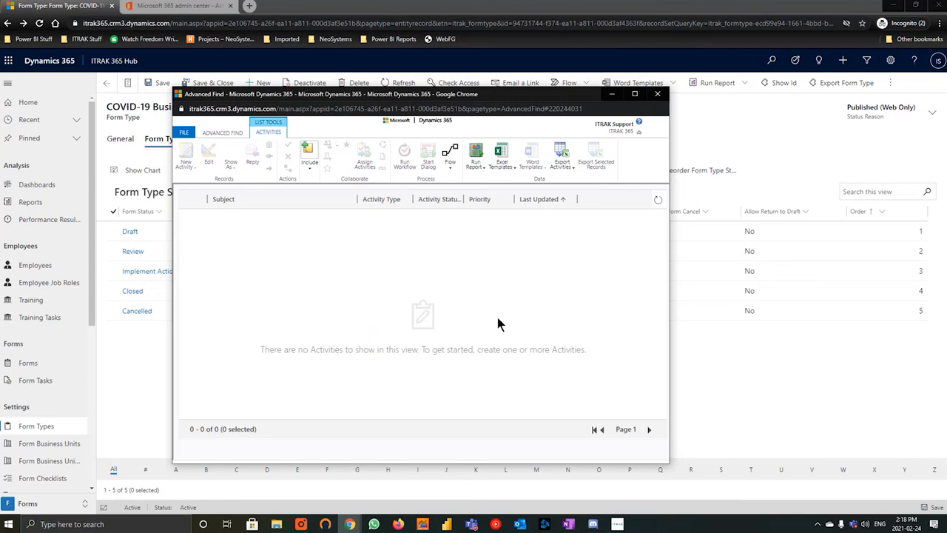
{"action": "mouse_move", "coordinate": [656, 94]}
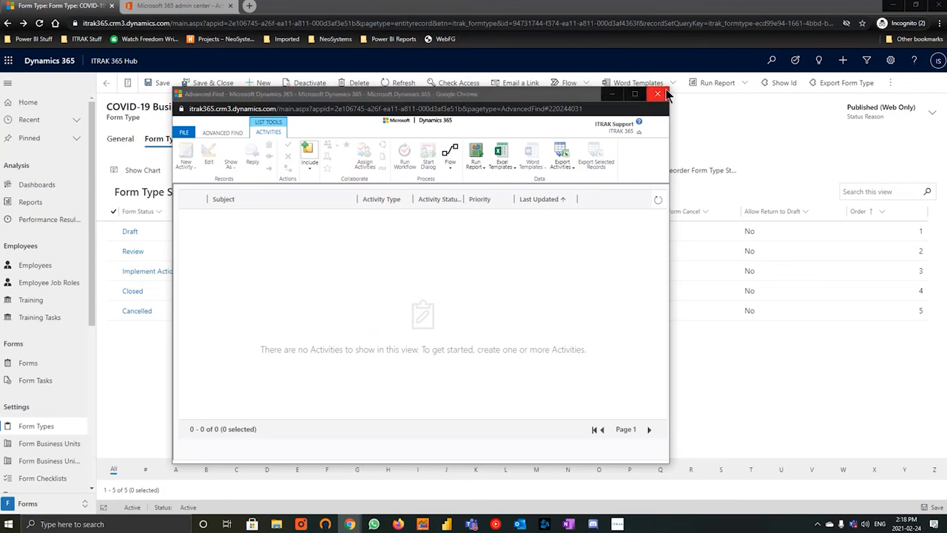
{"action": "left_click", "coordinate": [657, 94]}
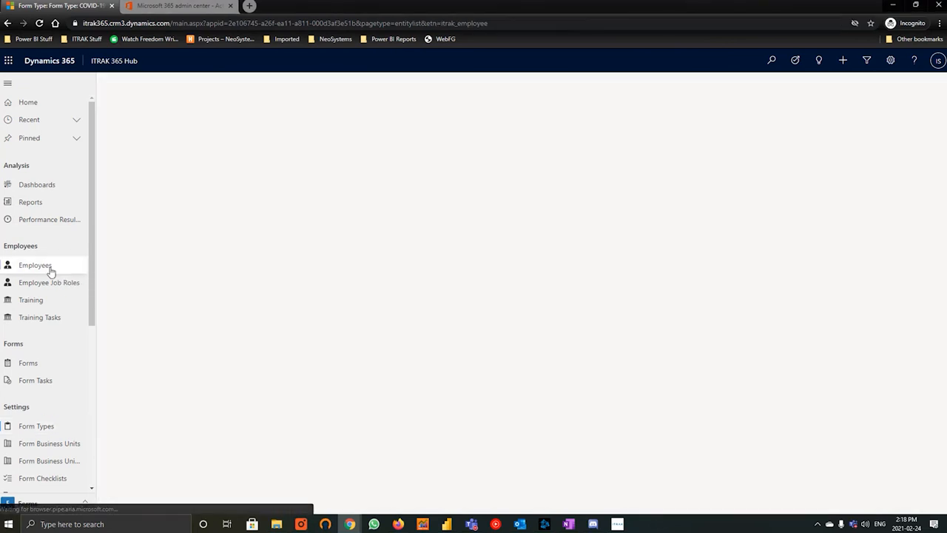
{"action": "left_click", "coordinate": [34, 264]}
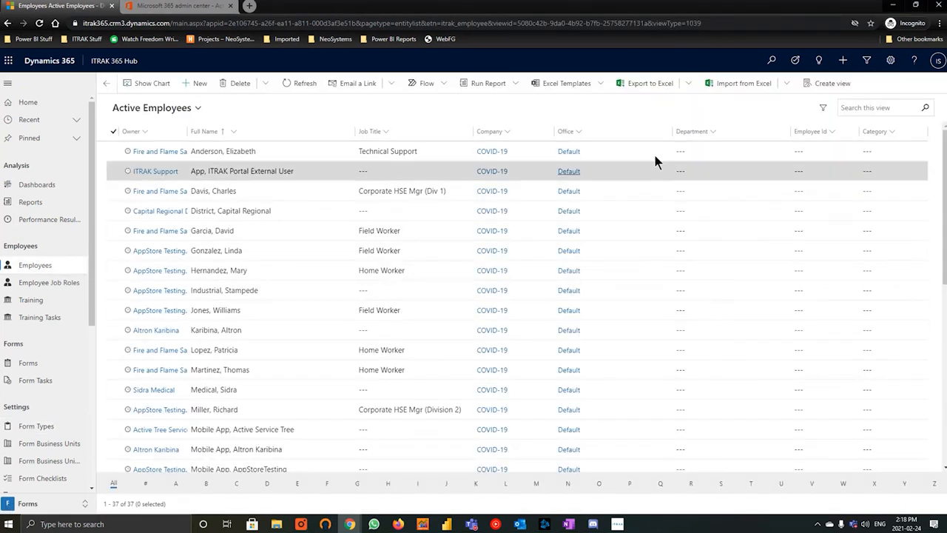
{"action": "type", "text": "aaron"}
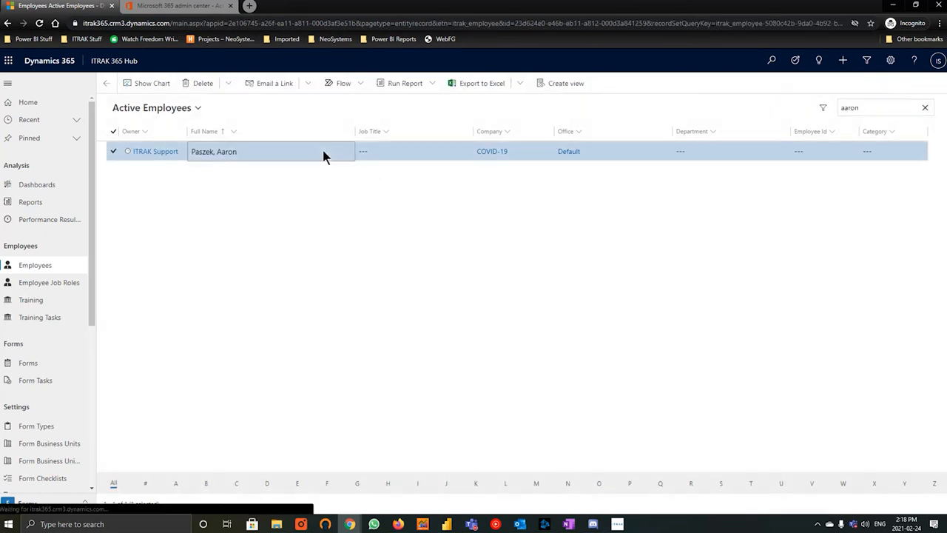
{"action": "left_click", "coordinate": [214, 151]}
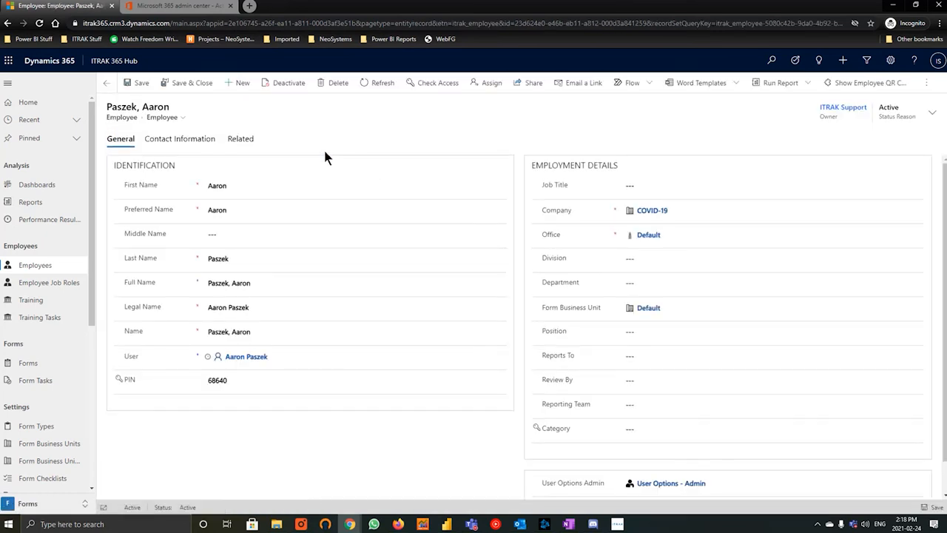
{"action": "mouse_move", "coordinate": [283, 82]}
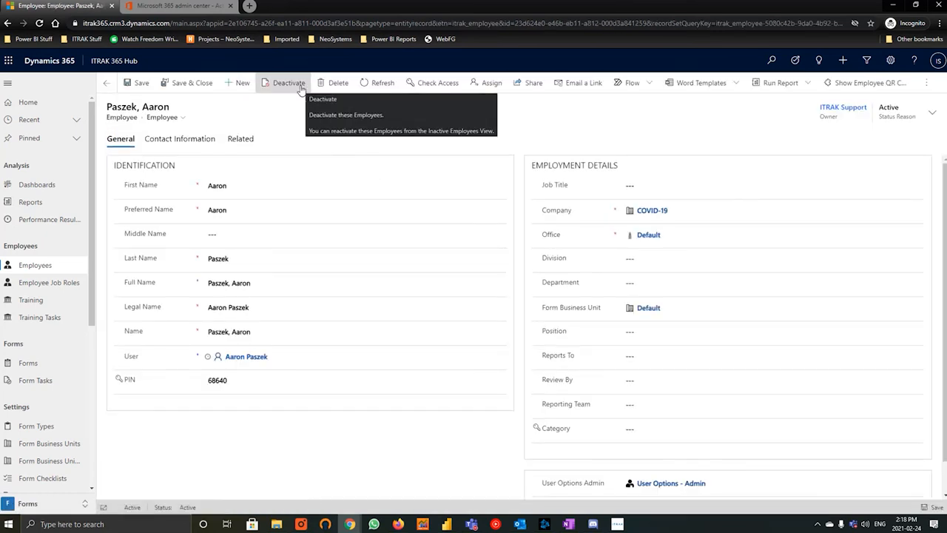
{"action": "left_click", "coordinate": [283, 82]}
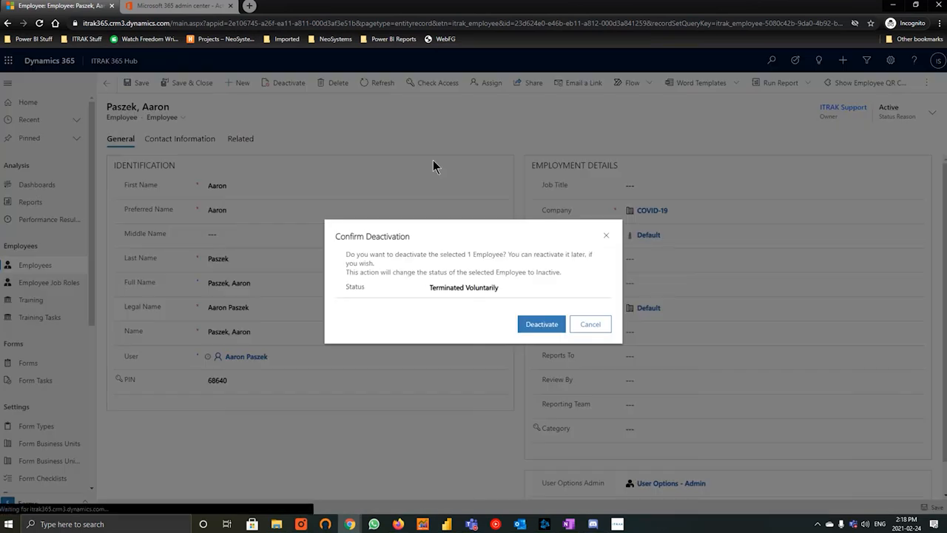
{"action": "left_click", "coordinate": [518, 287]}
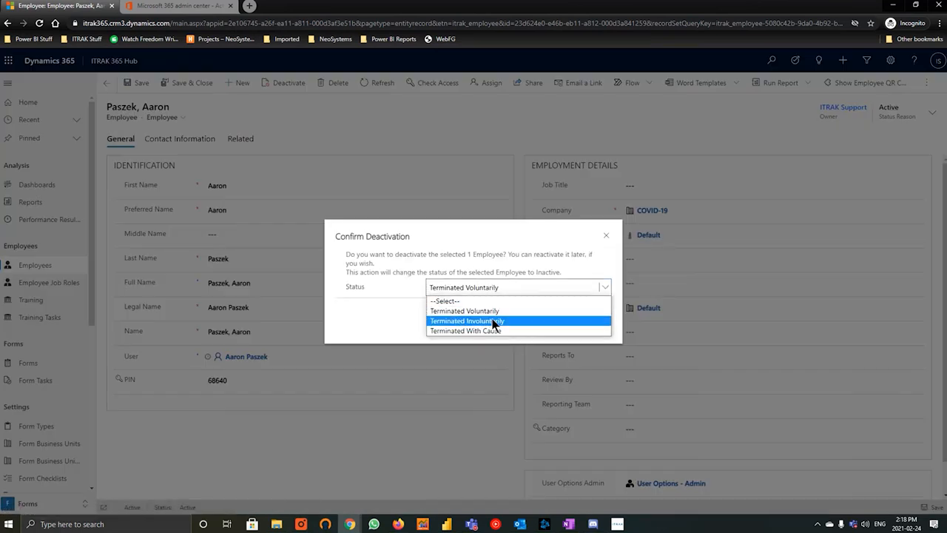
{"action": "left_click", "coordinate": [465, 330]}
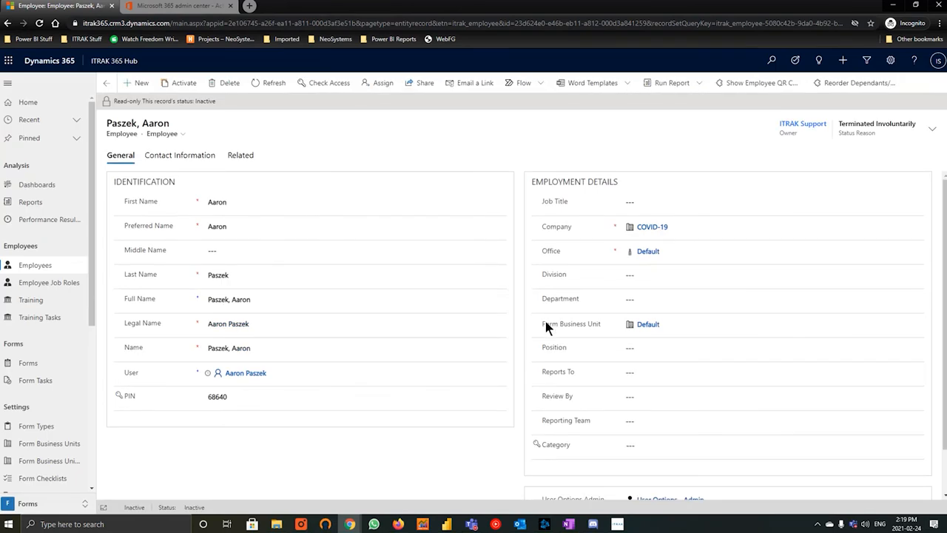
{"action": "mouse_move", "coordinate": [231, 175]}
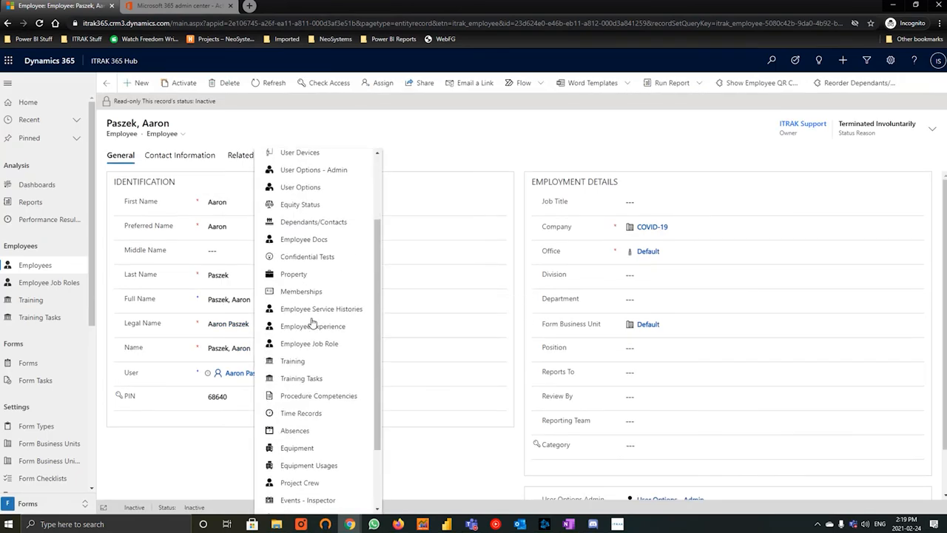
Step: Deactivate both of the employee's User Options - Admin records and select the now-inactive pair
{"action": "scroll", "scroll_direction": "down", "scroll_amount": 3}
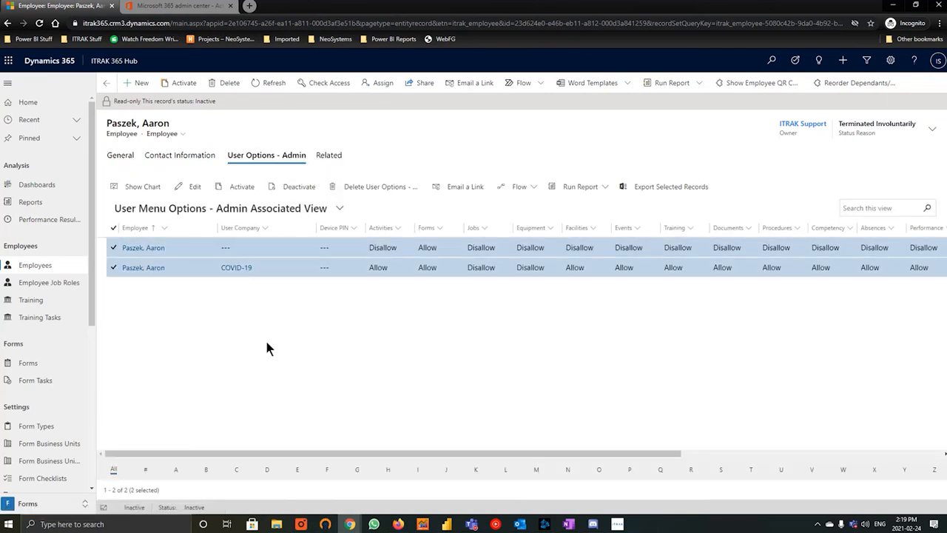
{"action": "left_click", "coordinate": [297, 187]}
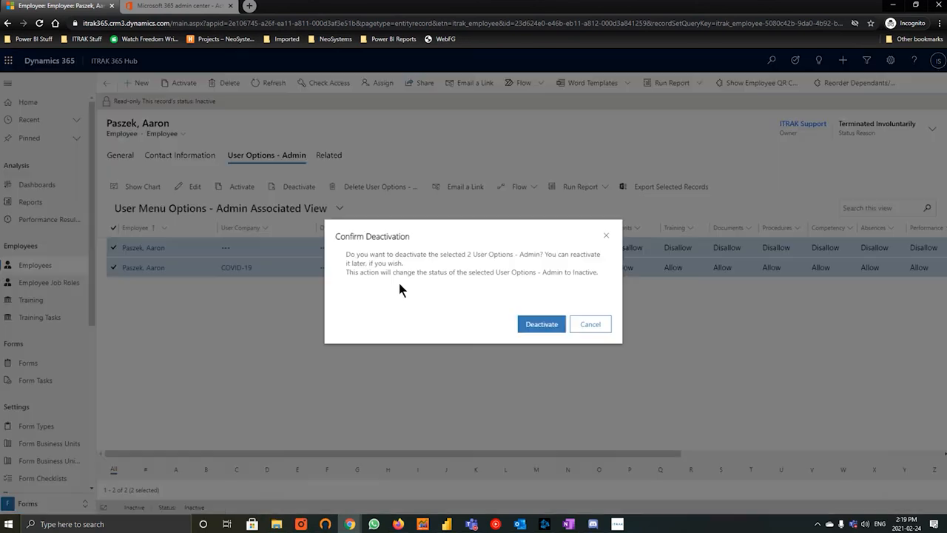
{"action": "left_click", "coordinate": [541, 324]}
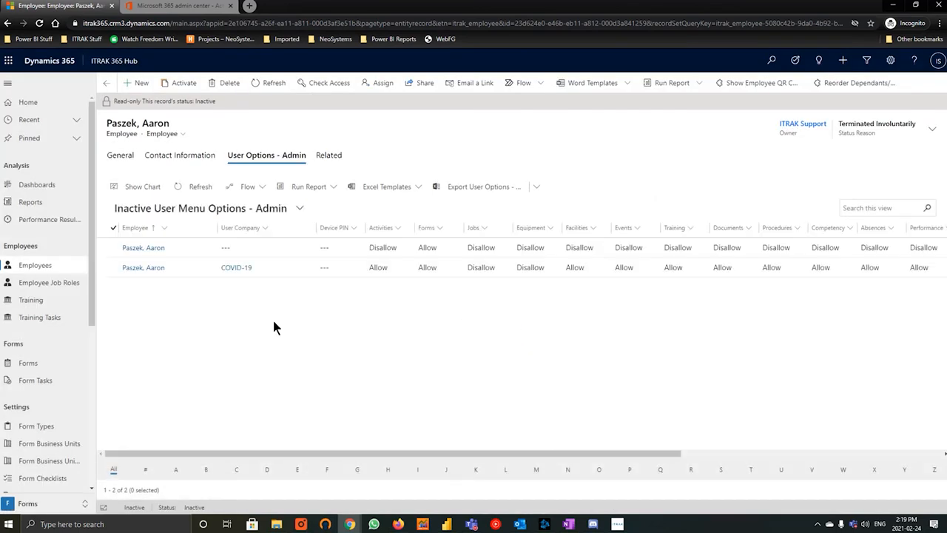
{"action": "mouse_move", "coordinate": [113, 228]}
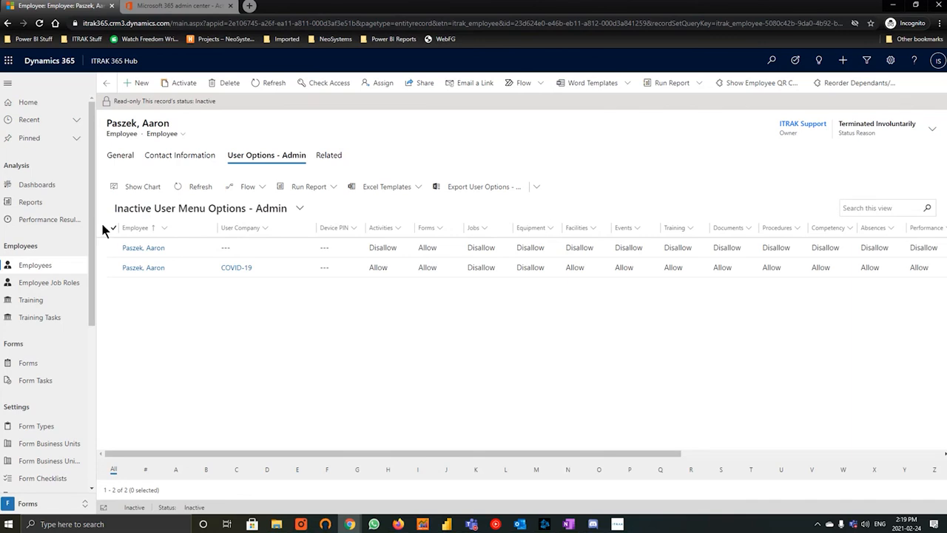
{"action": "left_click", "coordinate": [113, 227]}
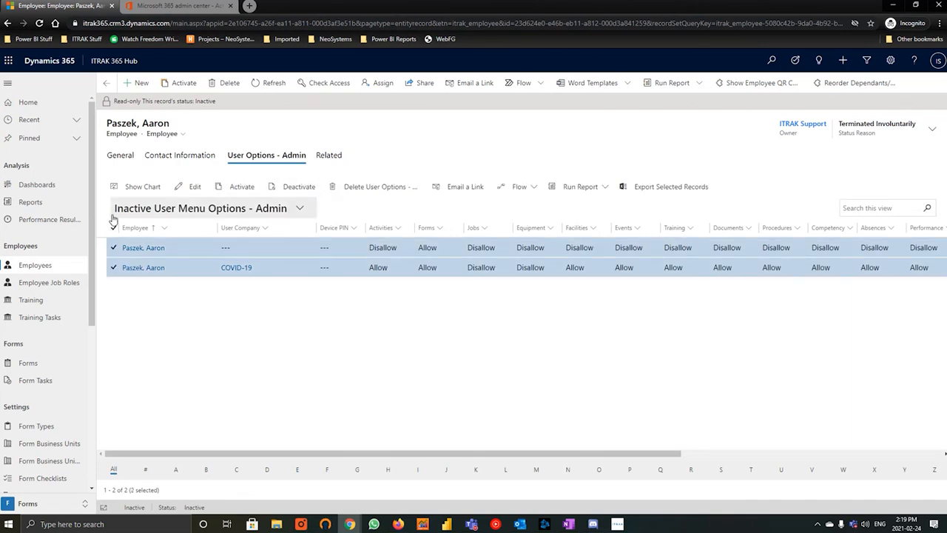
{"action": "left_click", "coordinate": [328, 155]}
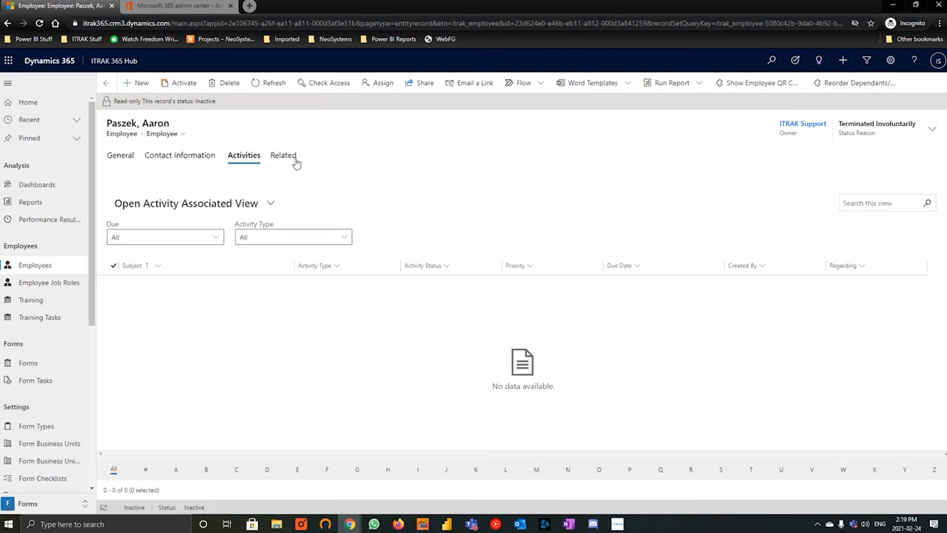
Step: Review the employee's Audit History, Employee Events and Form Tasks related records
{"action": "left_click", "coordinate": [251, 155]}
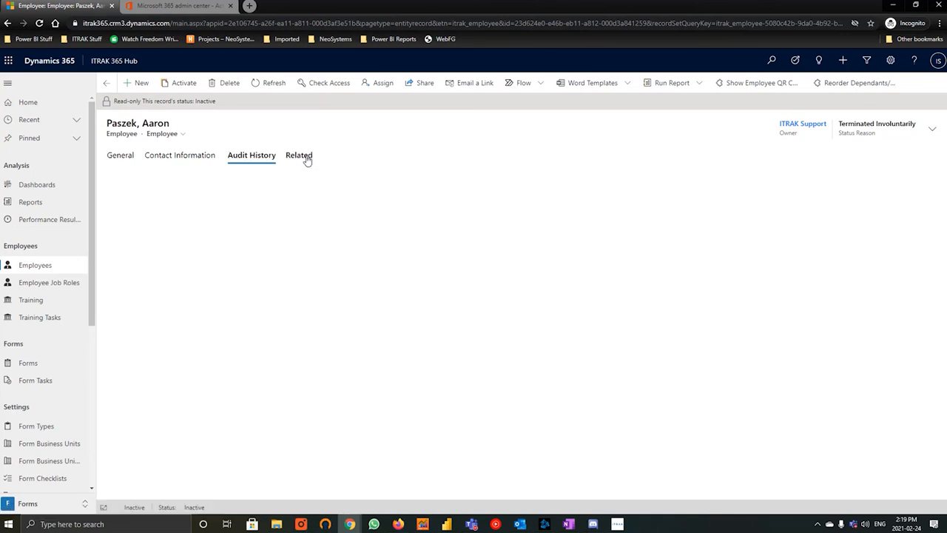
{"action": "left_click", "coordinate": [257, 155]}
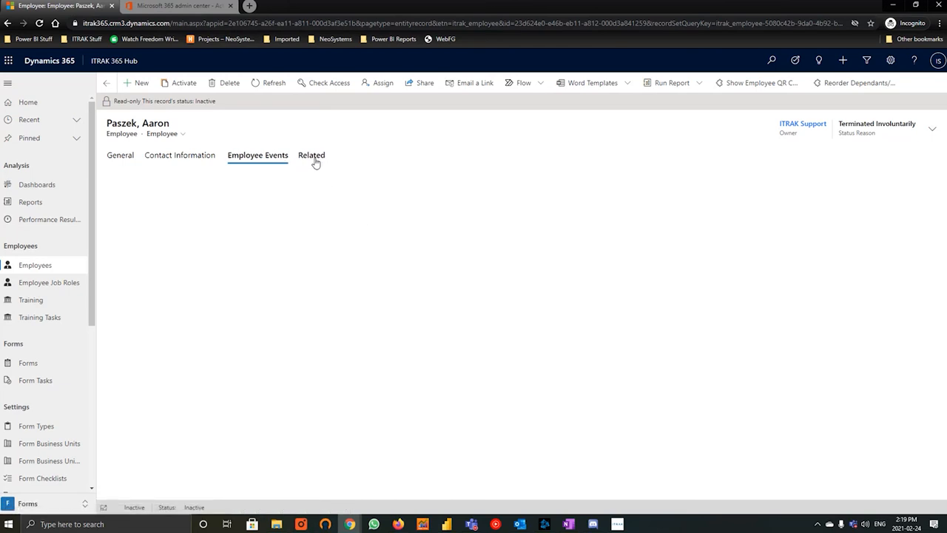
{"action": "left_click", "coordinate": [257, 155]}
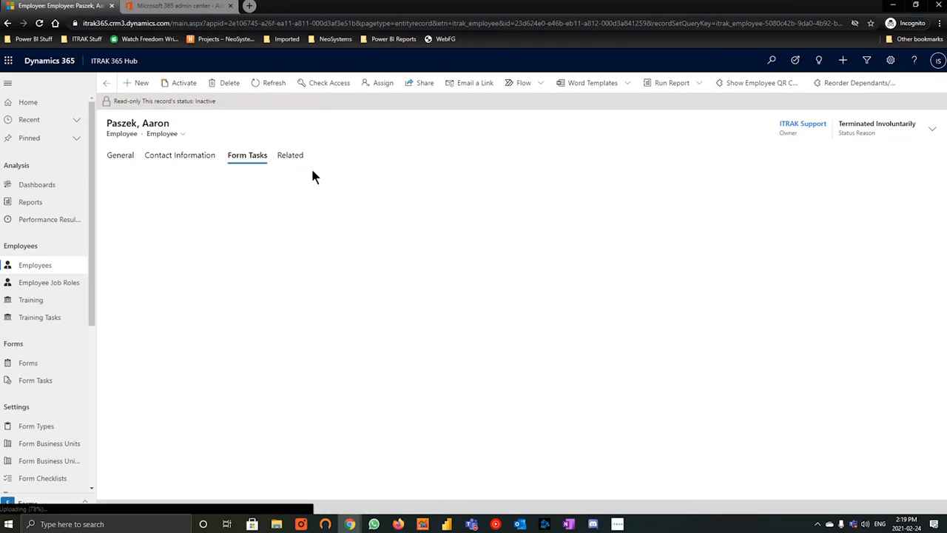
{"action": "left_click", "coordinate": [247, 155]}
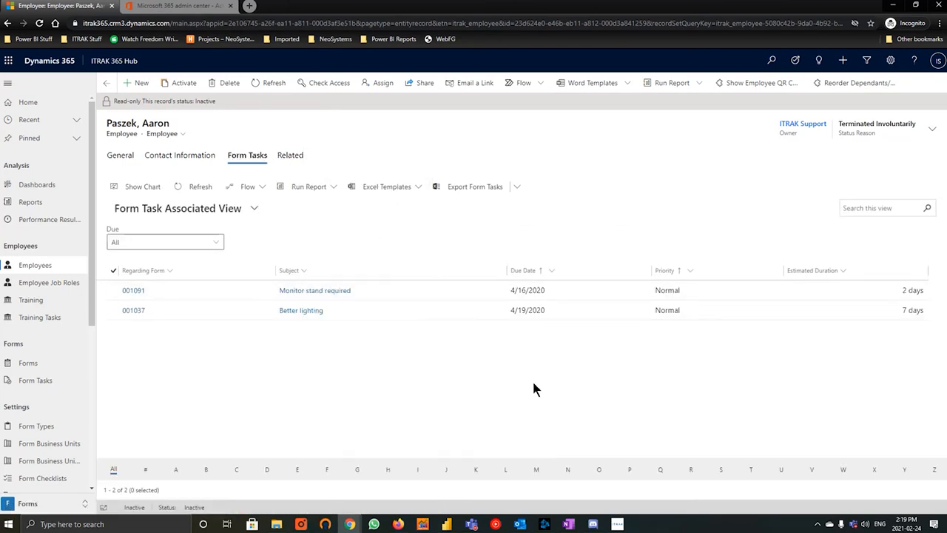
{"action": "mouse_move", "coordinate": [477, 363]}
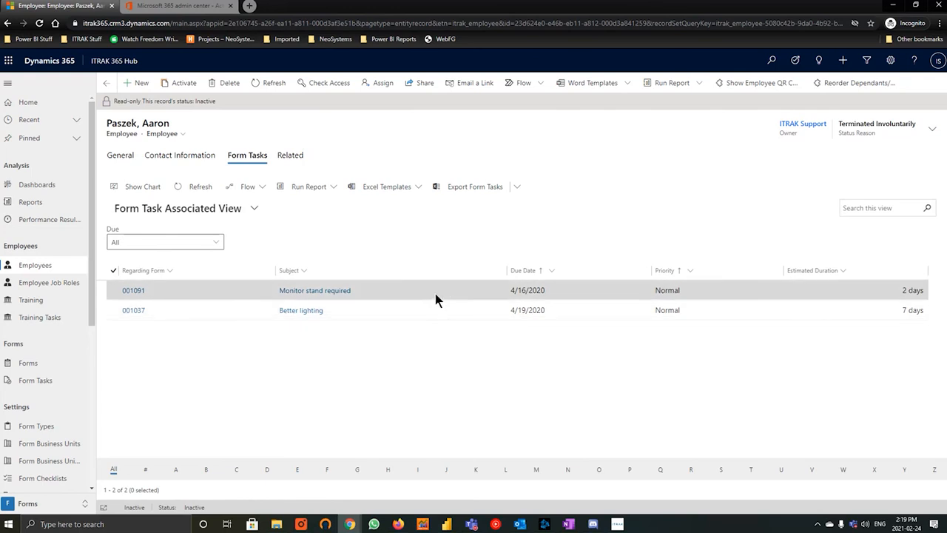
Step: Open the Monitor stand required task and confirm Fire and Flame Safety owns it
{"action": "left_click", "coordinate": [314, 290]}
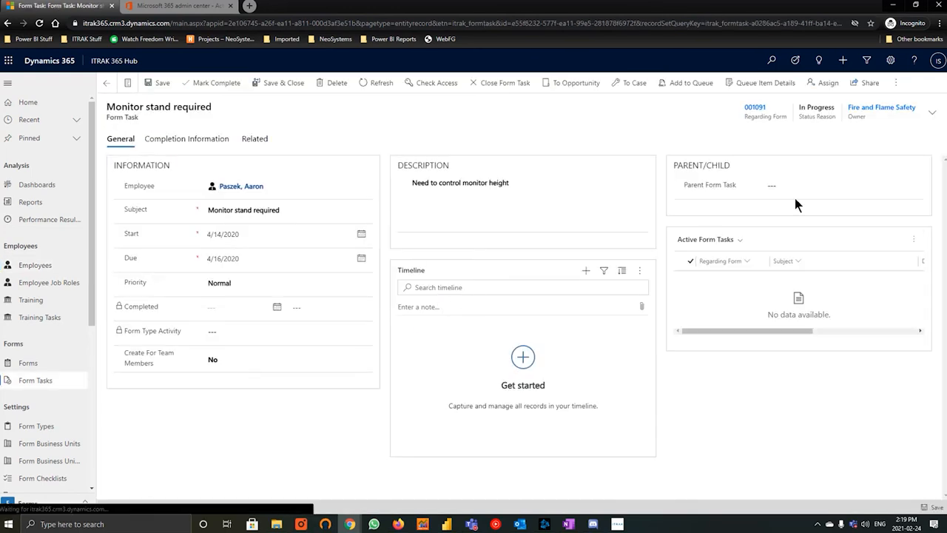
{"action": "double_click", "coordinate": [882, 108]}
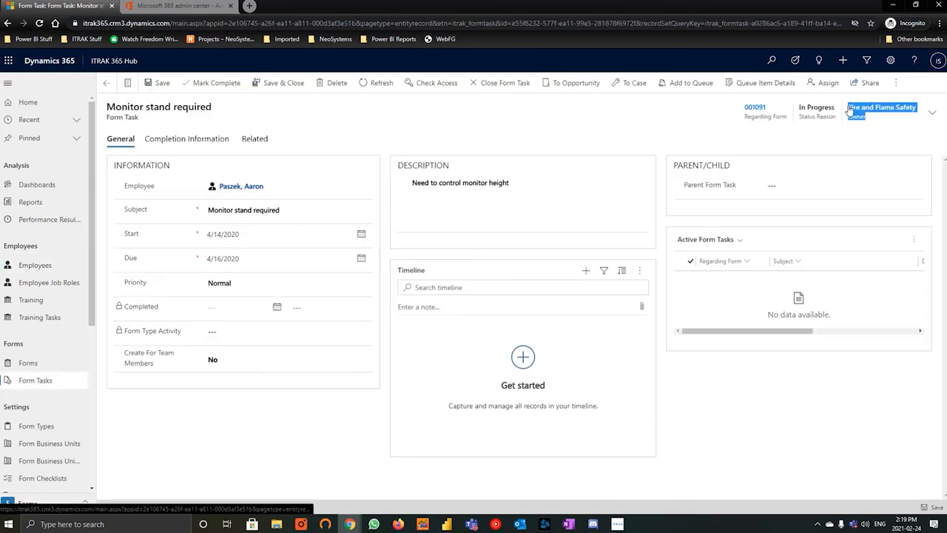
{"action": "left_click", "coordinate": [238, 186]}
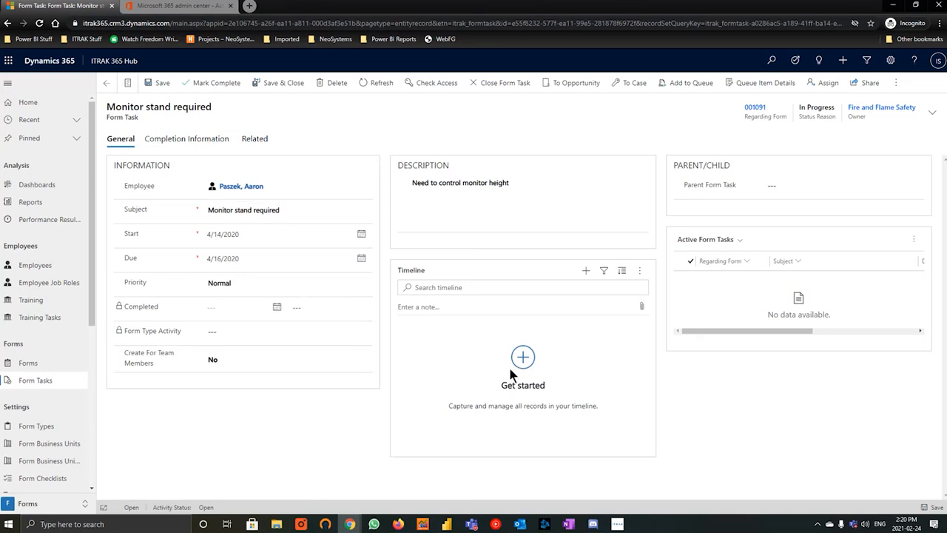
{"action": "mouse_move", "coordinate": [749, 442]}
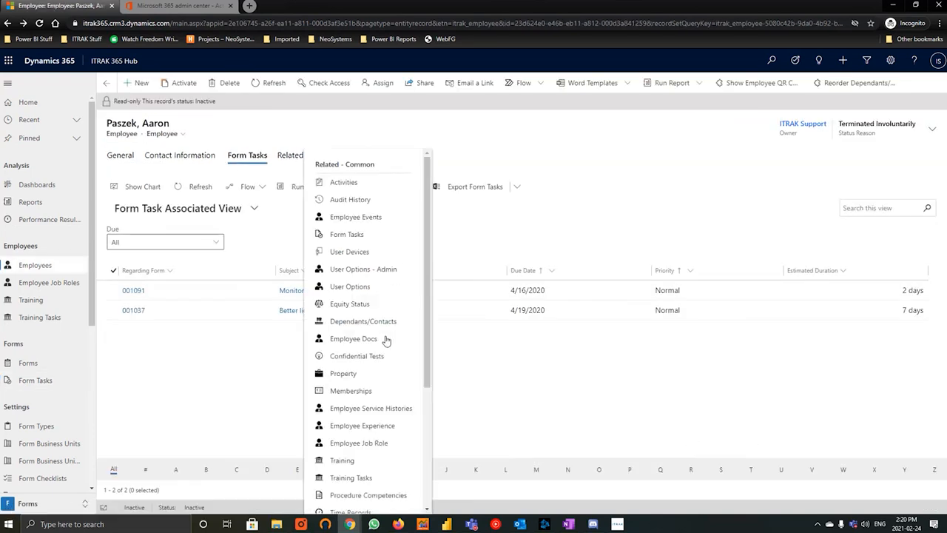
Step: Scroll the employee's Form Tasks list and bring up the settings menu
{"action": "scroll", "scroll_direction": "down", "scroll_amount": 3}
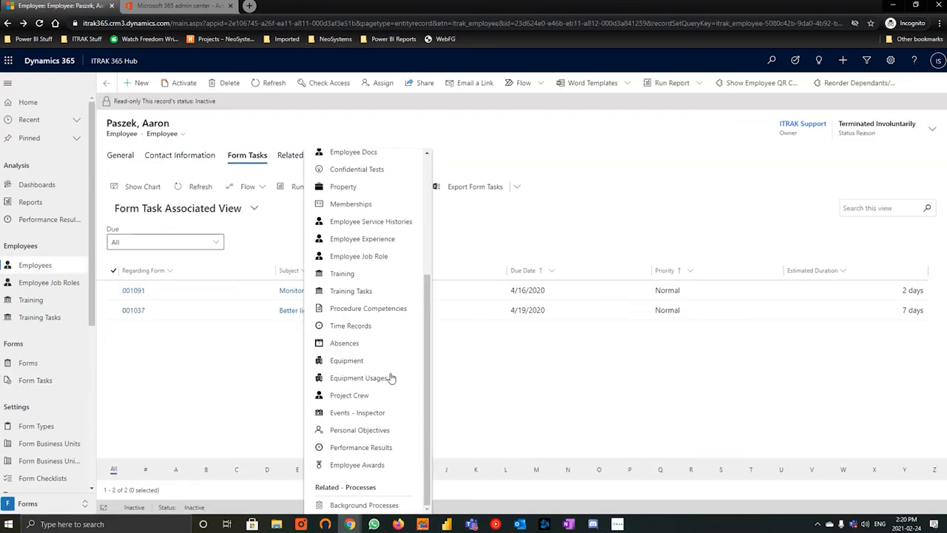
{"action": "mouse_move", "coordinate": [416, 391]}
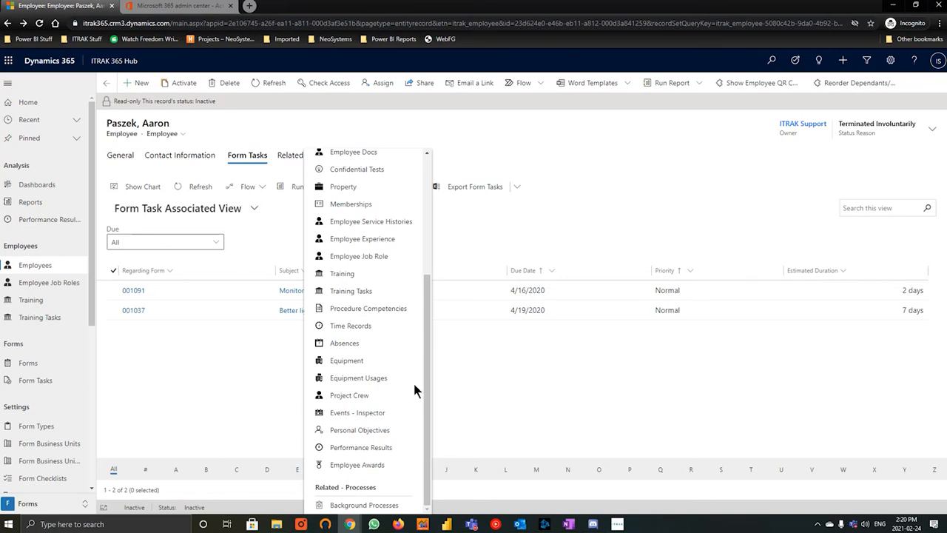
{"action": "mouse_move", "coordinate": [465, 414]}
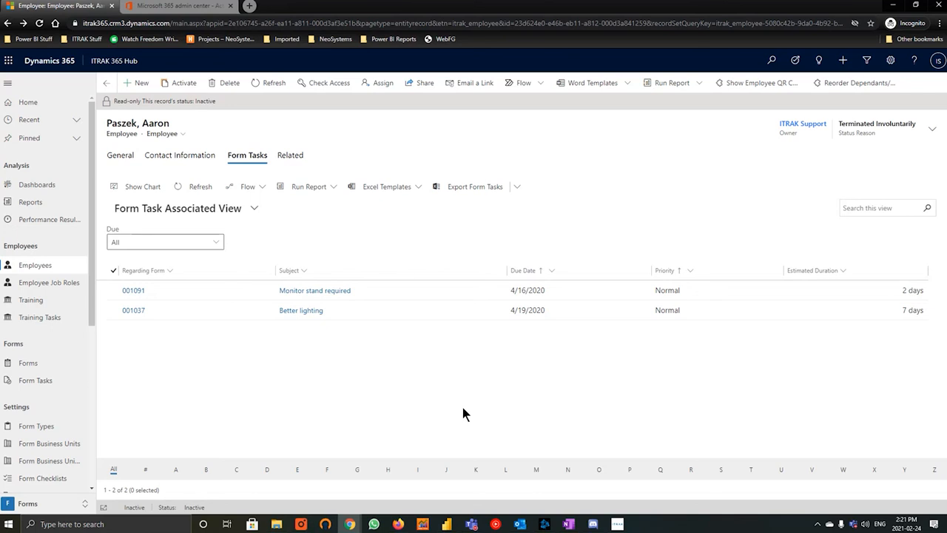
{"action": "mouse_move", "coordinate": [476, 464]}
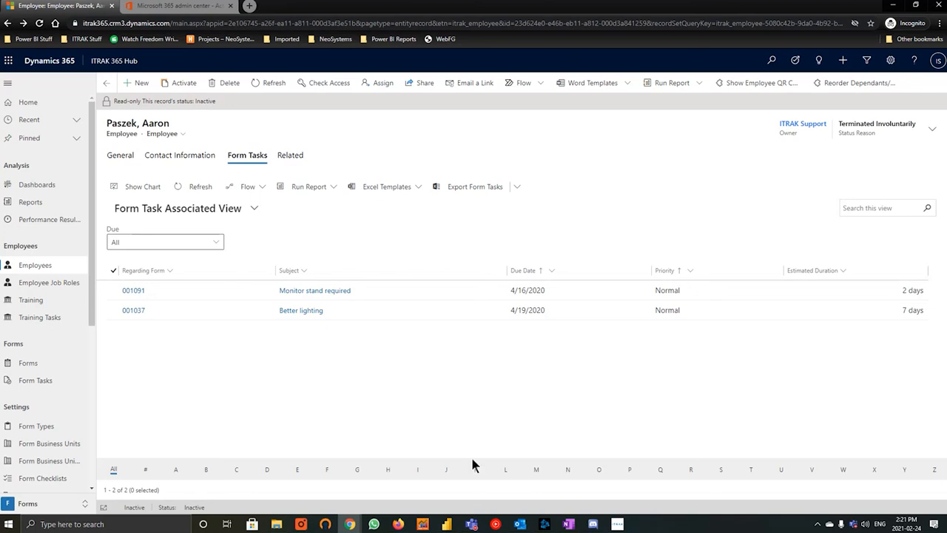
{"action": "left_click", "coordinate": [891, 61]}
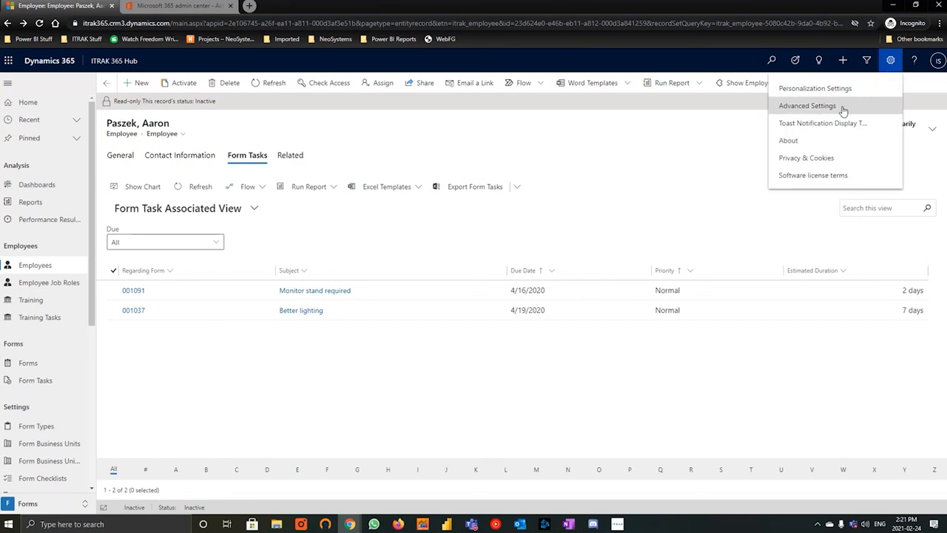
Step: In Advanced Settings > Security > Users, check Disabled Users for the employee, then return to Enabled Users
{"action": "left_click", "coordinate": [815, 105]}
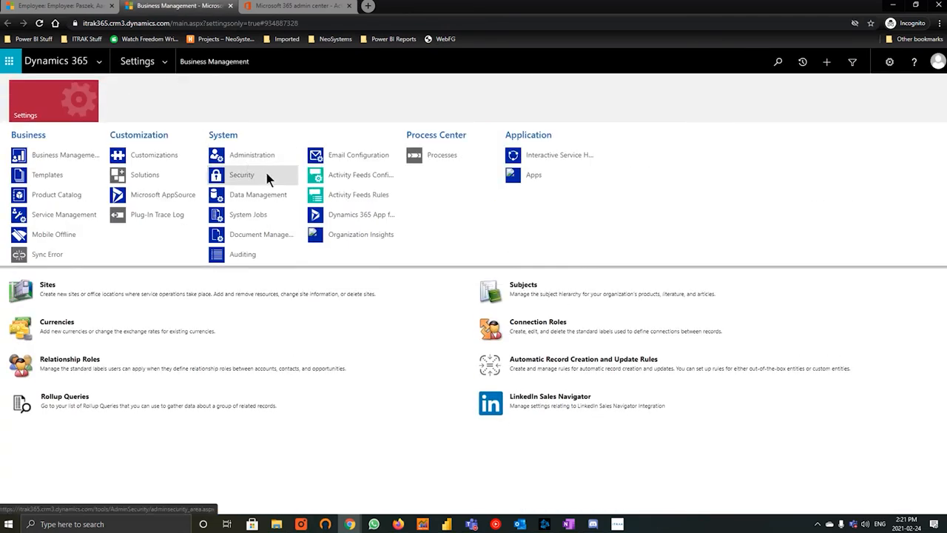
{"action": "left_click", "coordinate": [241, 175]}
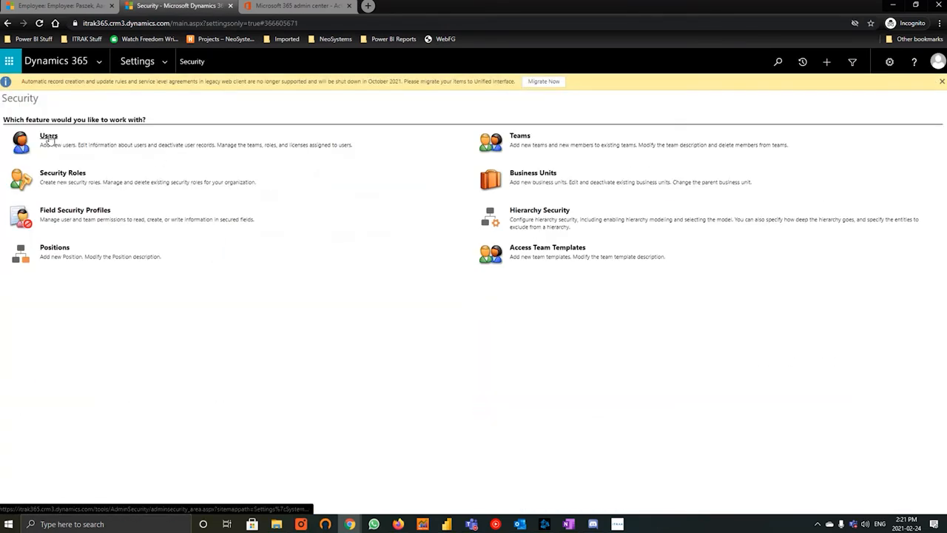
{"action": "left_click", "coordinate": [47, 135]}
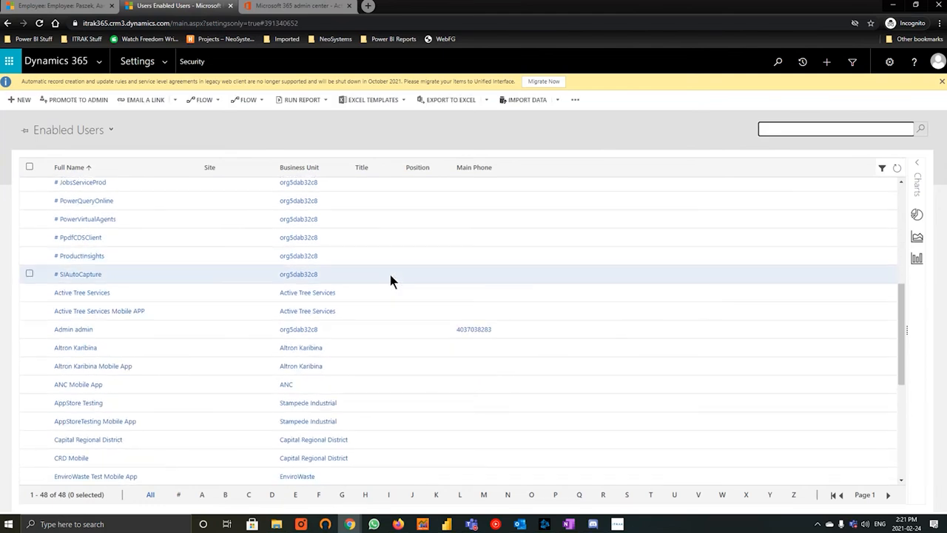
{"action": "left_click", "coordinate": [836, 128]}
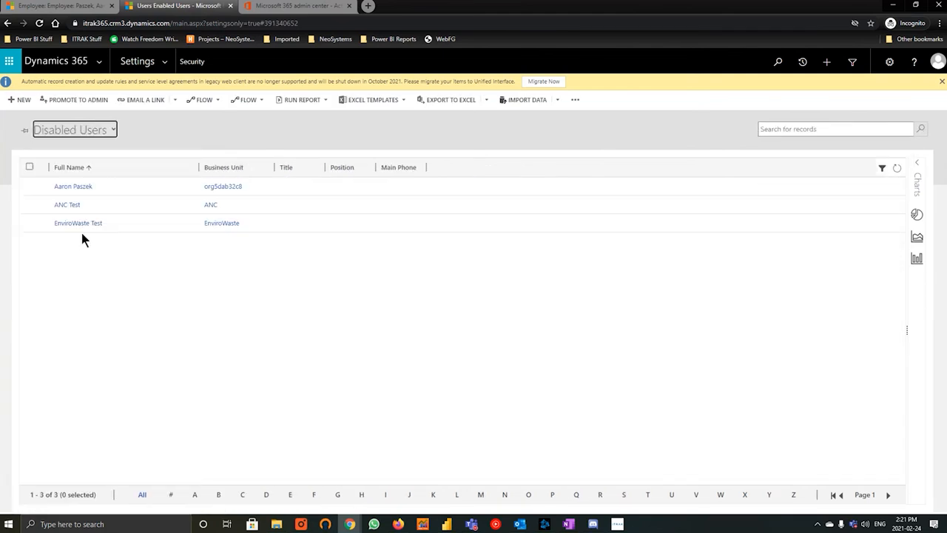
{"action": "mouse_move", "coordinate": [83, 204]}
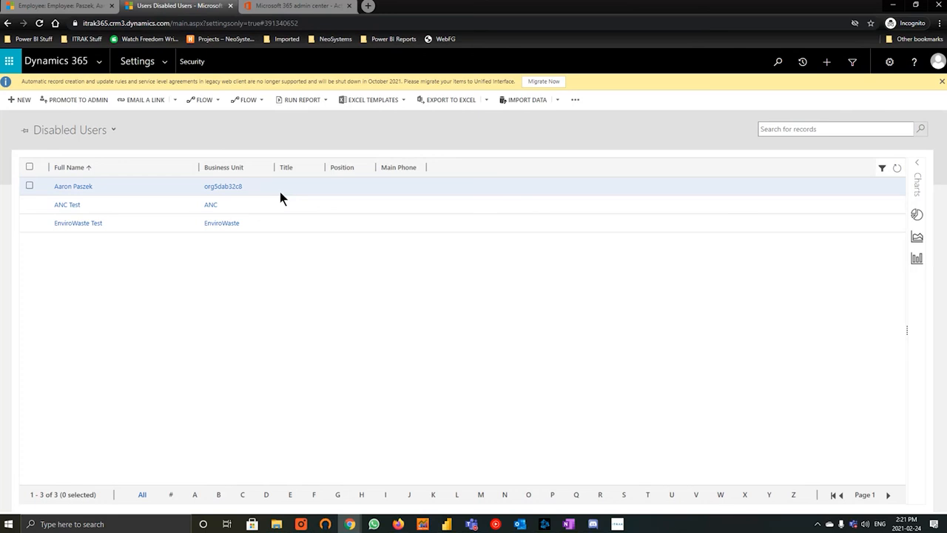
{"action": "mouse_move", "coordinate": [145, 197]}
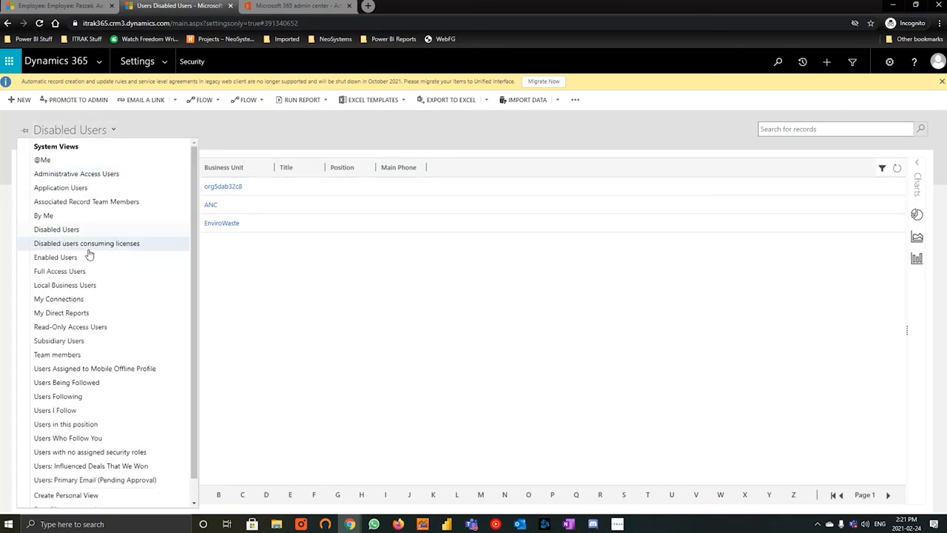
{"action": "left_click", "coordinate": [55, 257]}
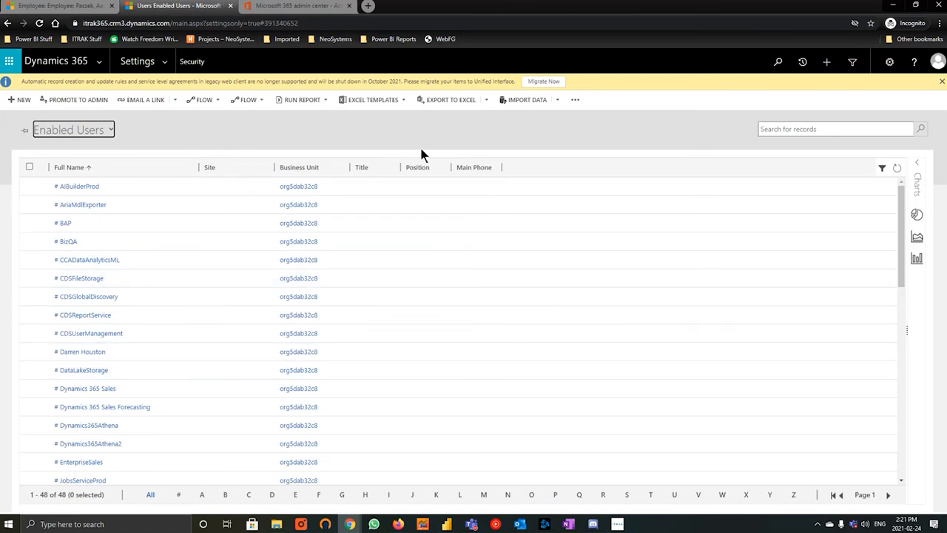